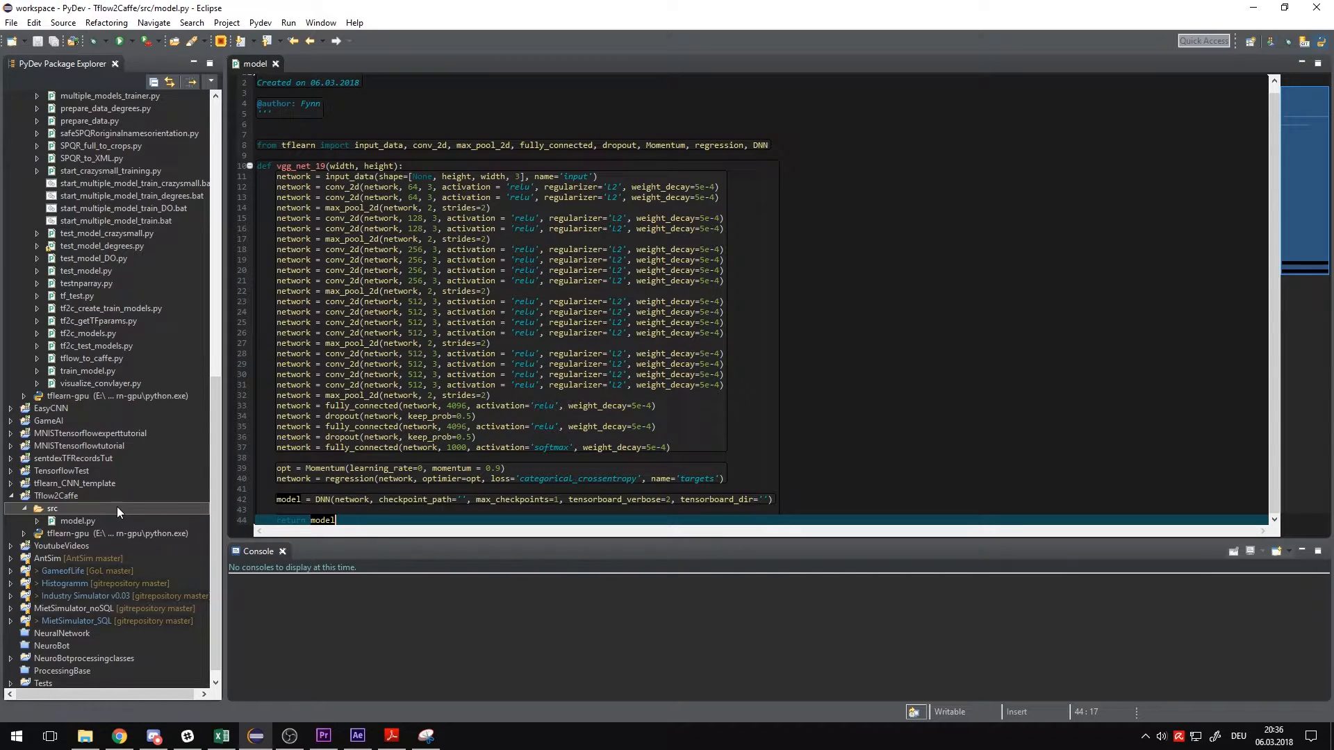
- Add a PyDev module named save_model to the Tflow2Caffe src package
{"action": "left_click", "coordinate": [77, 520]}
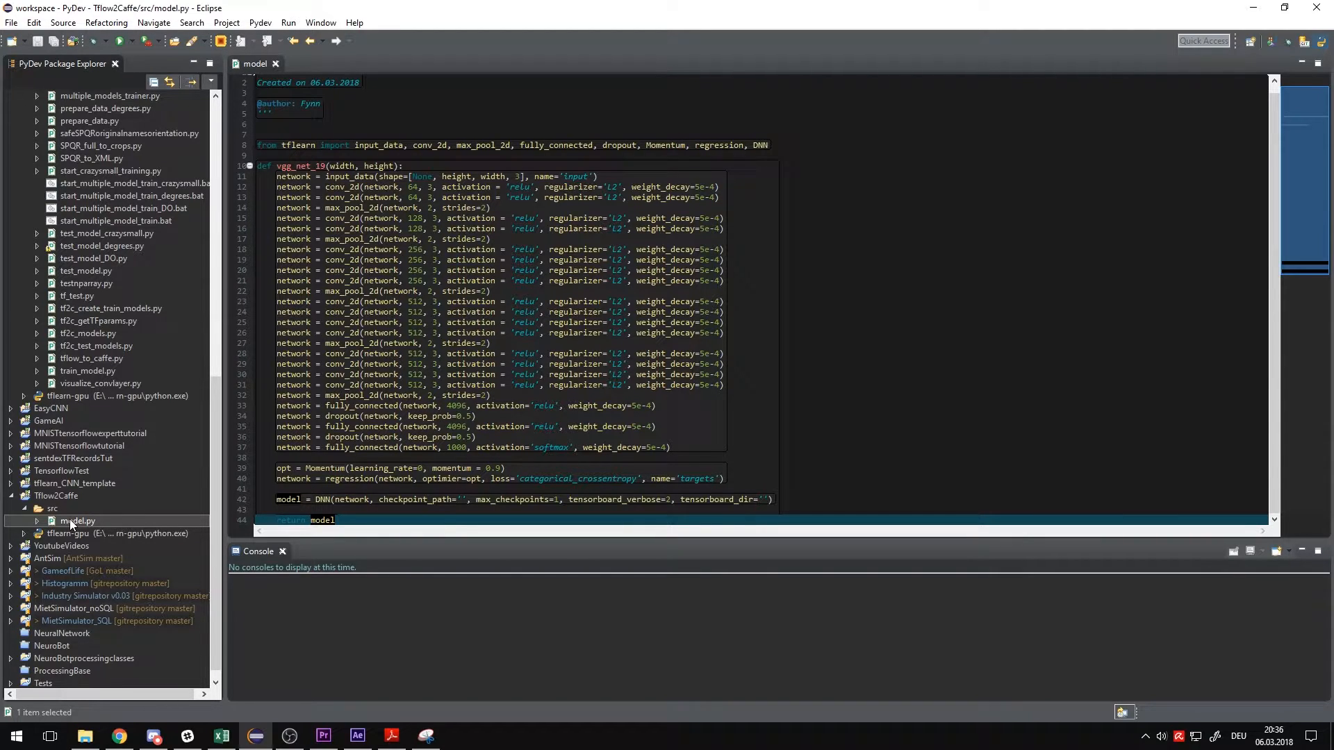
{"action": "right_click", "coordinate": [77, 520]}
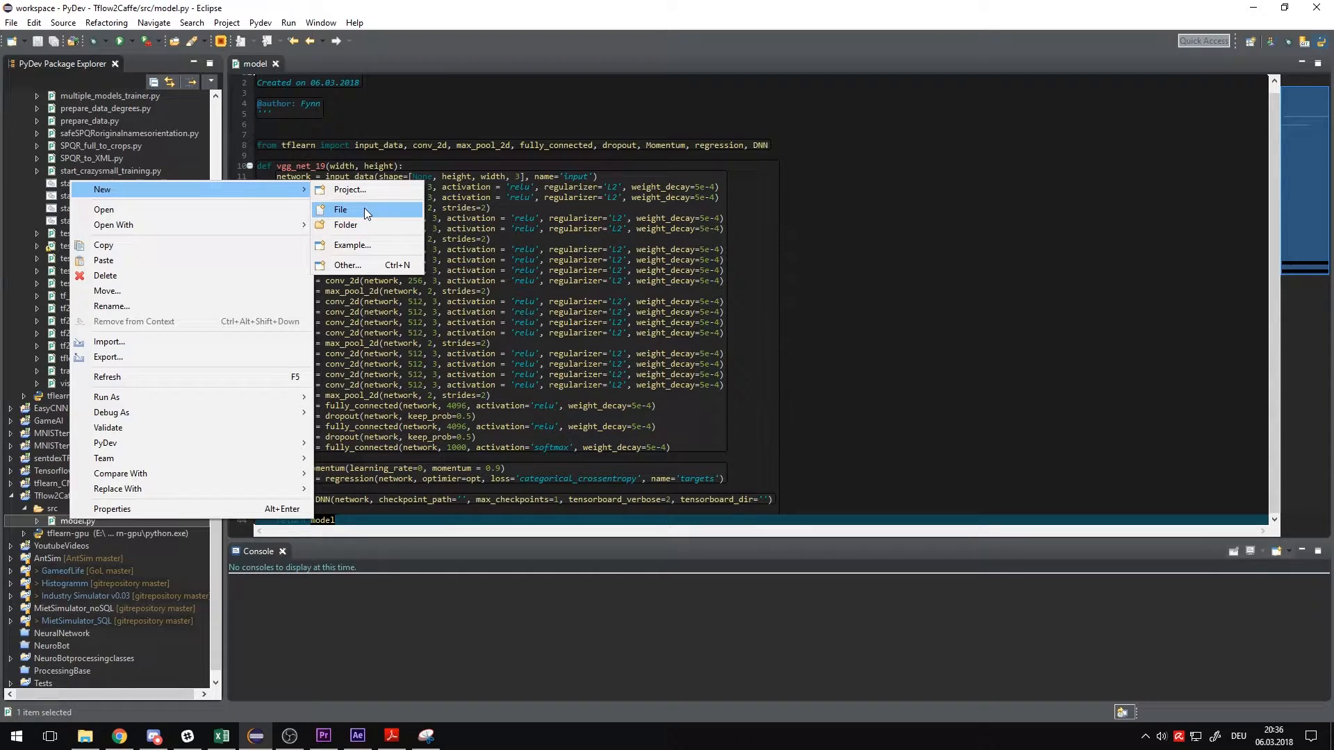
{"action": "mouse_move", "coordinate": [153, 289]}
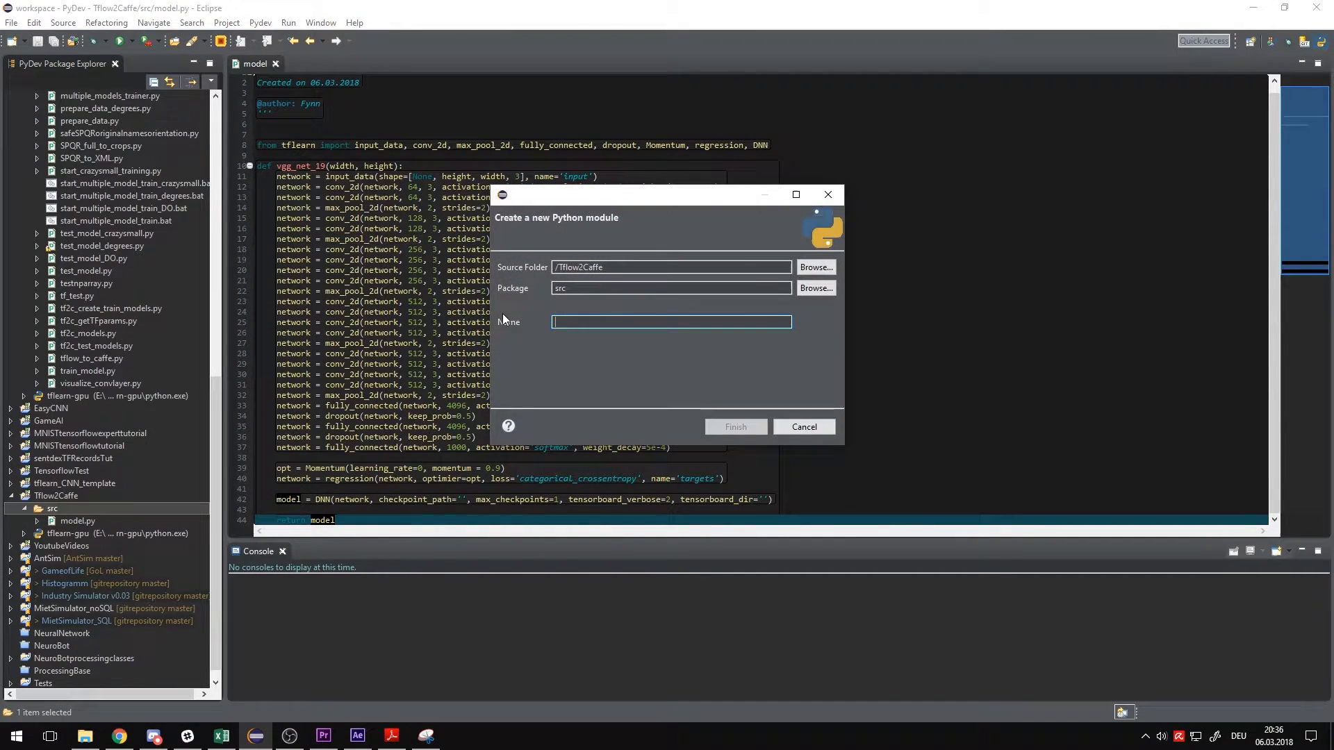
{"action": "type", "text": "save_mode"}
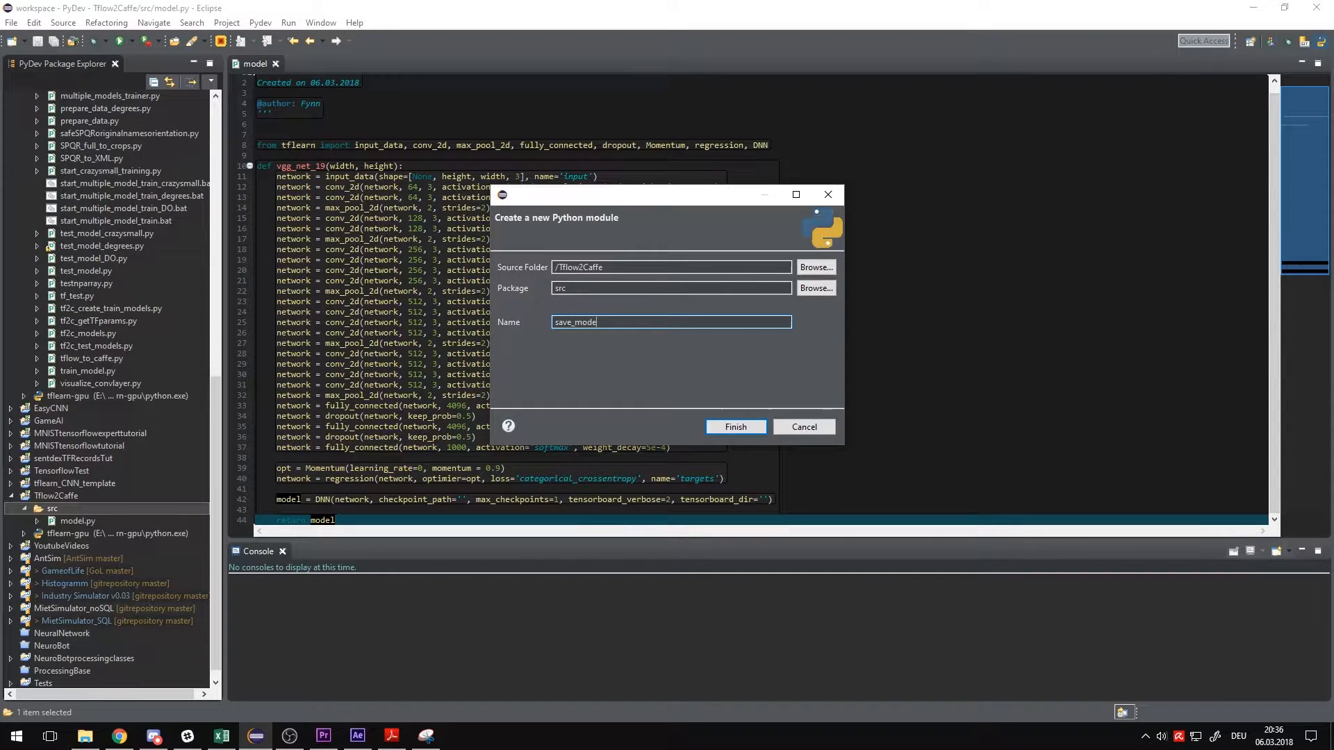
{"action": "left_click", "coordinate": [735, 426]}
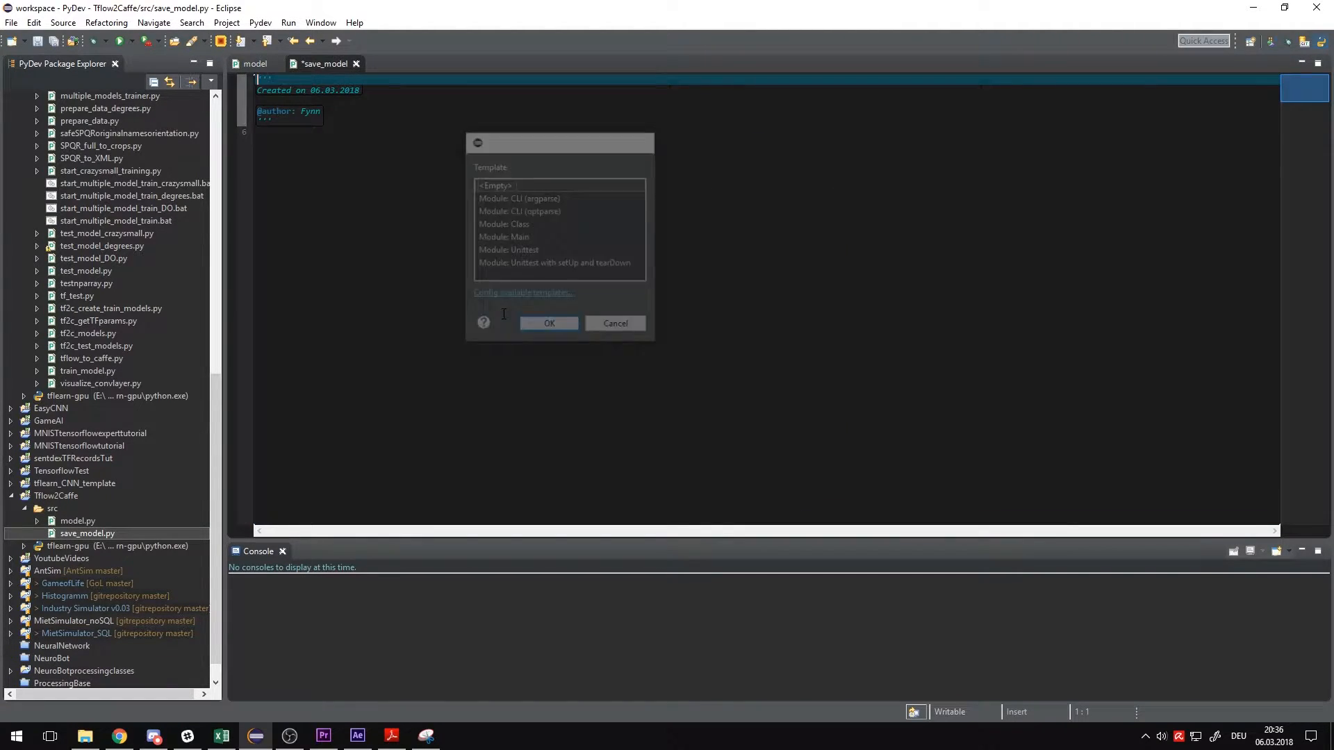
- Use the Empty template, import vgg_net_19 and build model = vgg_net_19(112, 112)
{"action": "left_click", "coordinate": [548, 323]}
{"action": "type", "text": "from model import vgg_net_19"}
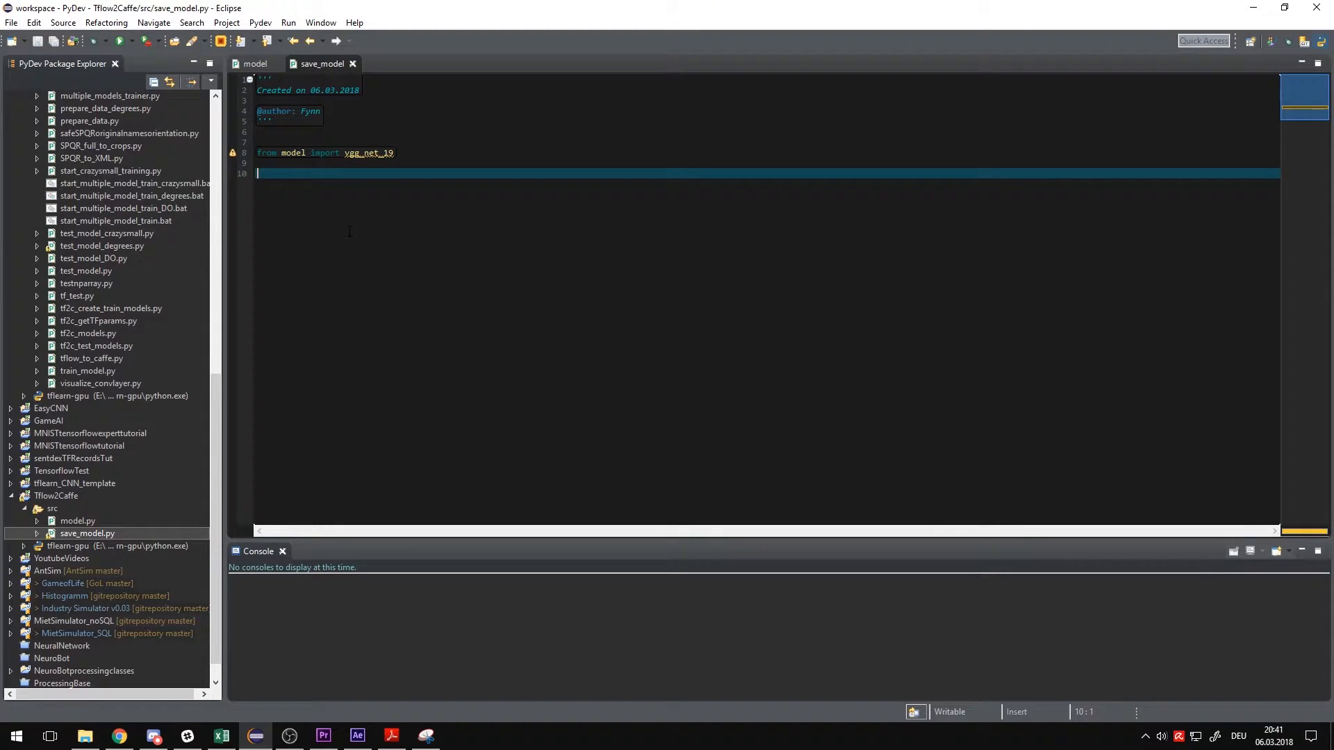
{"action": "type", "text": "model = vgg_net_19("}
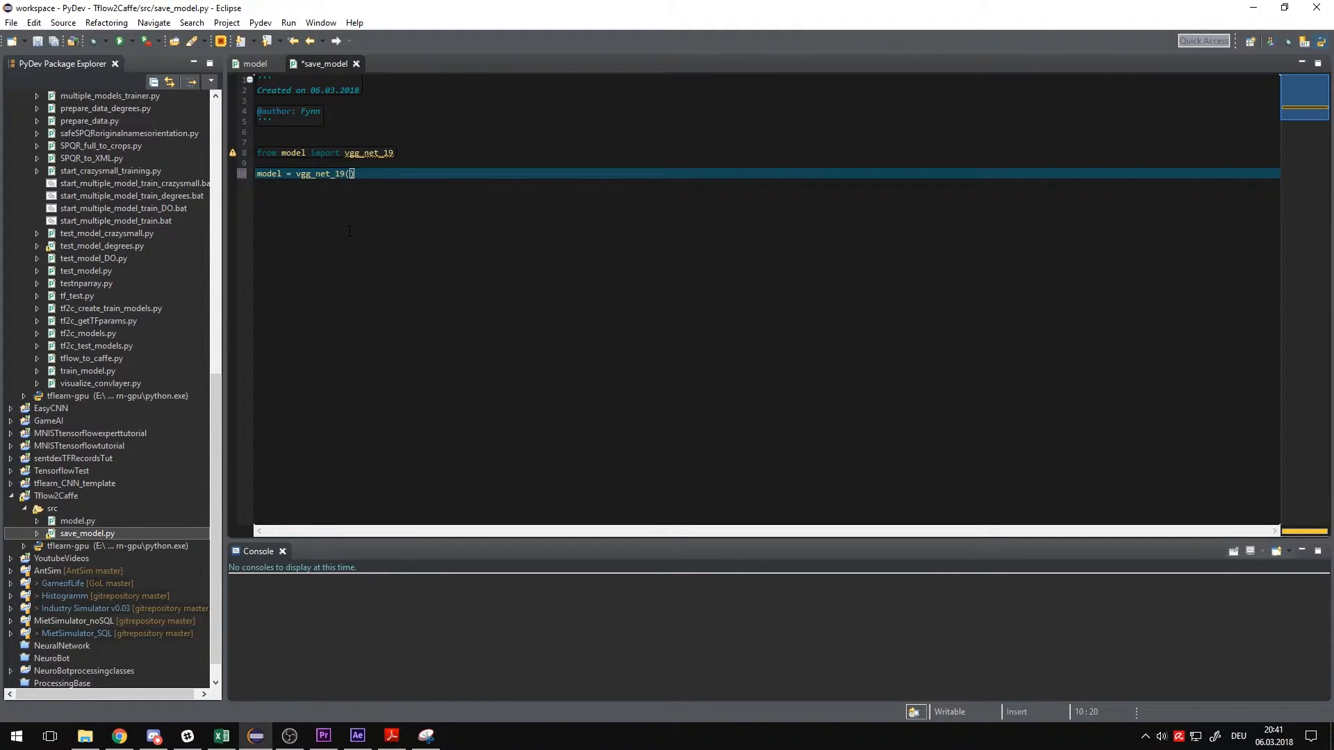
{"action": "type", "text": "112,112"}
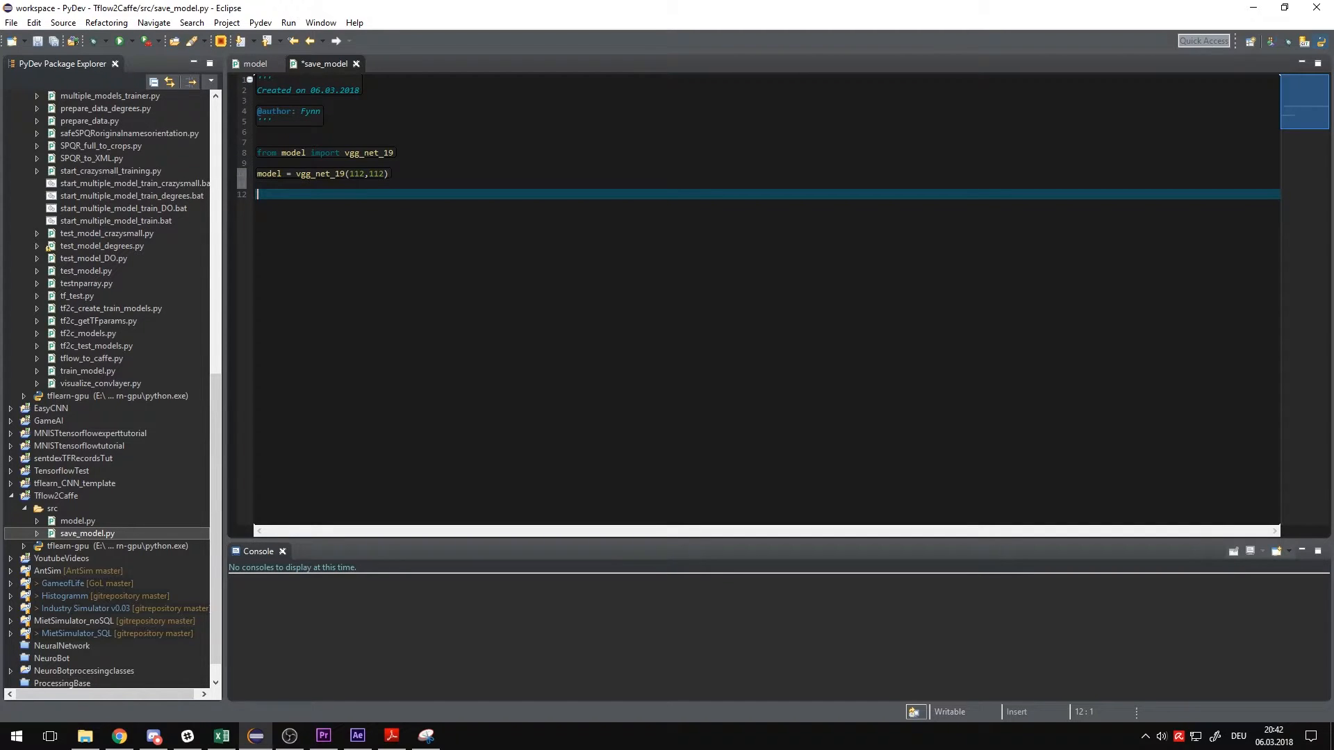
{"action": "type", "text": "model"}
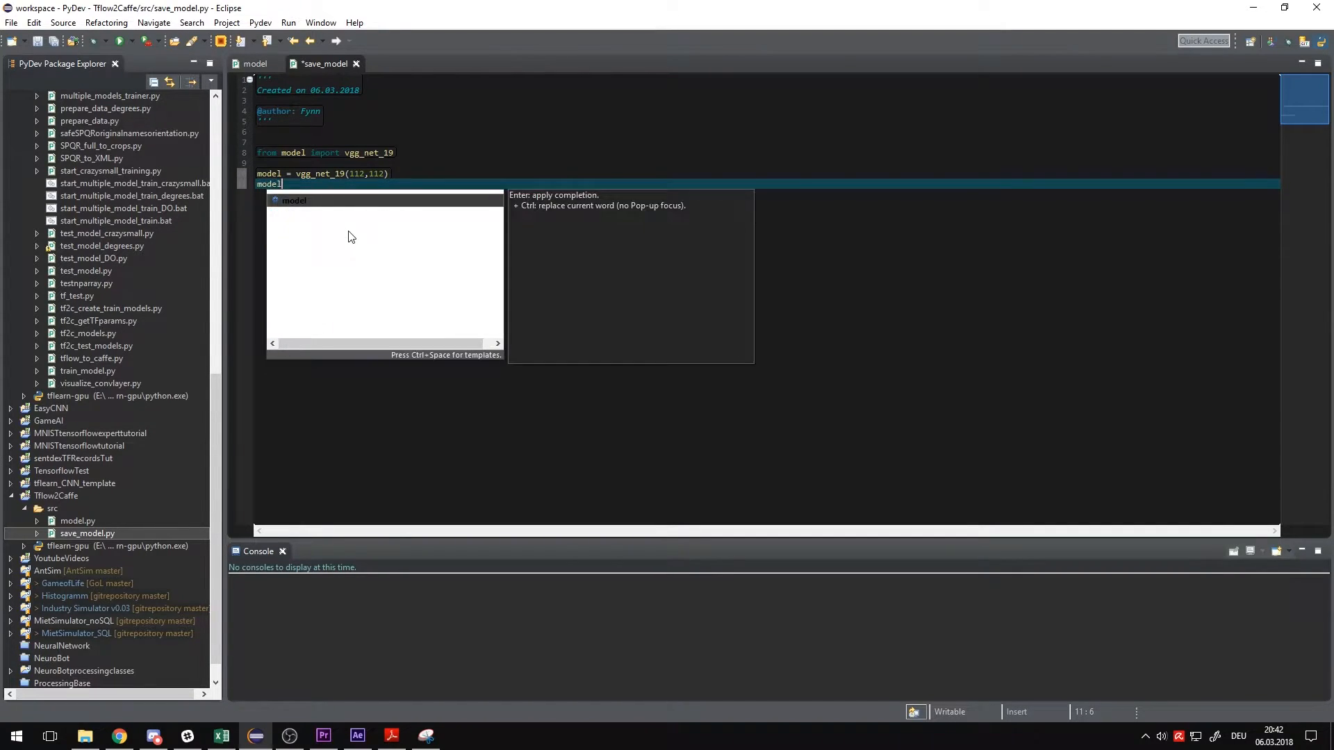
{"action": "type", "text": ".save('"}
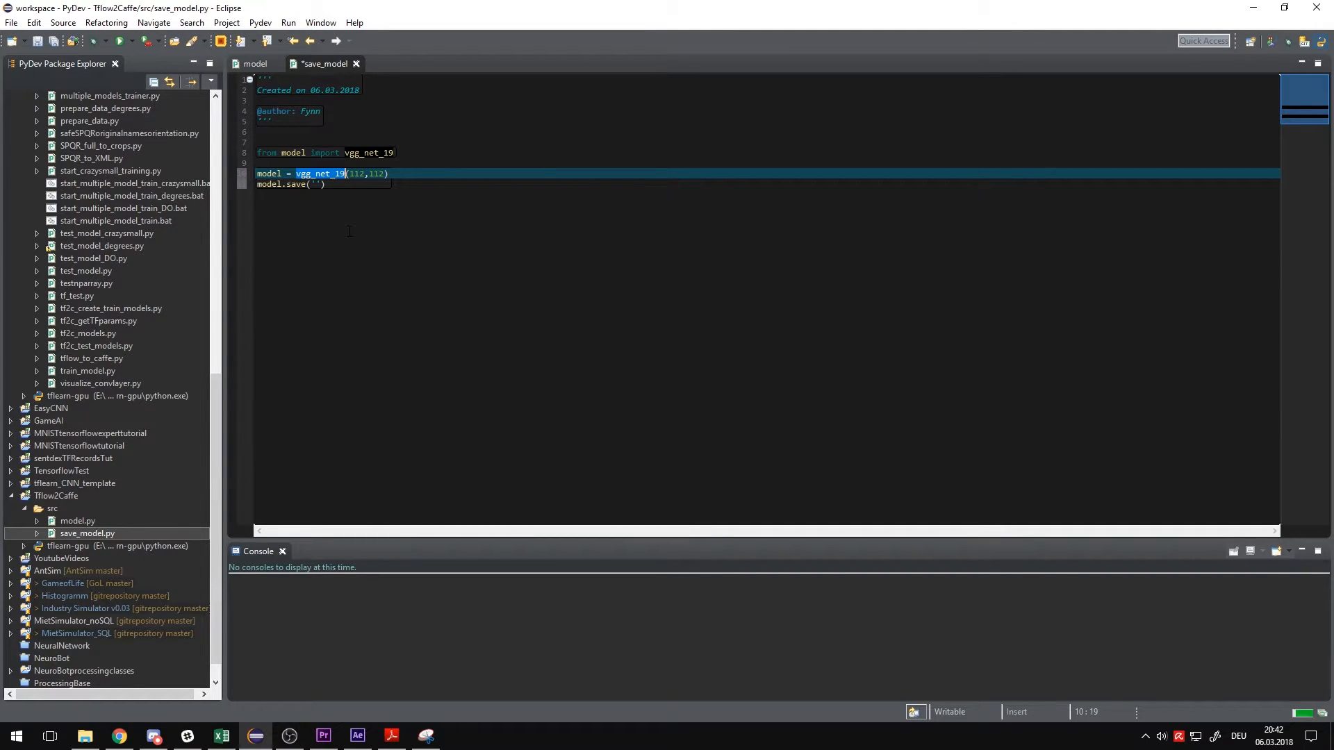
- Add model.save('vgg_net_19.model') and save save_model.py
{"action": "left_click", "coordinate": [315, 185]}
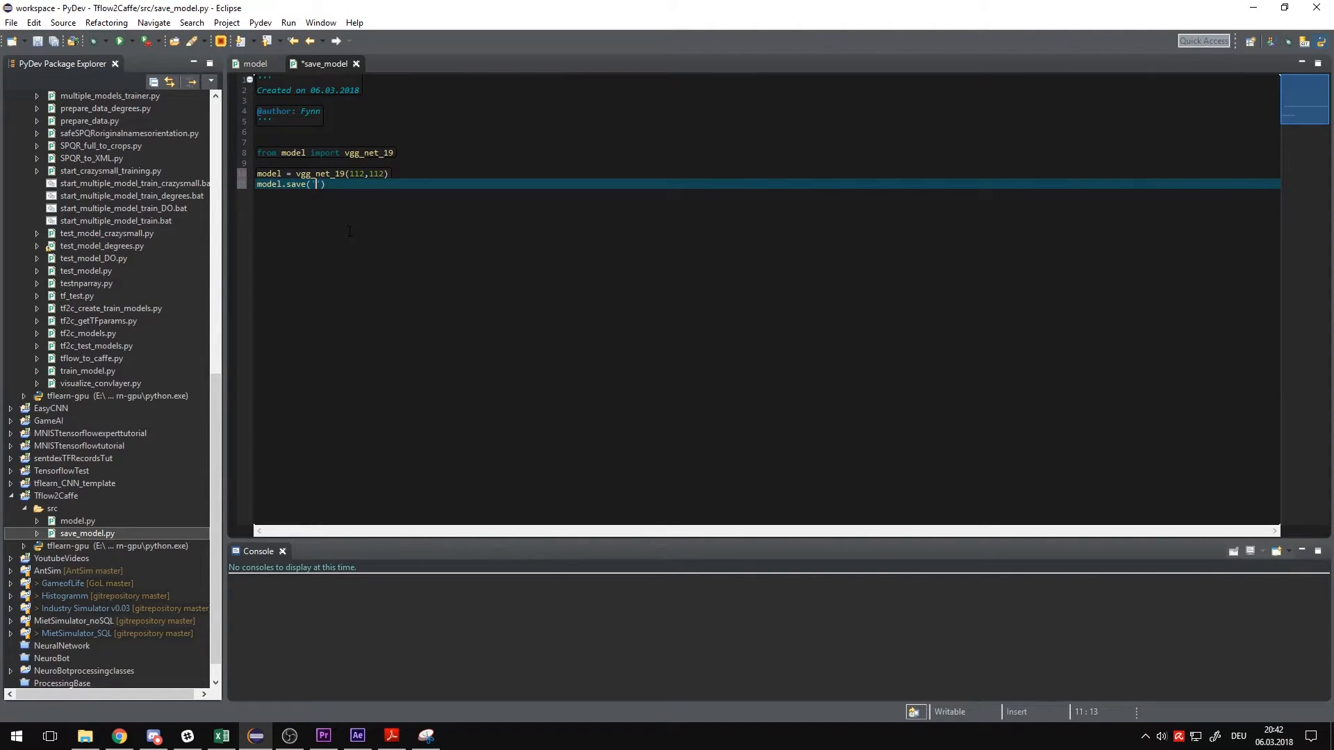
{"action": "type", "text": "vgg_net_19."}
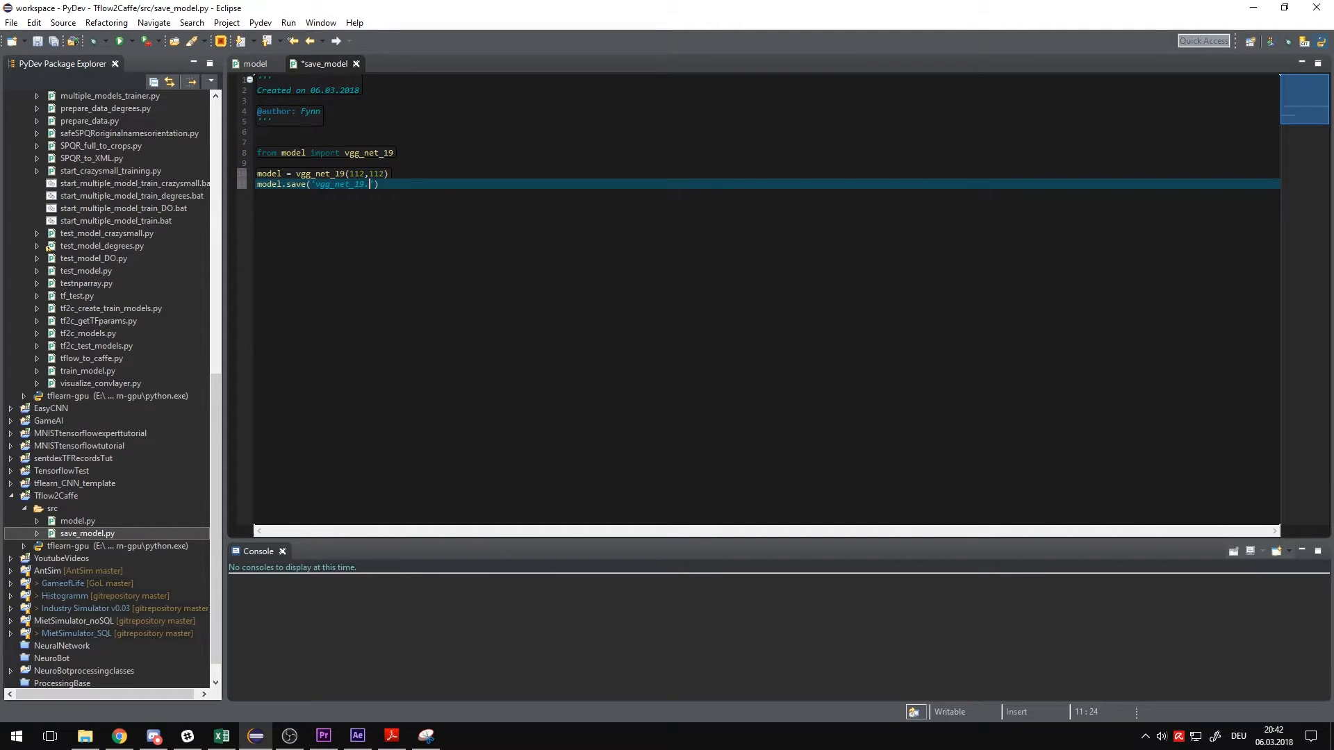
{"action": "type", "text": "model')"}
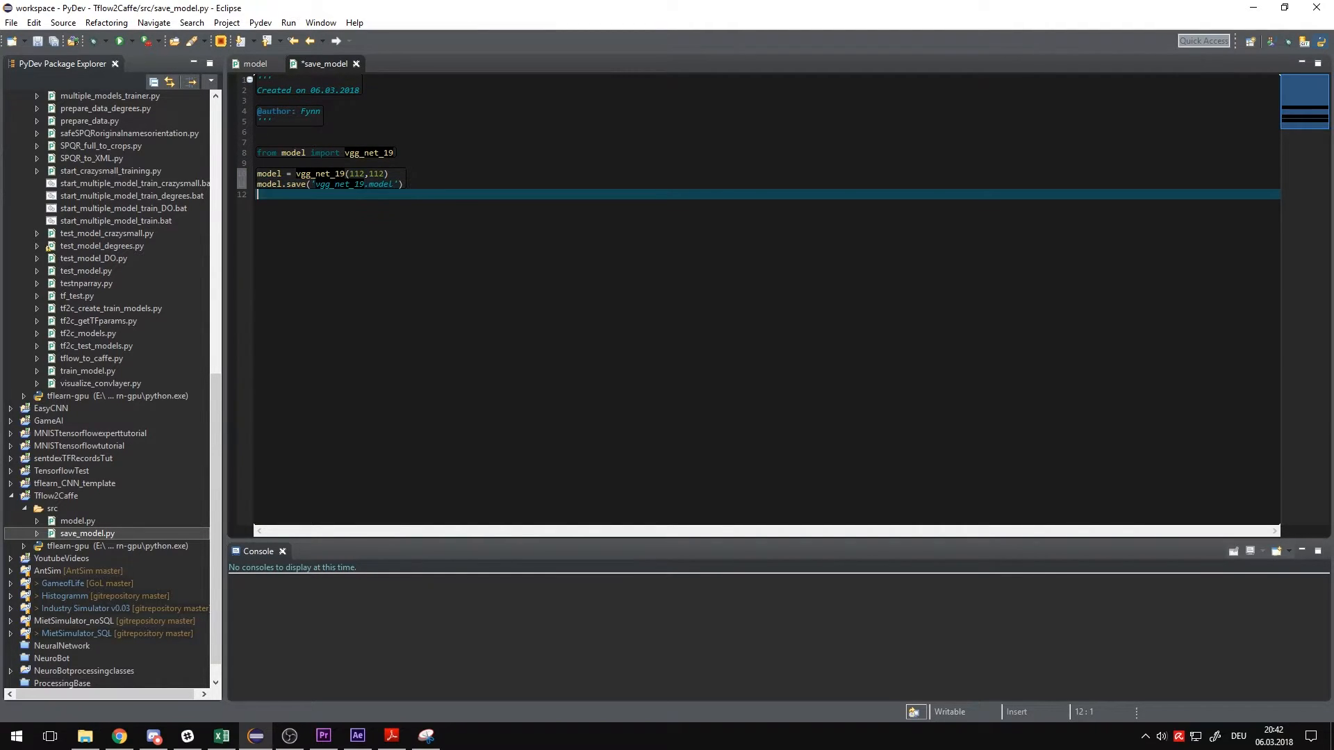
{"action": "key", "text": "Return"}
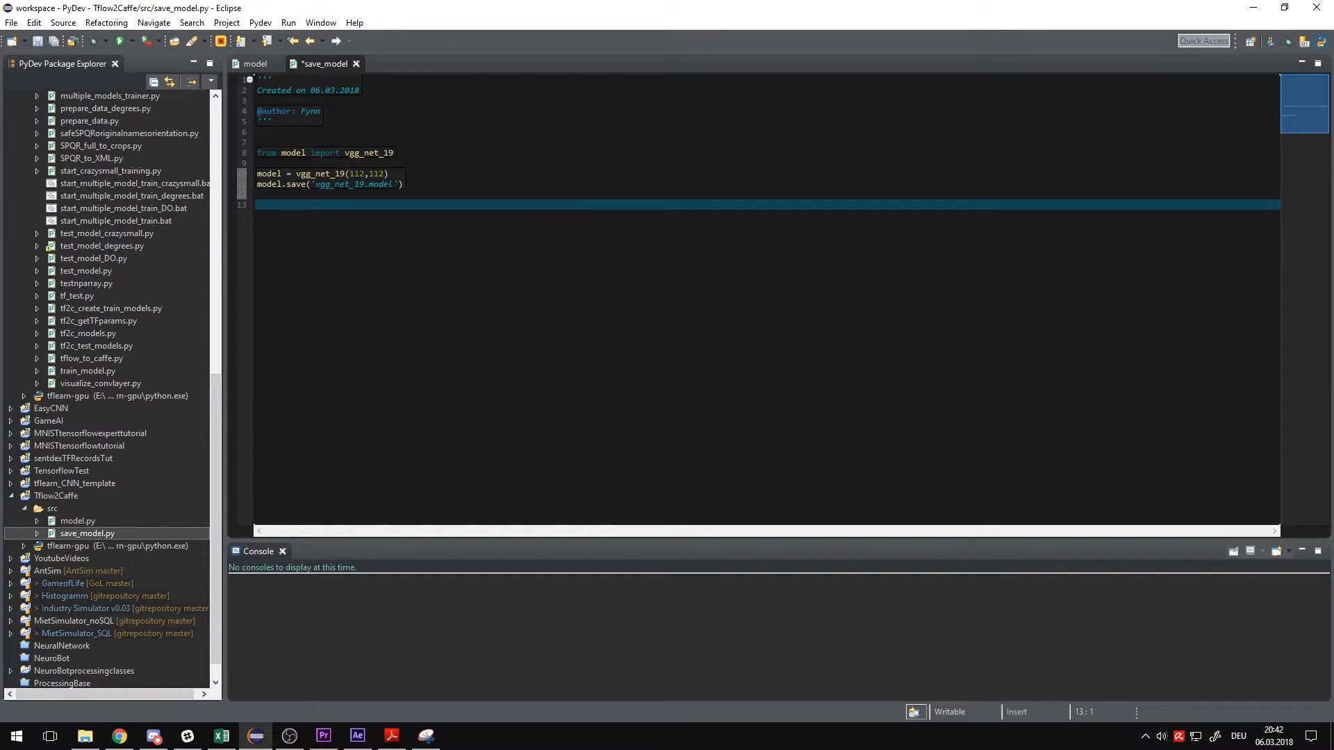
{"action": "key", "text": "ctrl+s"}
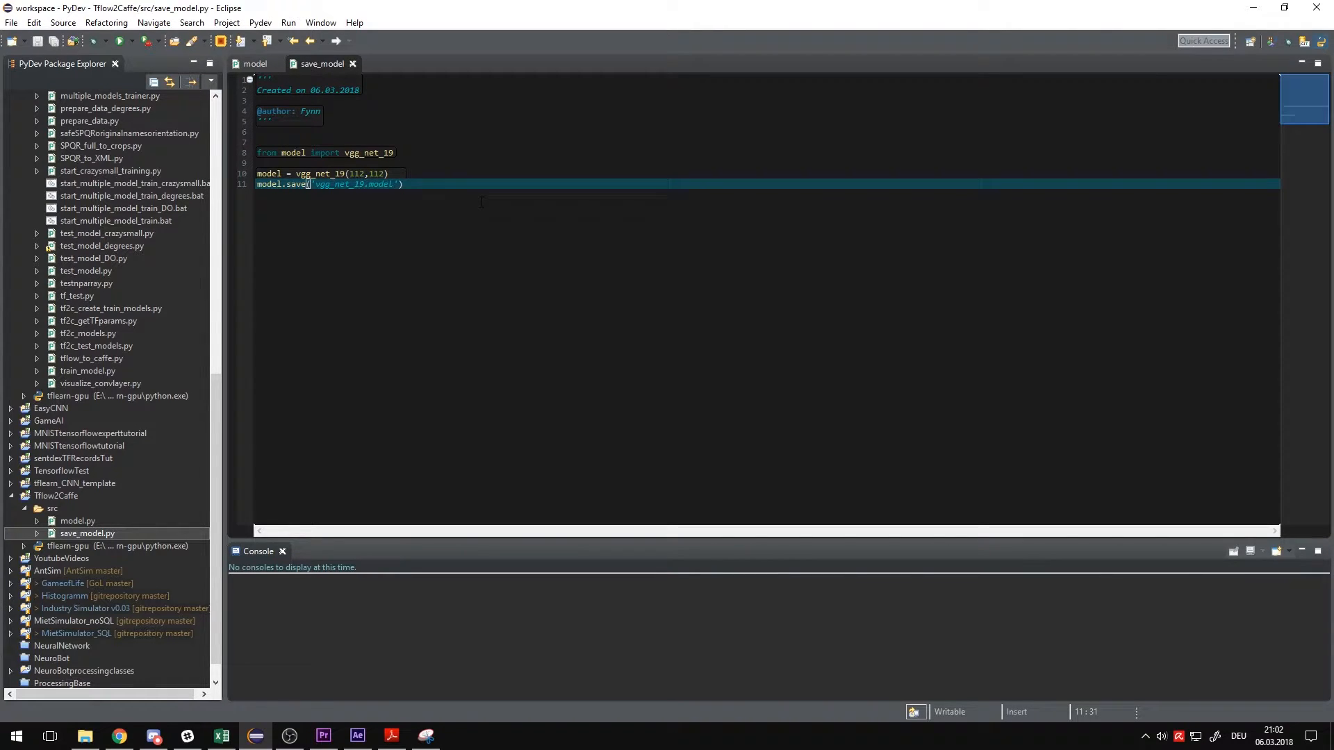
- Open Anaconda Prompt and activate the tflearn-gpu environment
{"action": "left_click", "coordinate": [15, 736]}
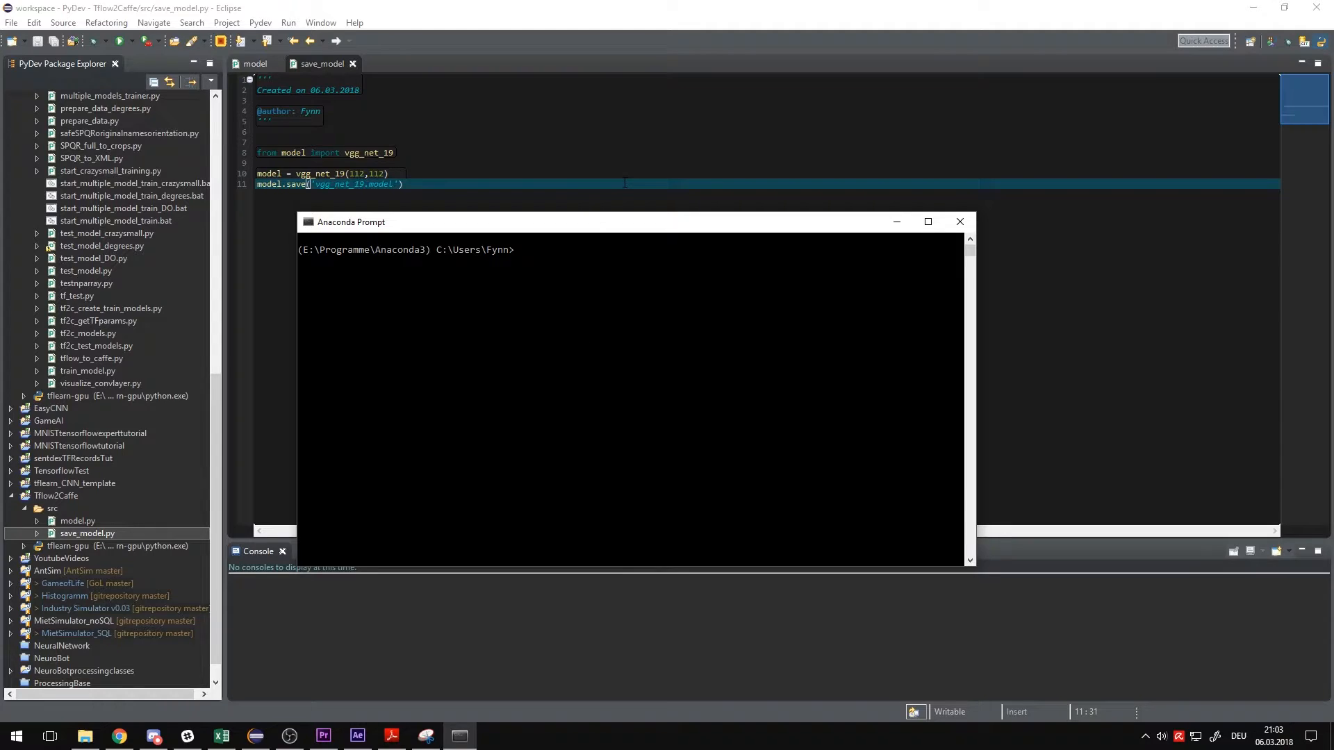
{"action": "type", "text": "activate"}
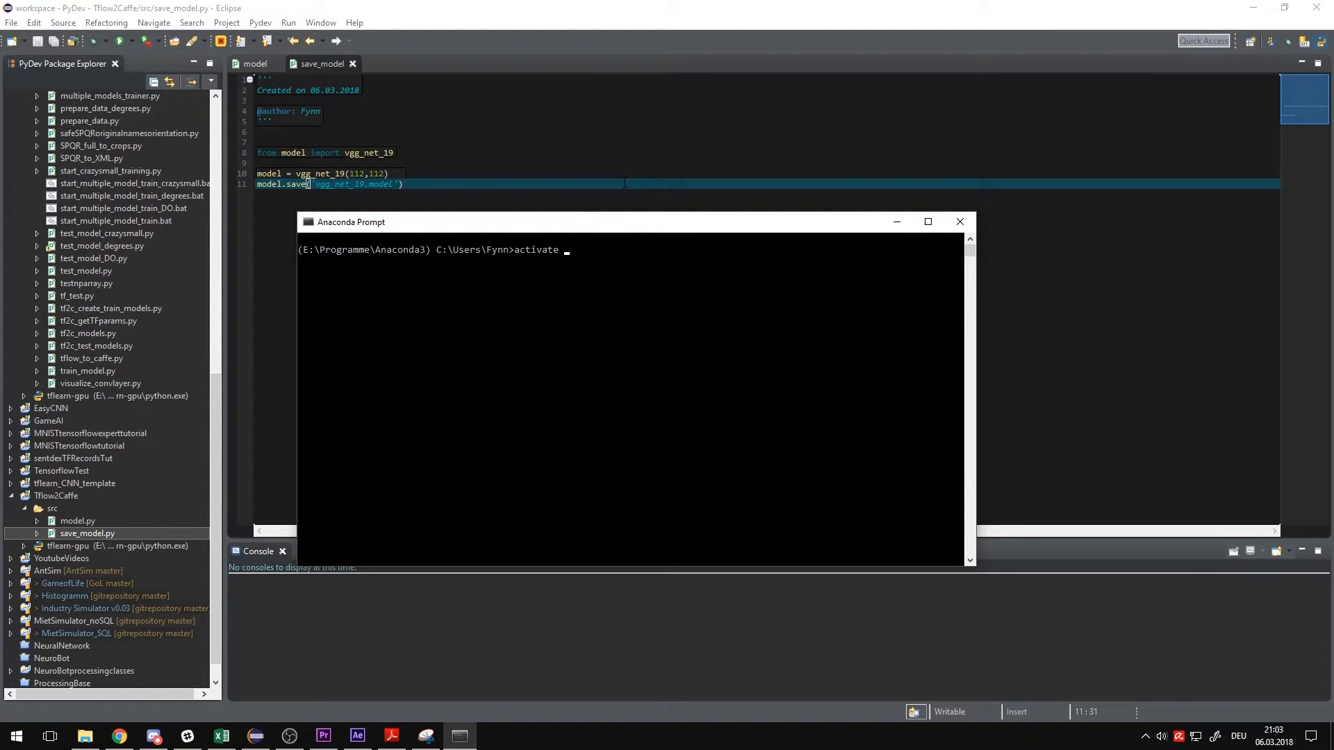
{"action": "type", "text": "tflearn-gpu"}
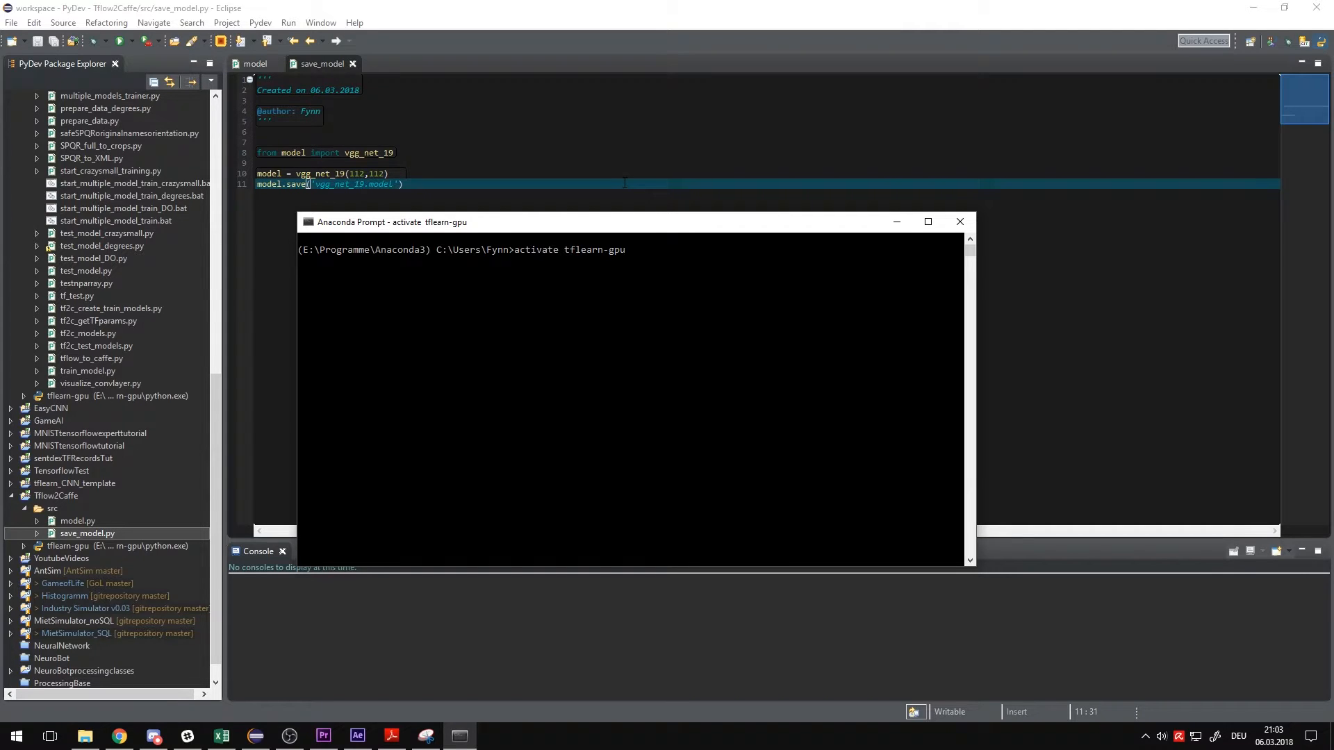
{"action": "key", "text": "Return"}
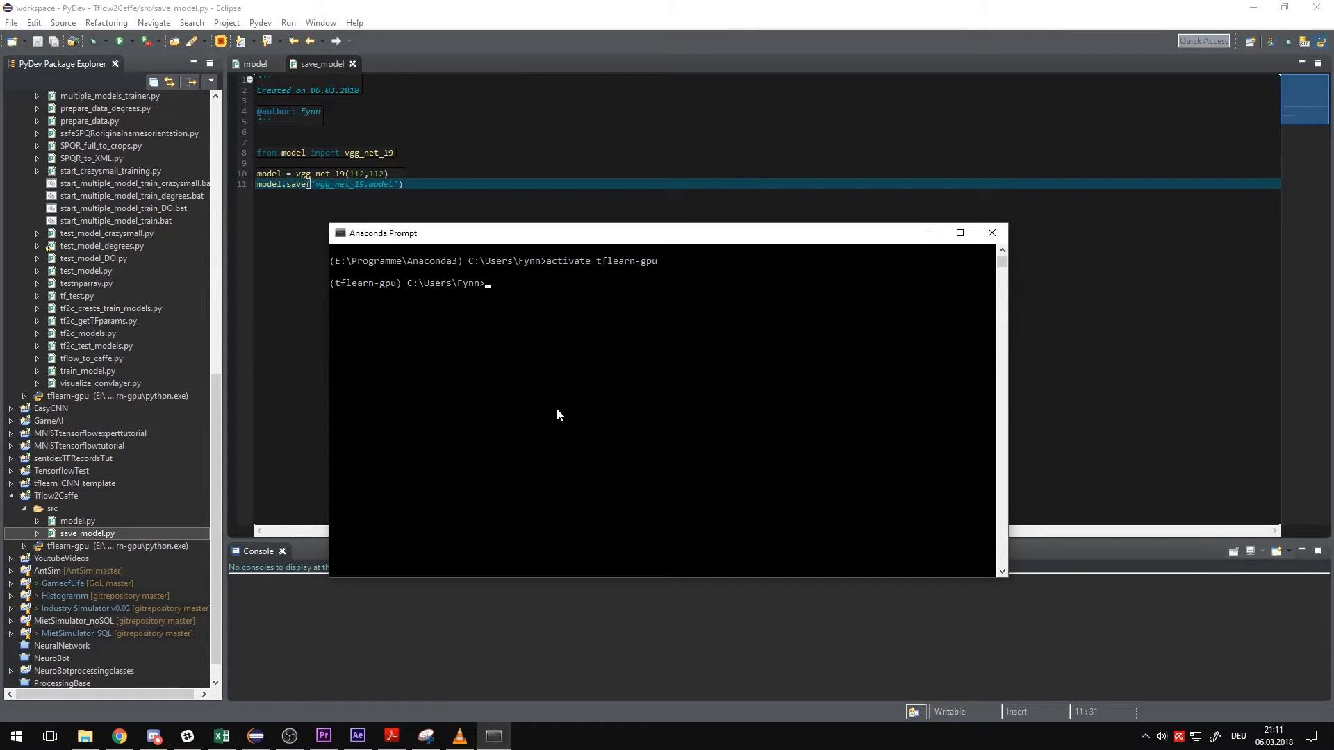
- Change to E:\Programme\eclipseneon\workspace\Tflow2Caffe\src and run the save script with python
{"action": "double_click", "coordinate": [624, 261]}
{"action": "type", "text": "E:"}
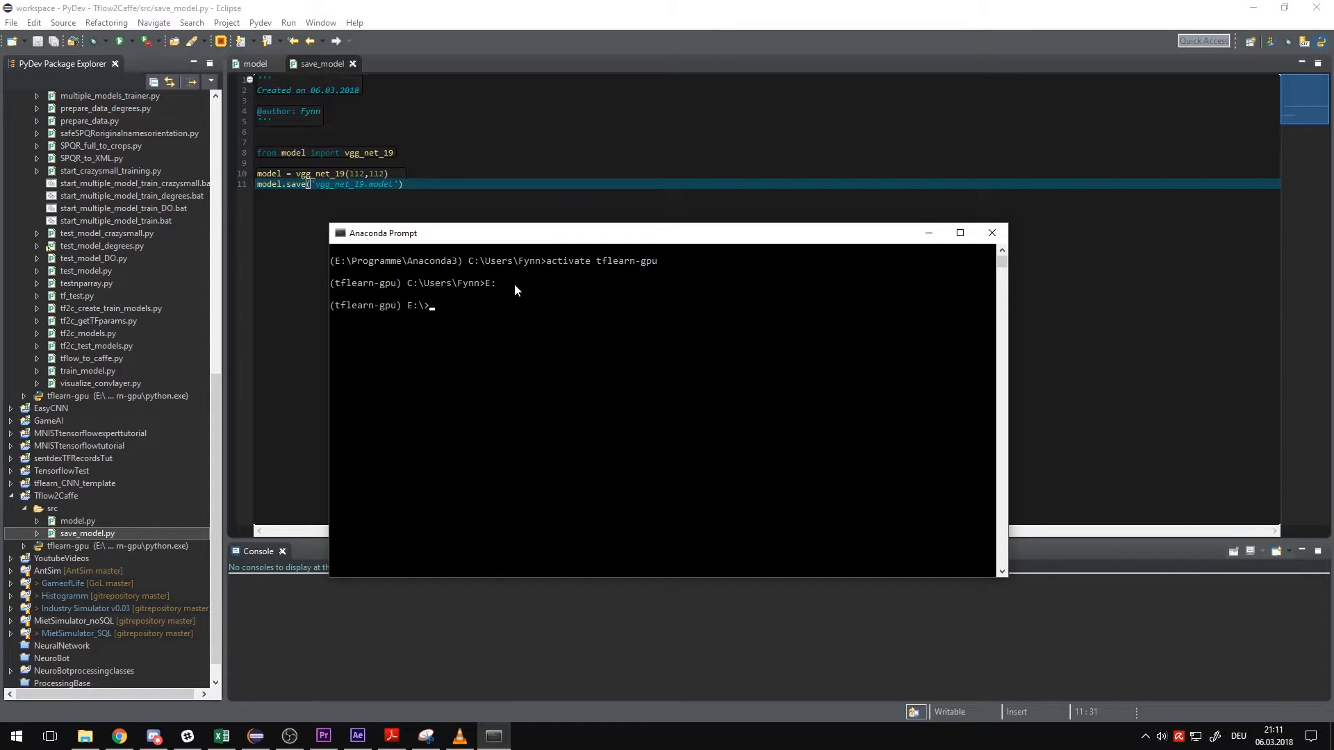
{"action": "type", "text": "cd"}
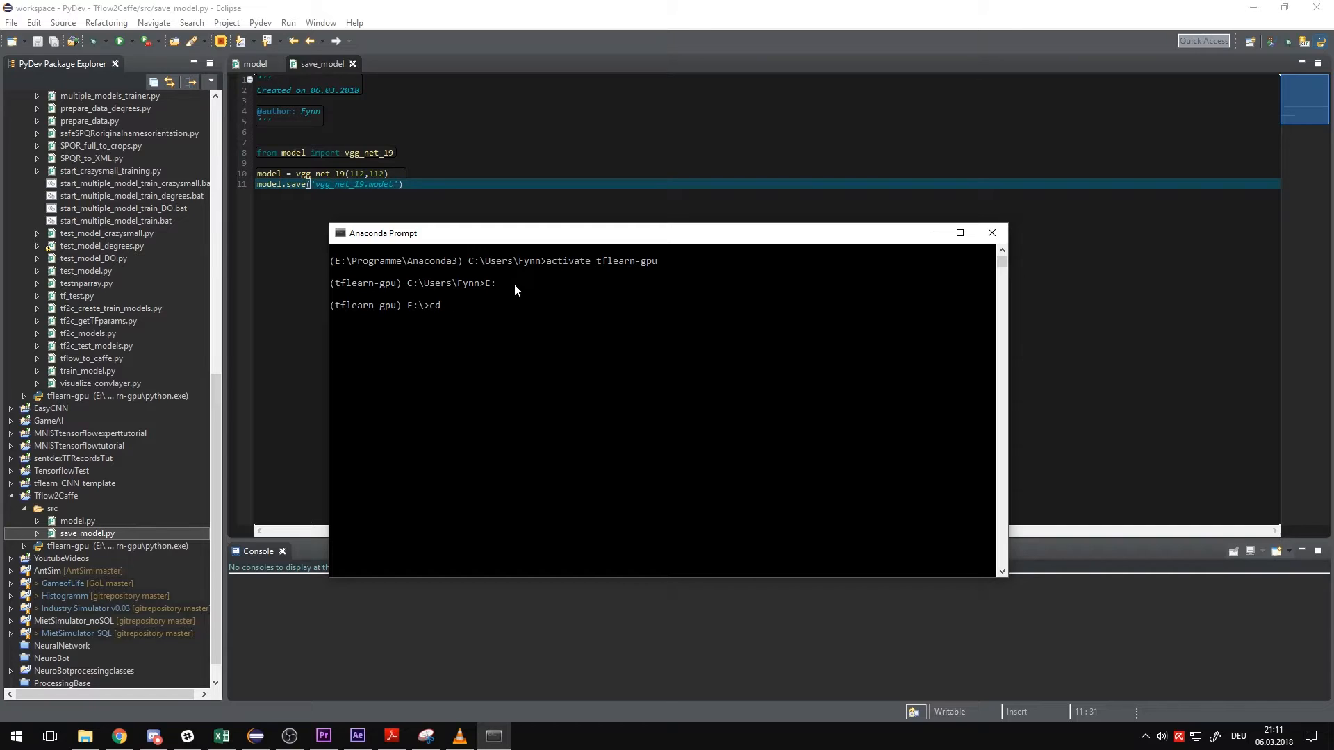
{"action": "type", "text": "pr"}
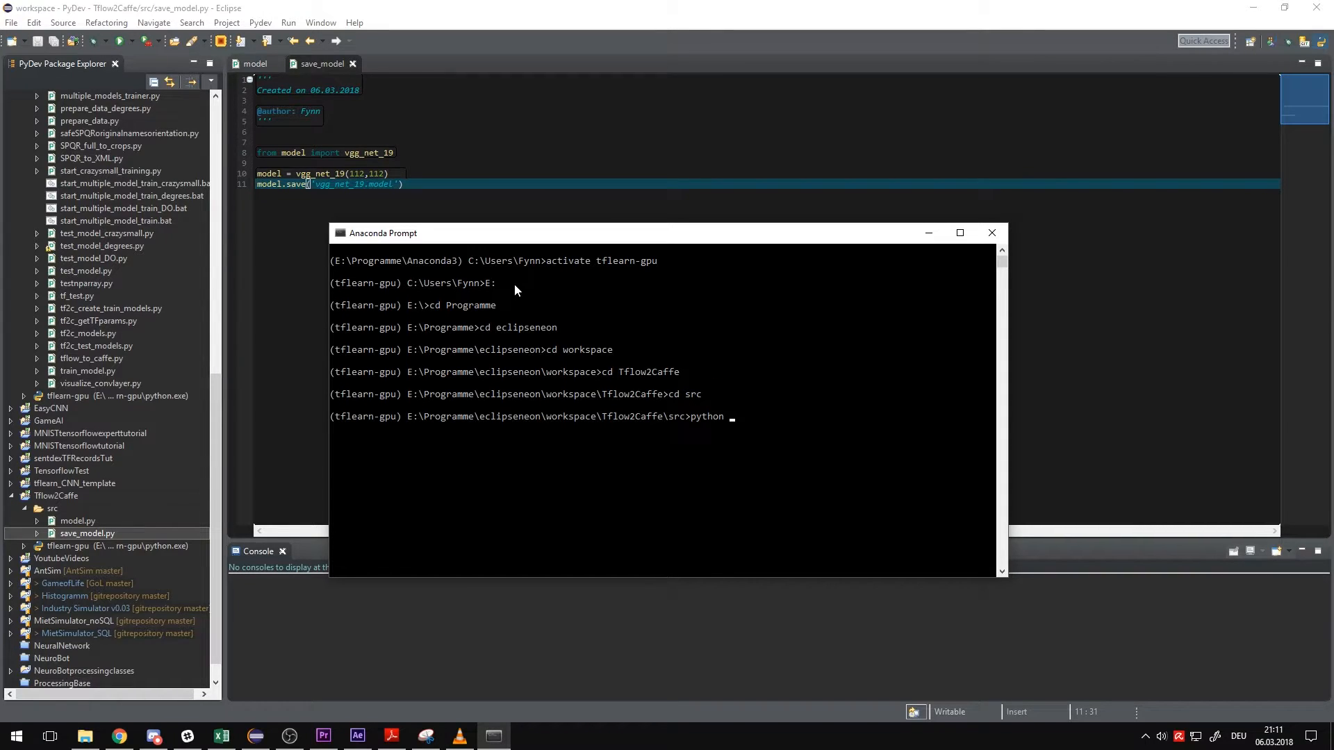
{"action": "type", "text": "sa"}
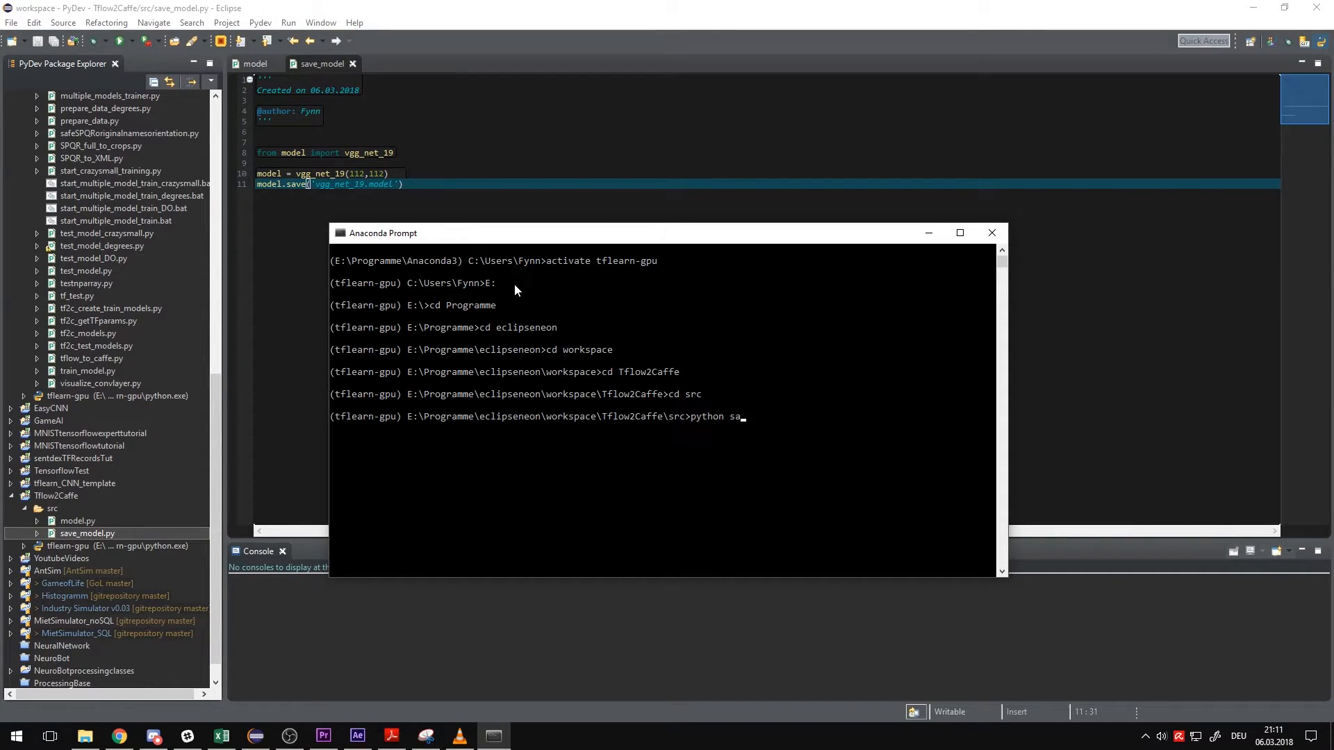
{"action": "key", "text": "Return"}
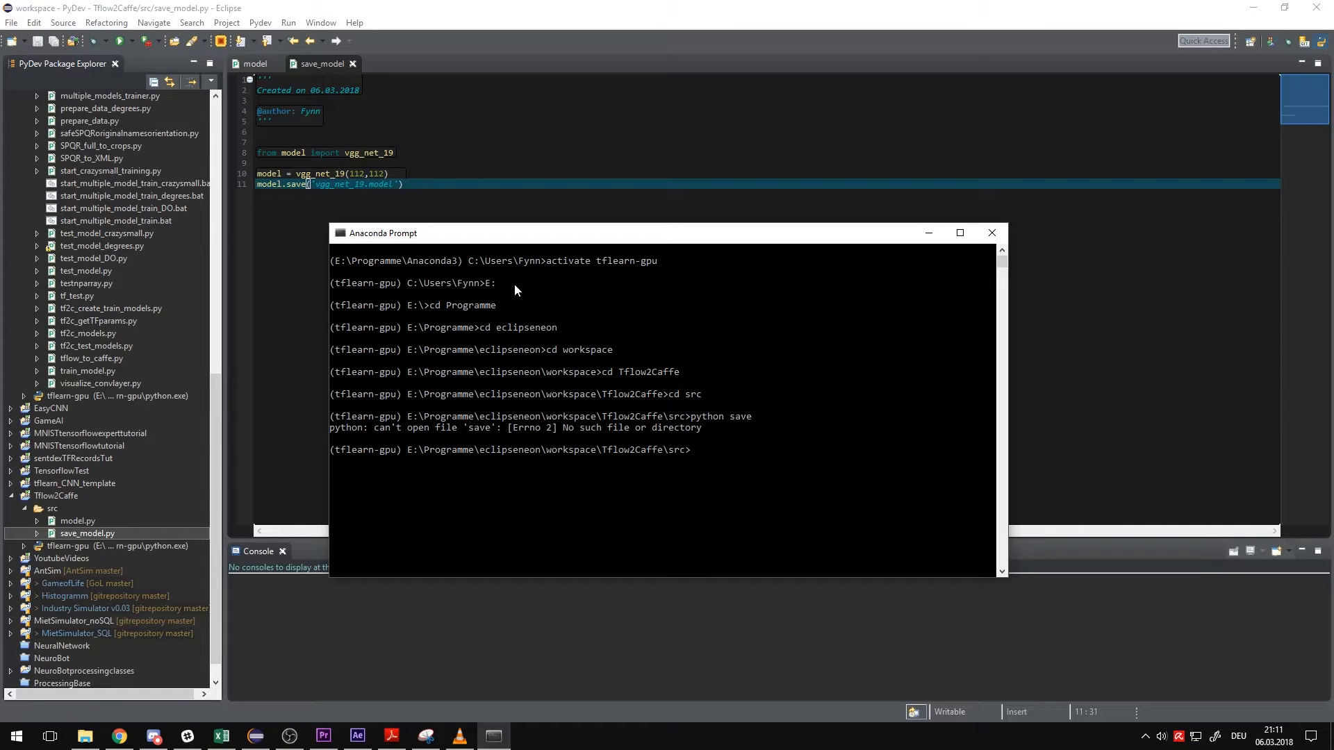
{"action": "type", "text": "python __pycache__"}
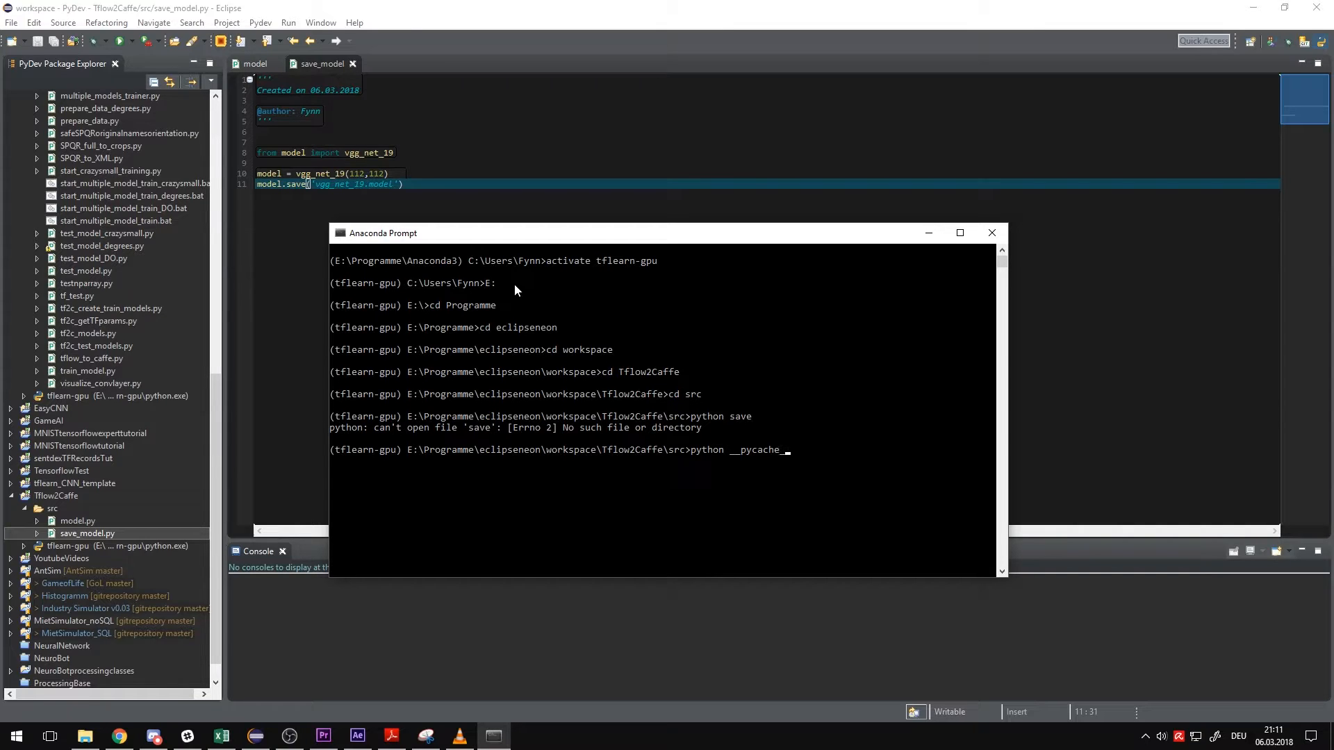
{"action": "key", "text": "Return"}
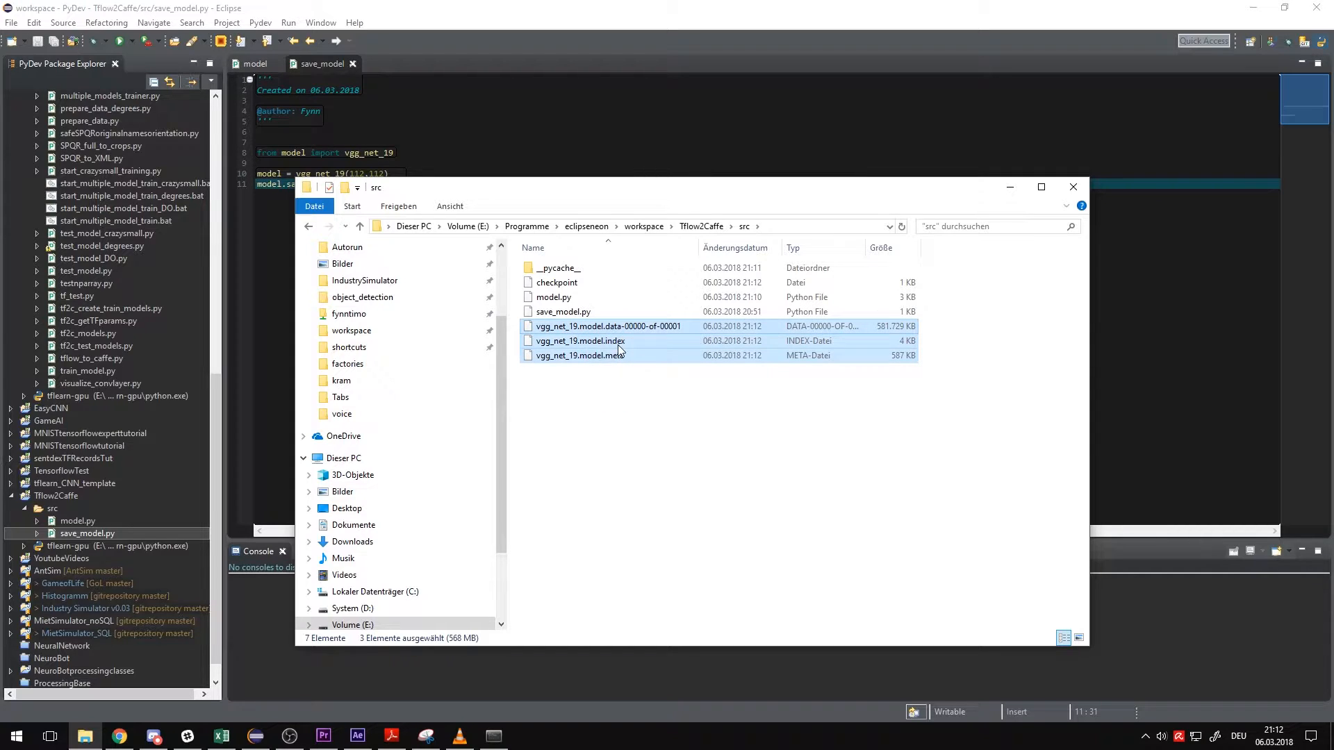
{"action": "mouse_move", "coordinate": [592, 390]}
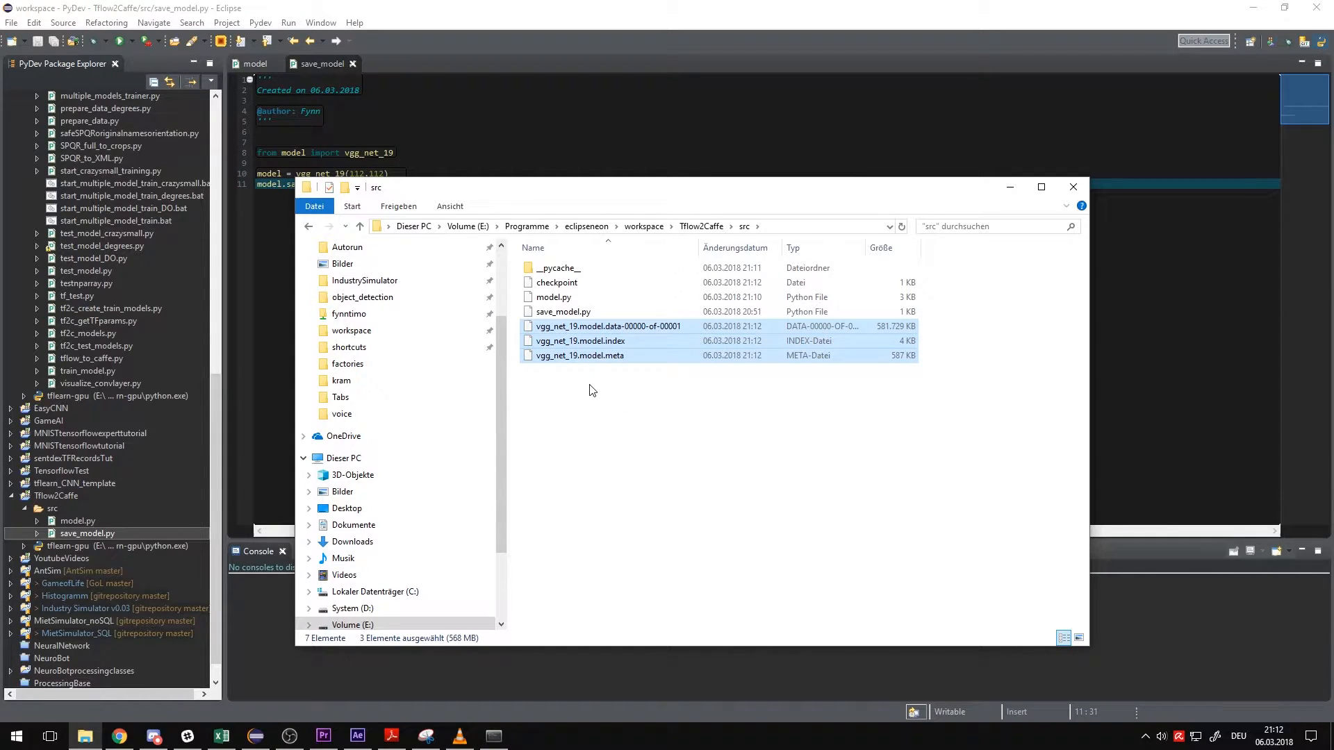
- Browse to Tflow2Caffe\src in File Explorer to inspect the vgg_net_19.model files
{"action": "left_click", "coordinate": [599, 380]}
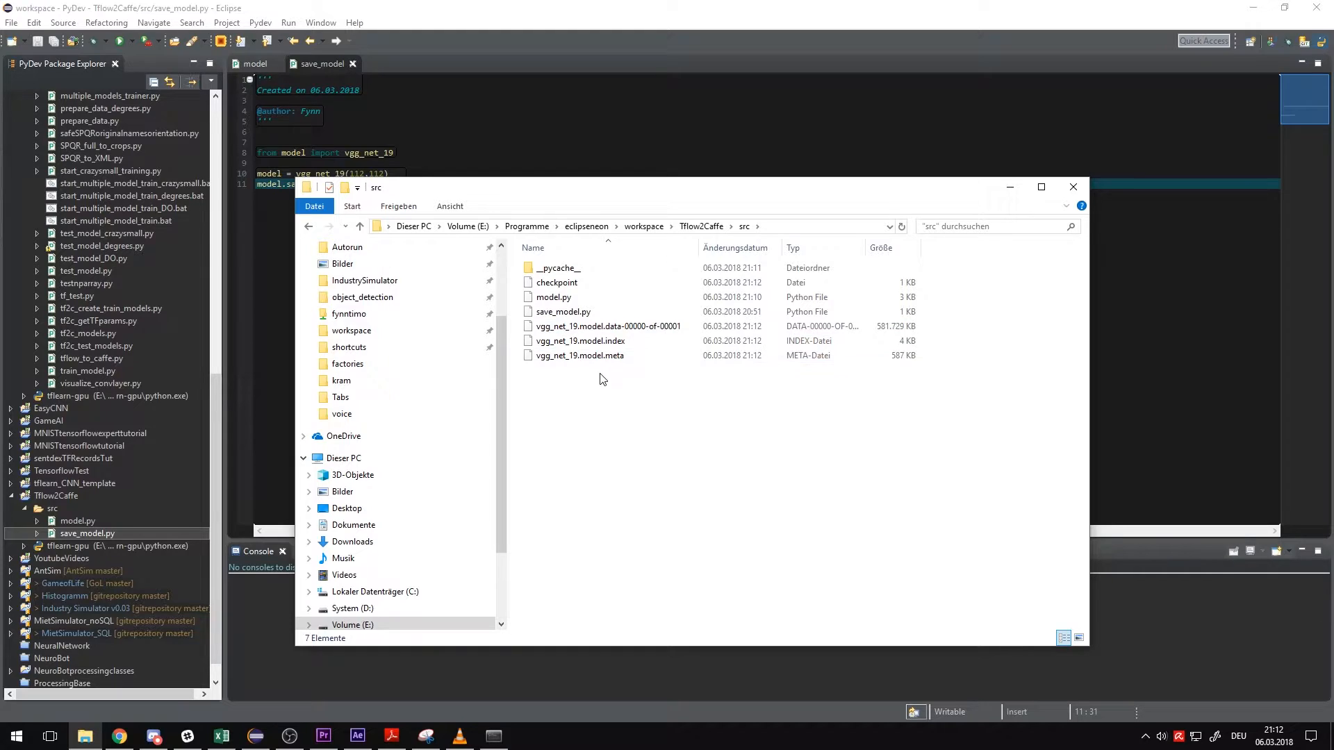
{"action": "left_click", "coordinate": [607, 326]}
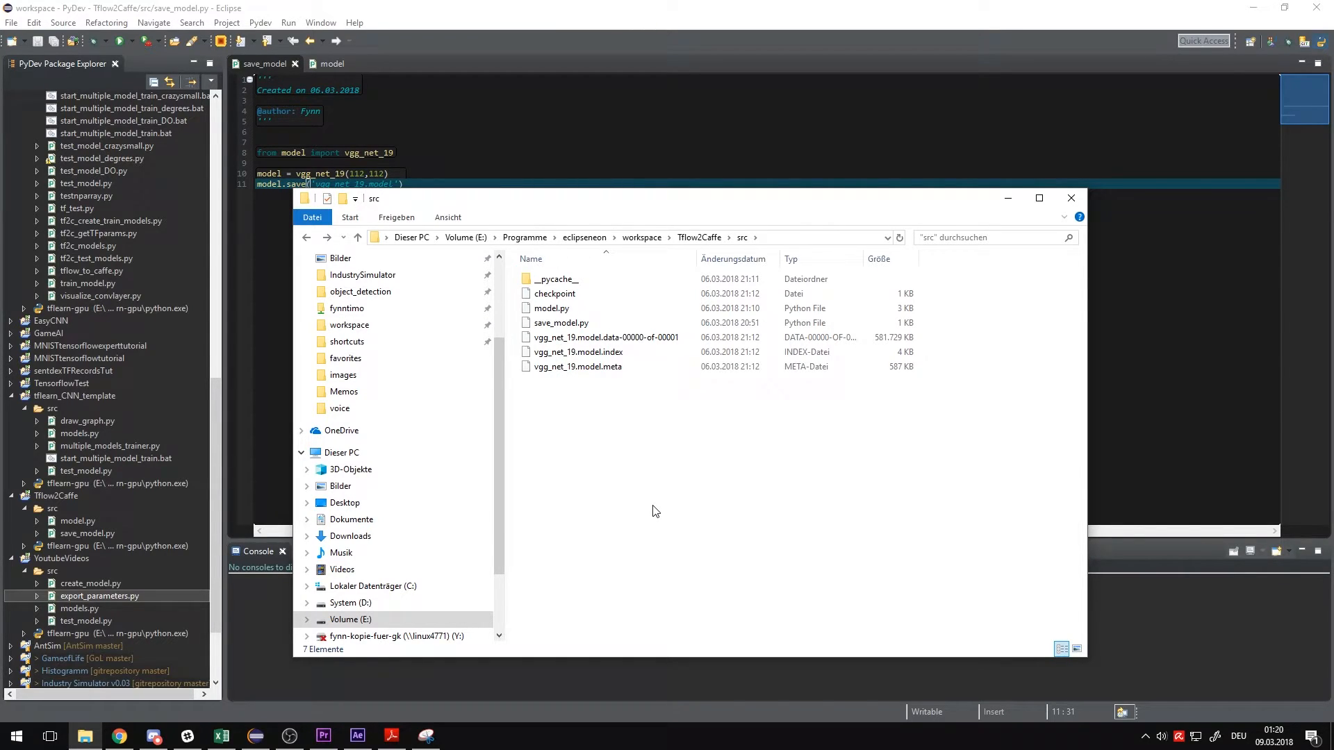
- Create an empty export_parameters module in src and begin its tflearn and numpy imports
{"action": "left_click", "coordinate": [1071, 197]}
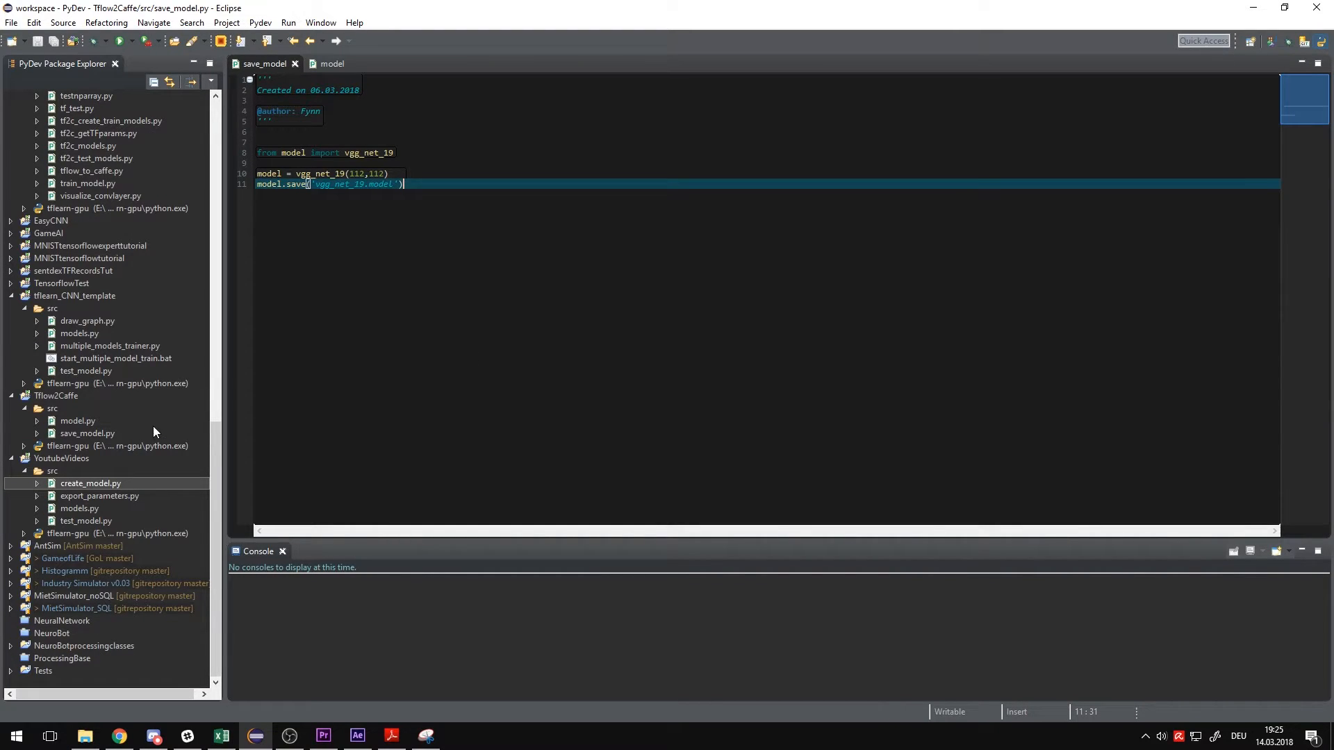
{"action": "right_click", "coordinate": [91, 484]}
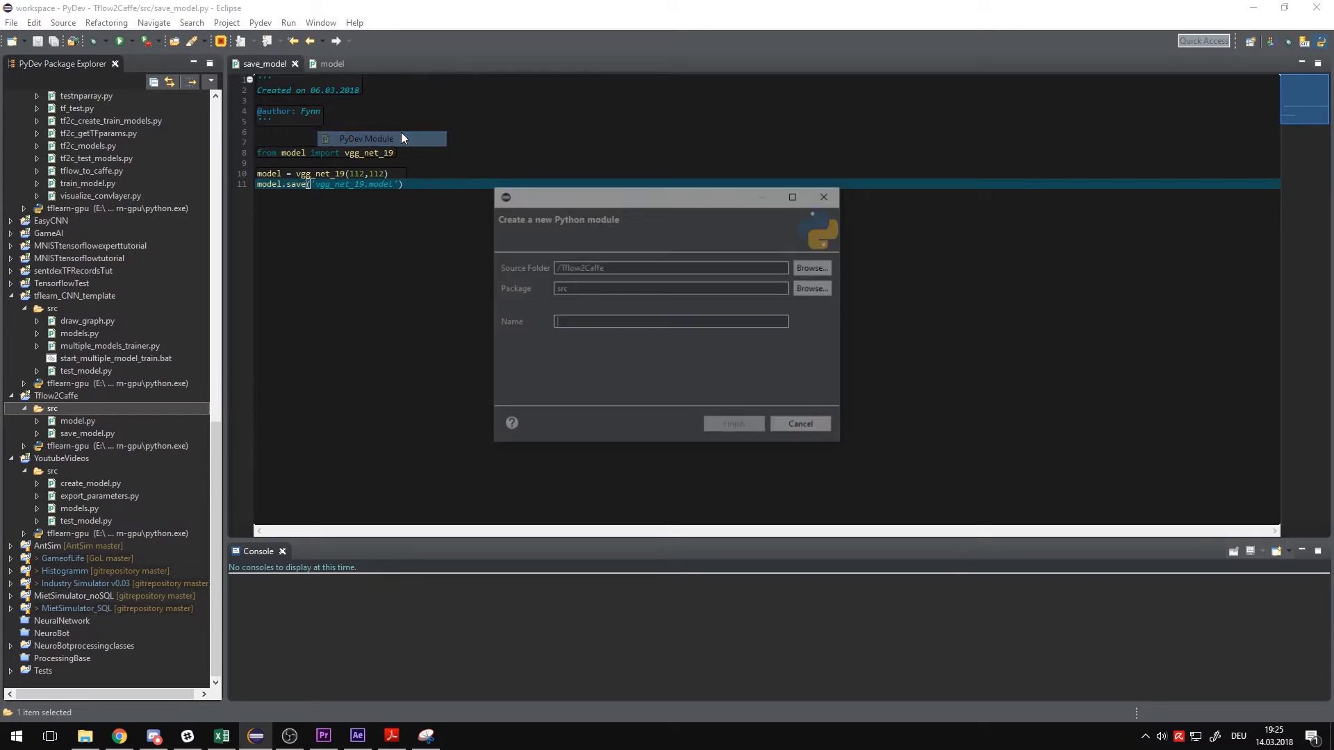
{"action": "type", "text": "export_param"}
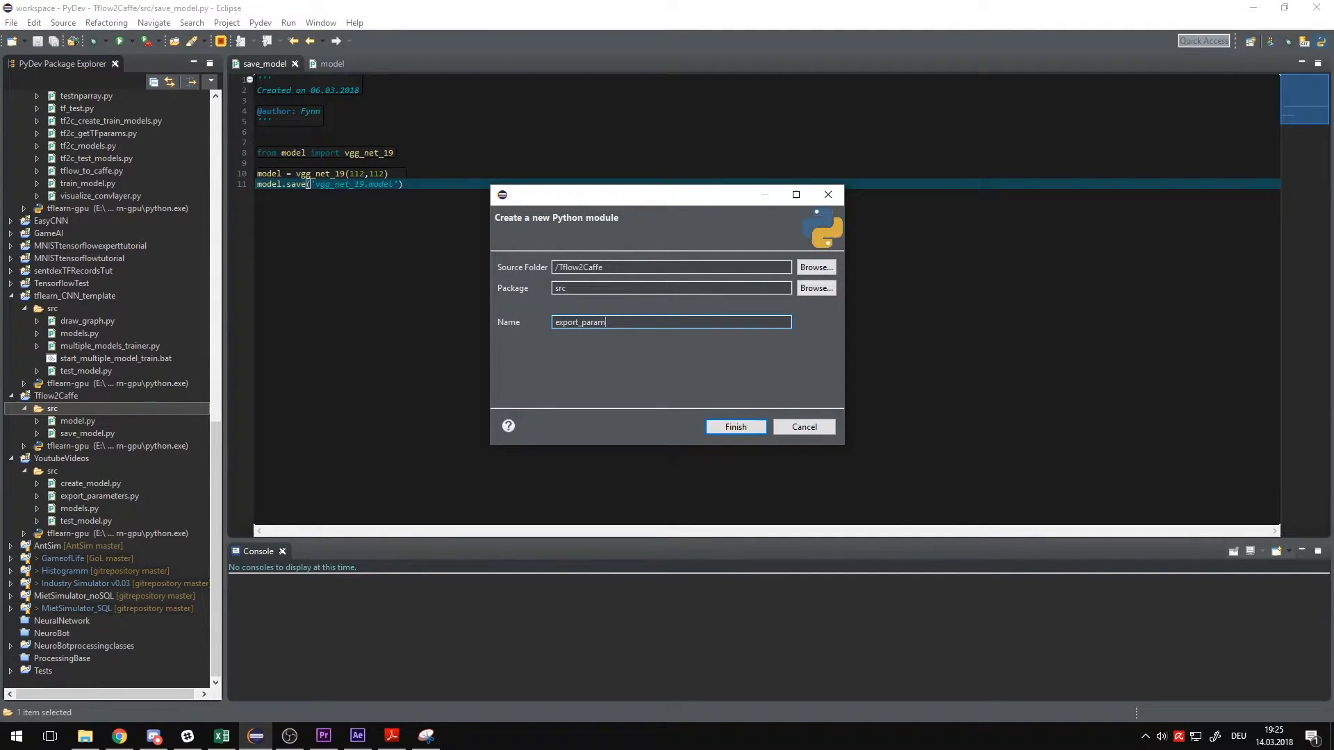
{"action": "left_click", "coordinate": [734, 427]}
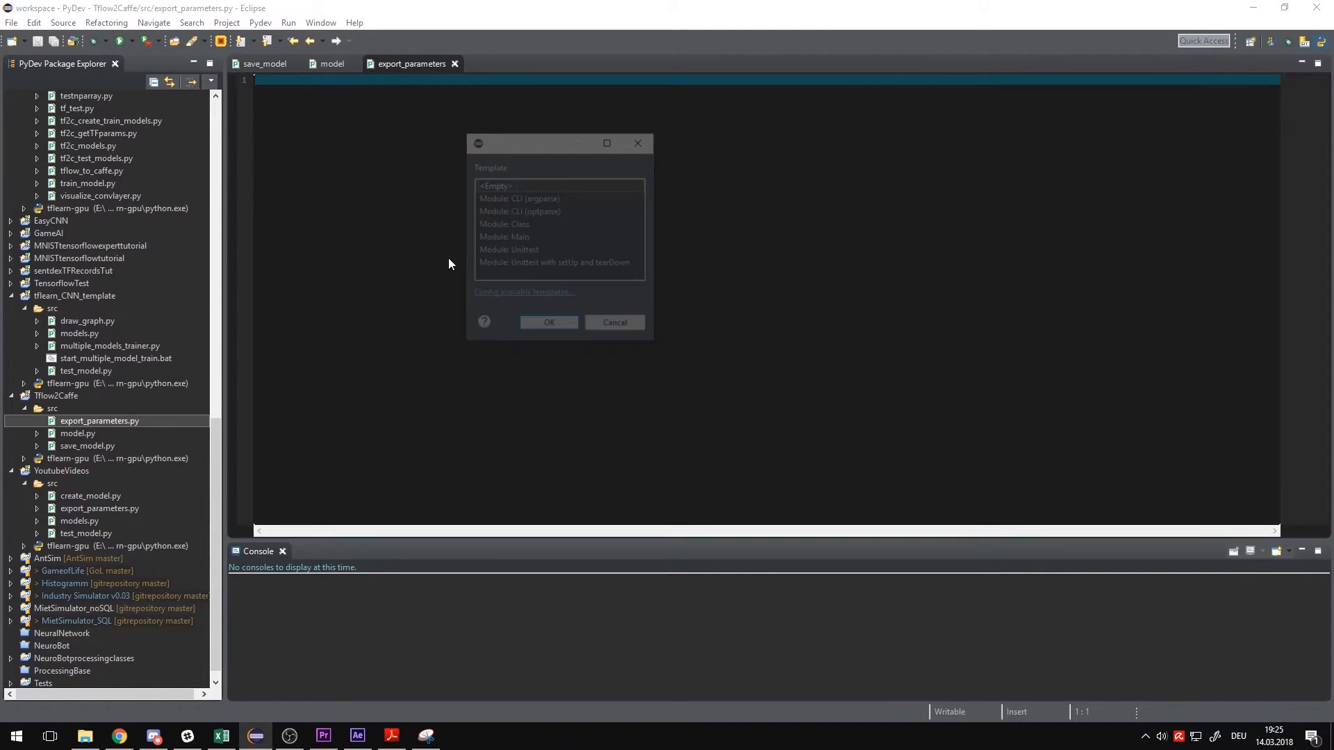
{"action": "left_click", "coordinate": [549, 322]}
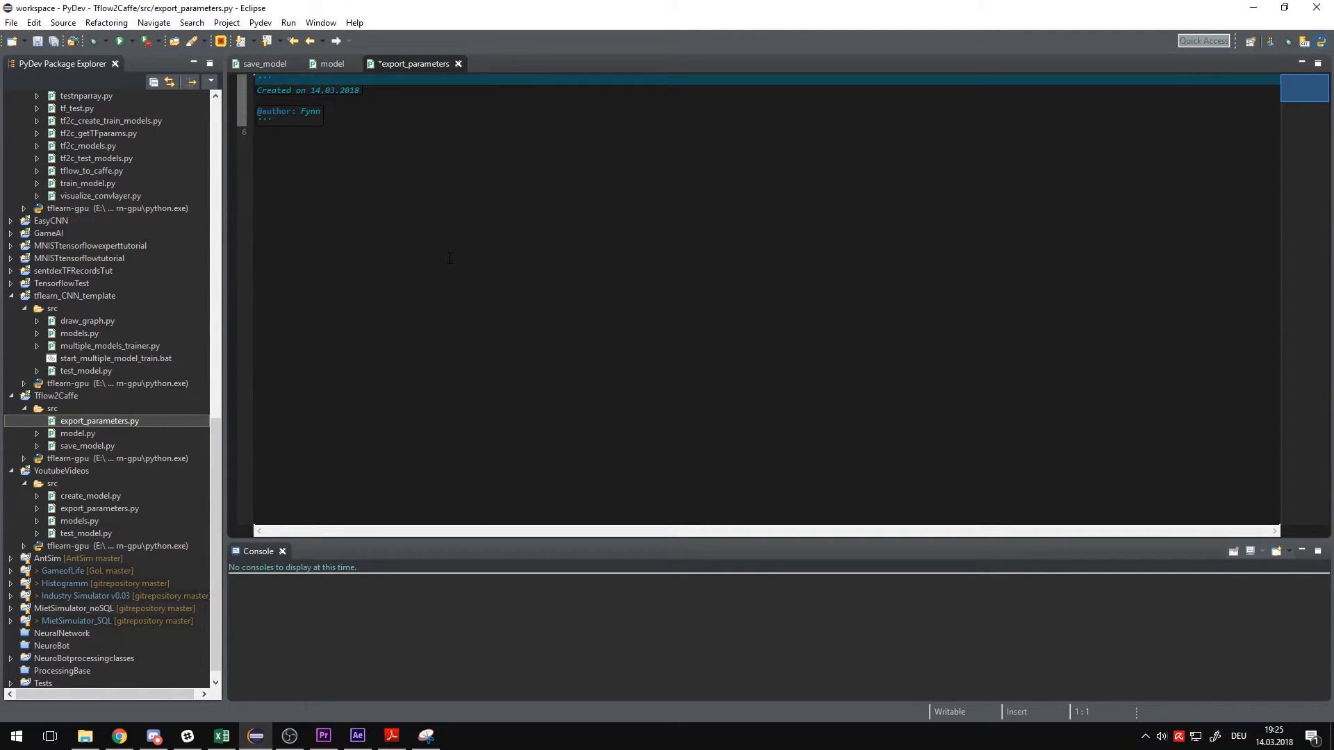
{"action": "type", "text": "import numpy as np"}
{"action": "type", "text": "import tflearn"}
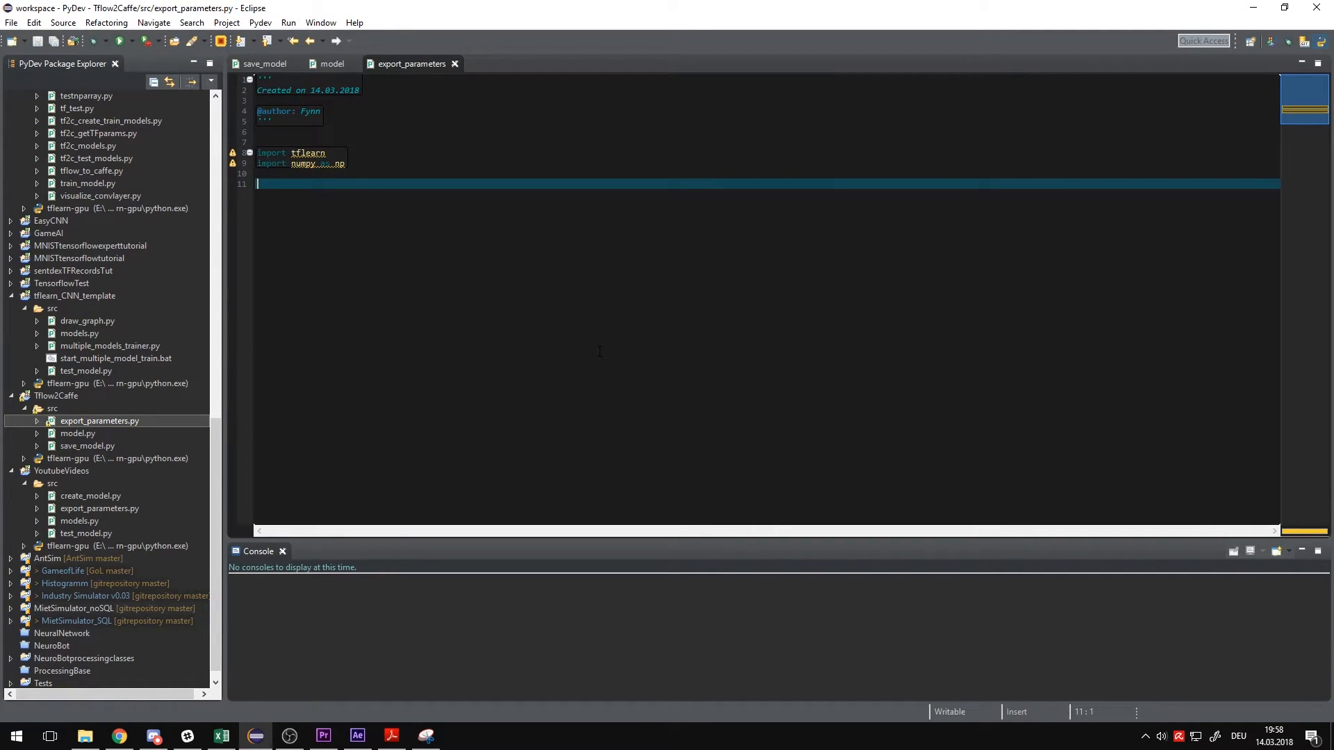
{"action": "left_click", "coordinate": [84, 736]}
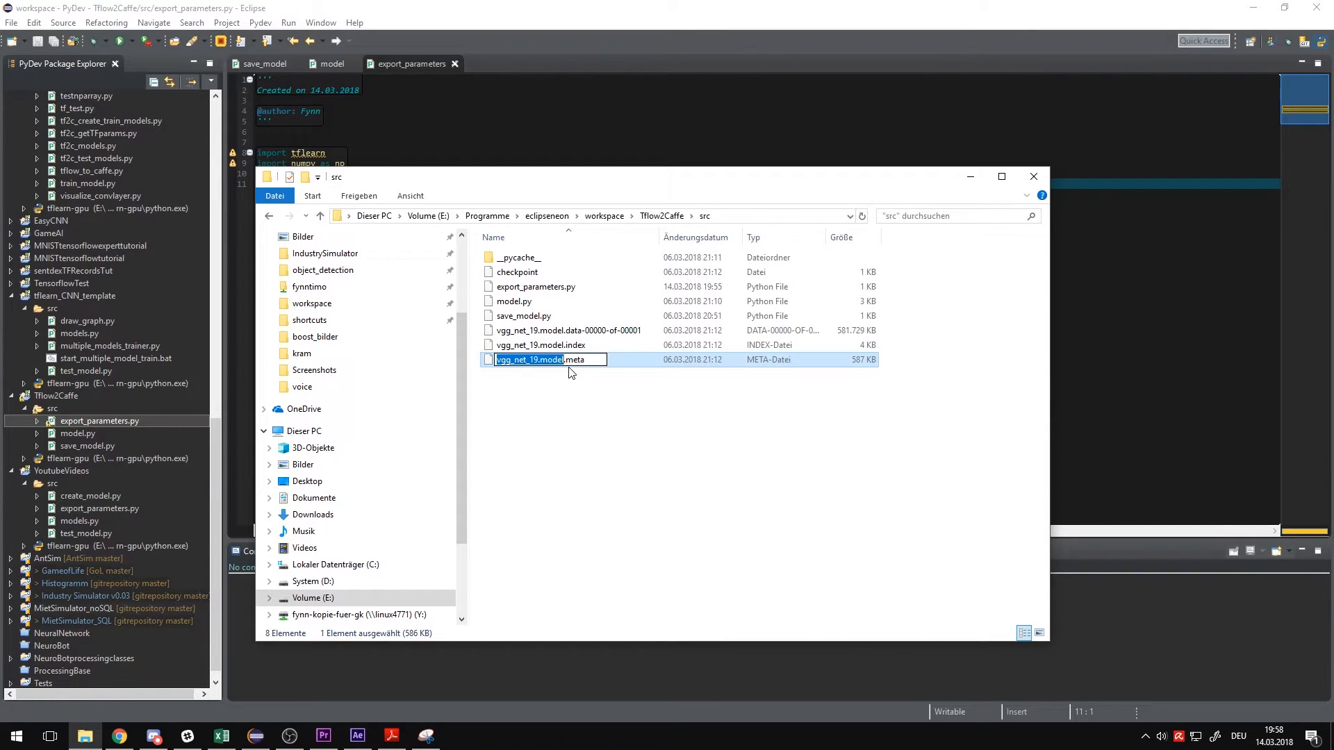
- Define MODEL_NAME = 'vgg_net_19.model' and import vgg_net_19 from model
{"action": "left_click", "coordinate": [535, 450]}
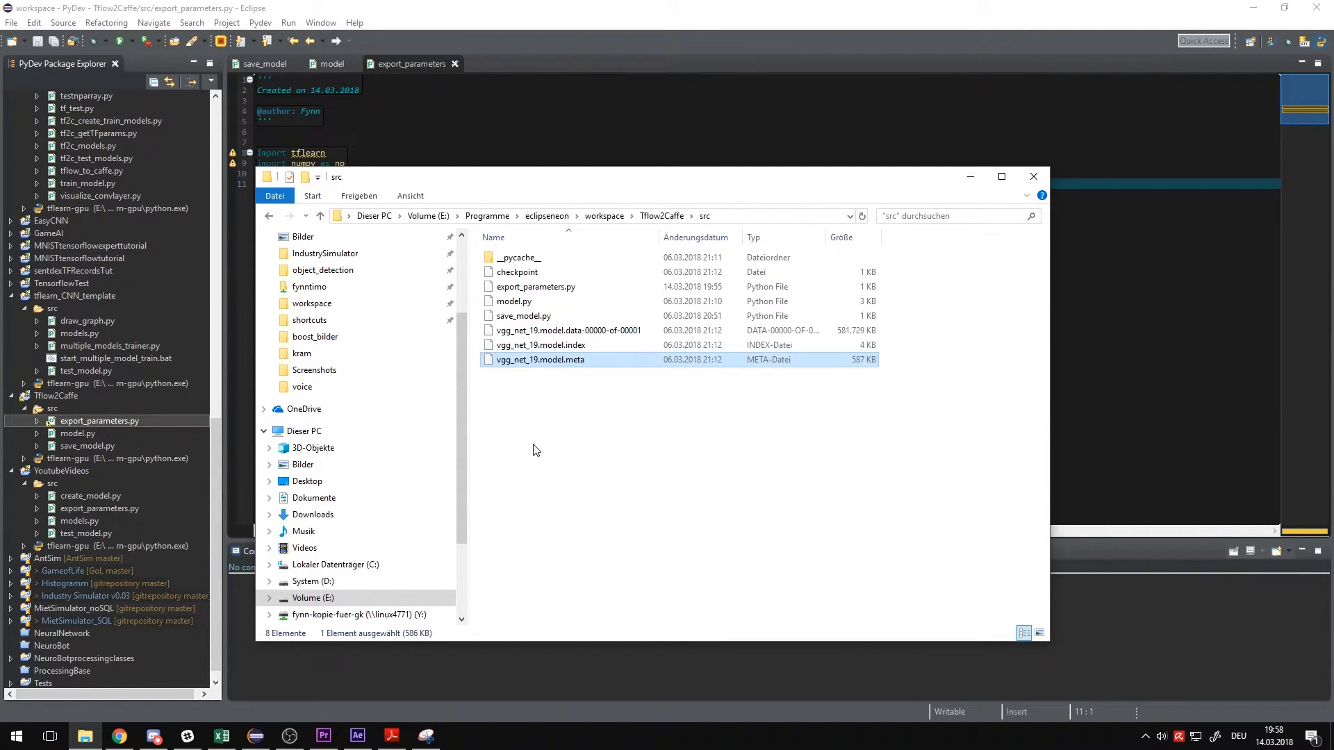
{"action": "left_click", "coordinate": [1033, 176]}
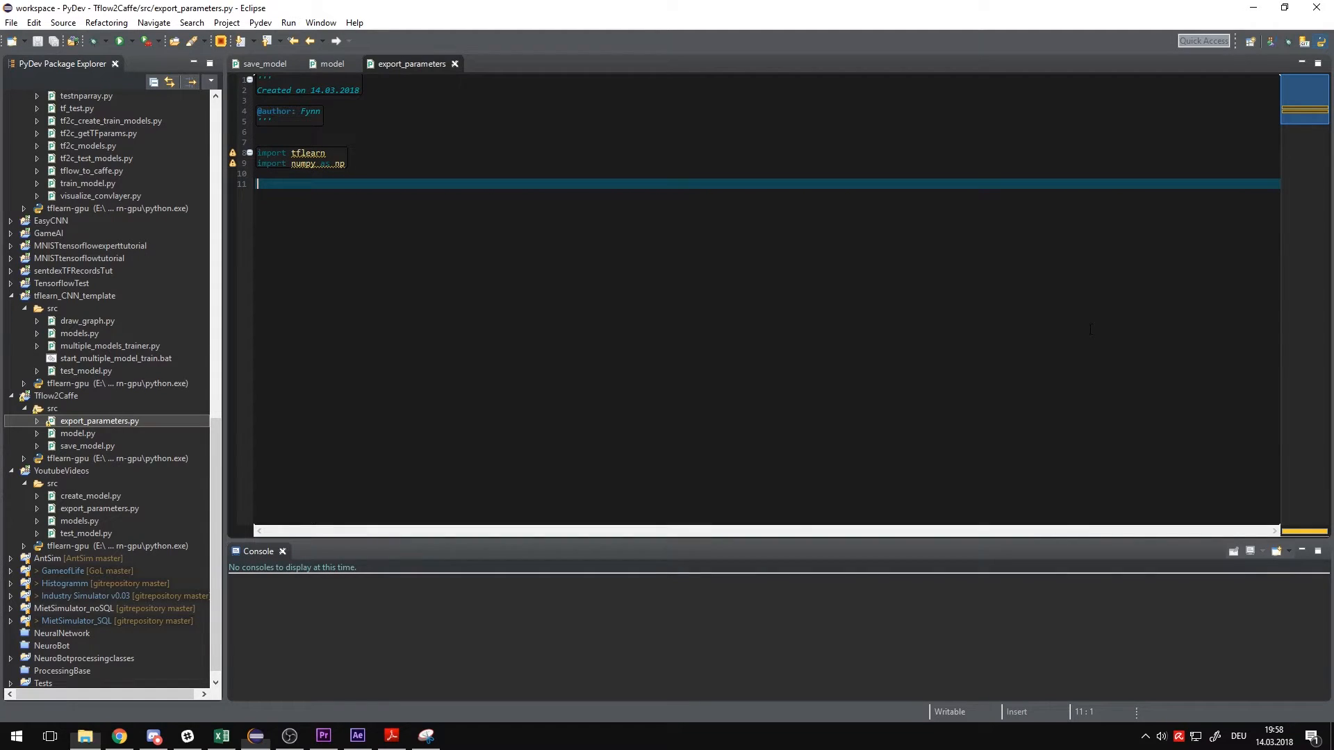
{"action": "type", "text": "MODEL"}
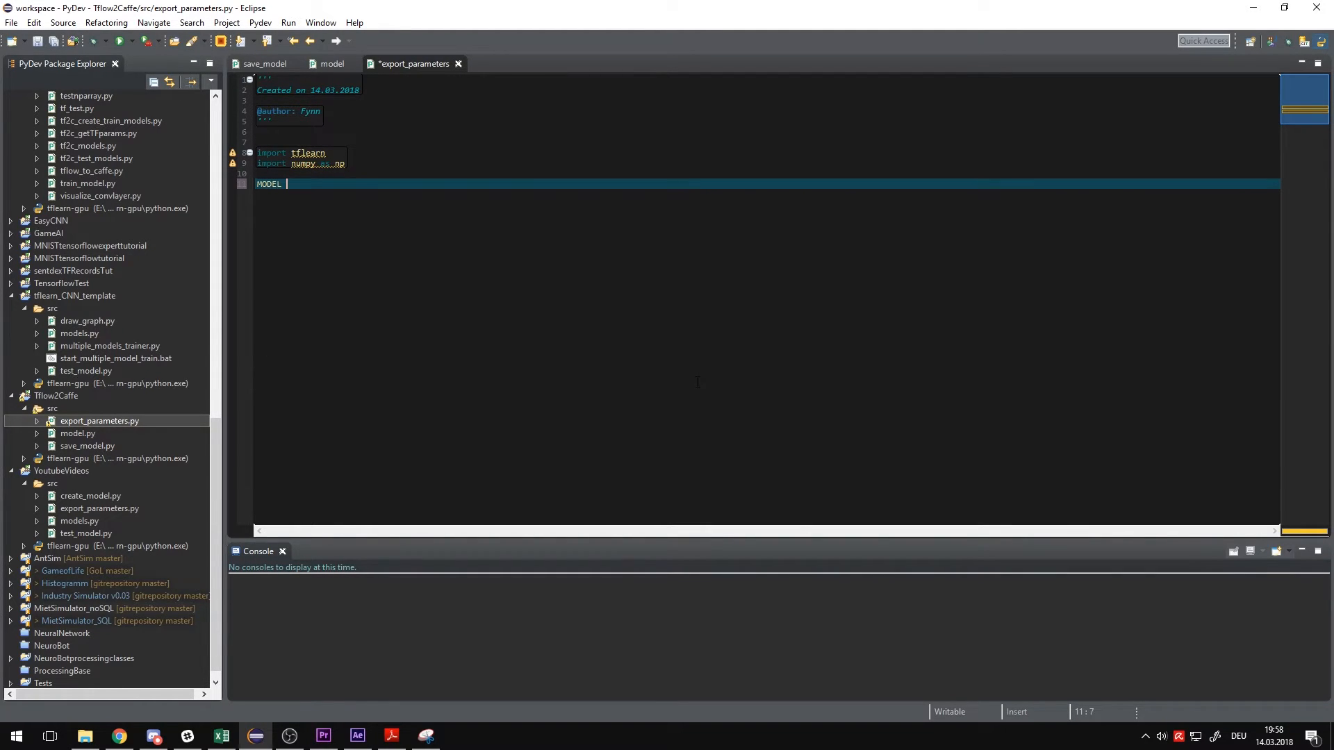
{"action": "type", "text": "_NAME ="}
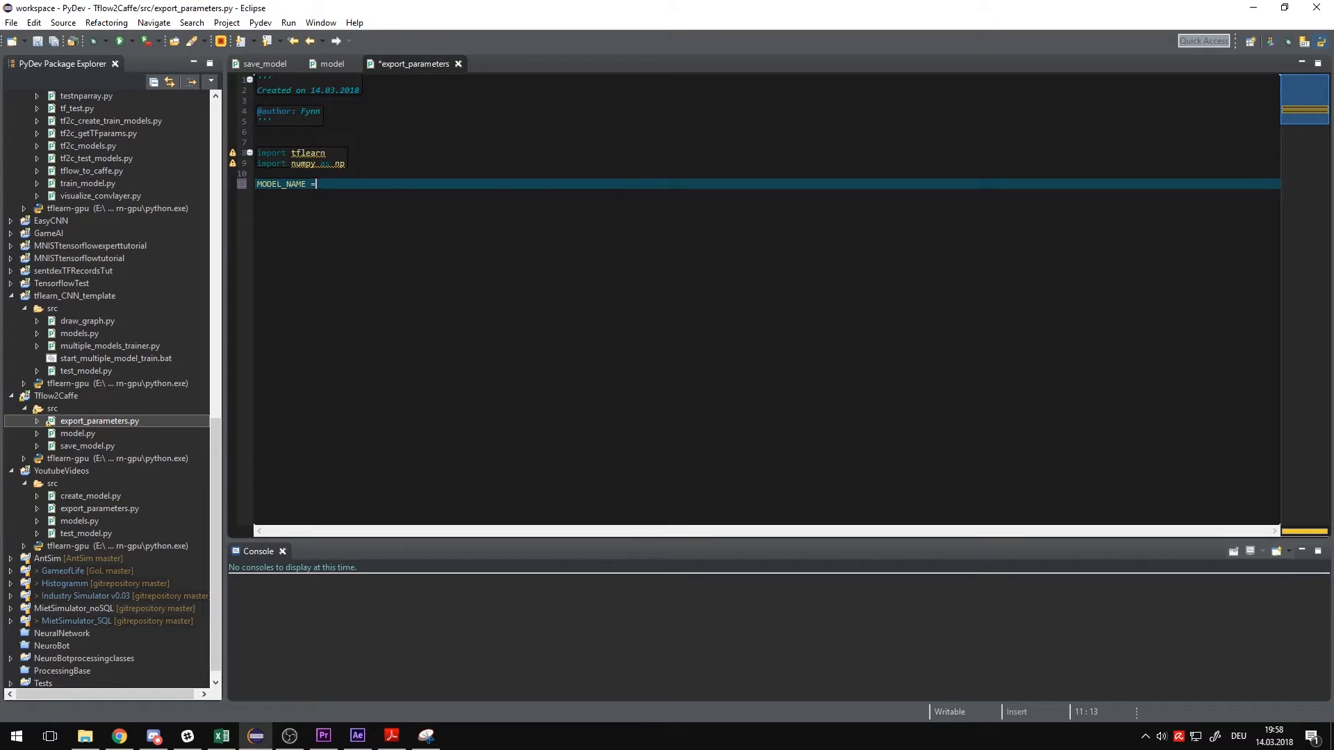
{"action": "type", "text": "'vgg_net_19.model'"}
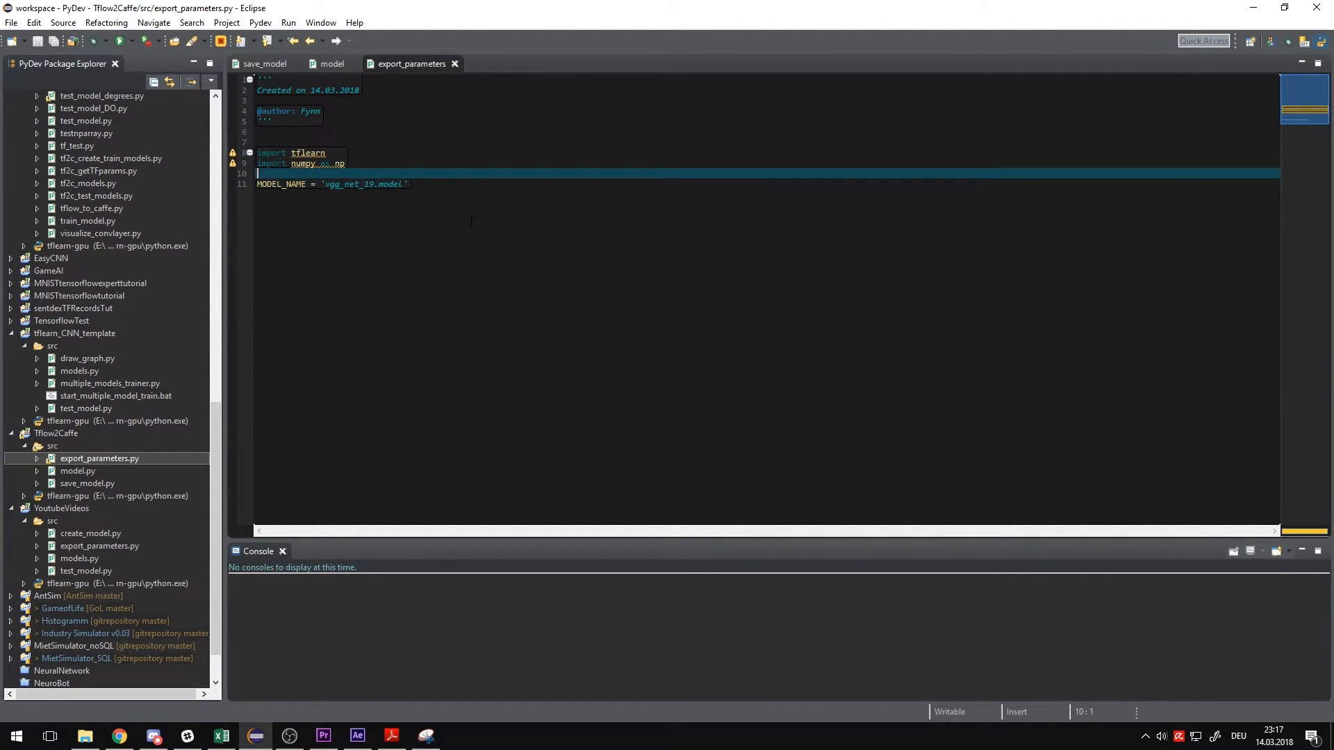
{"action": "type", "text": "from"}
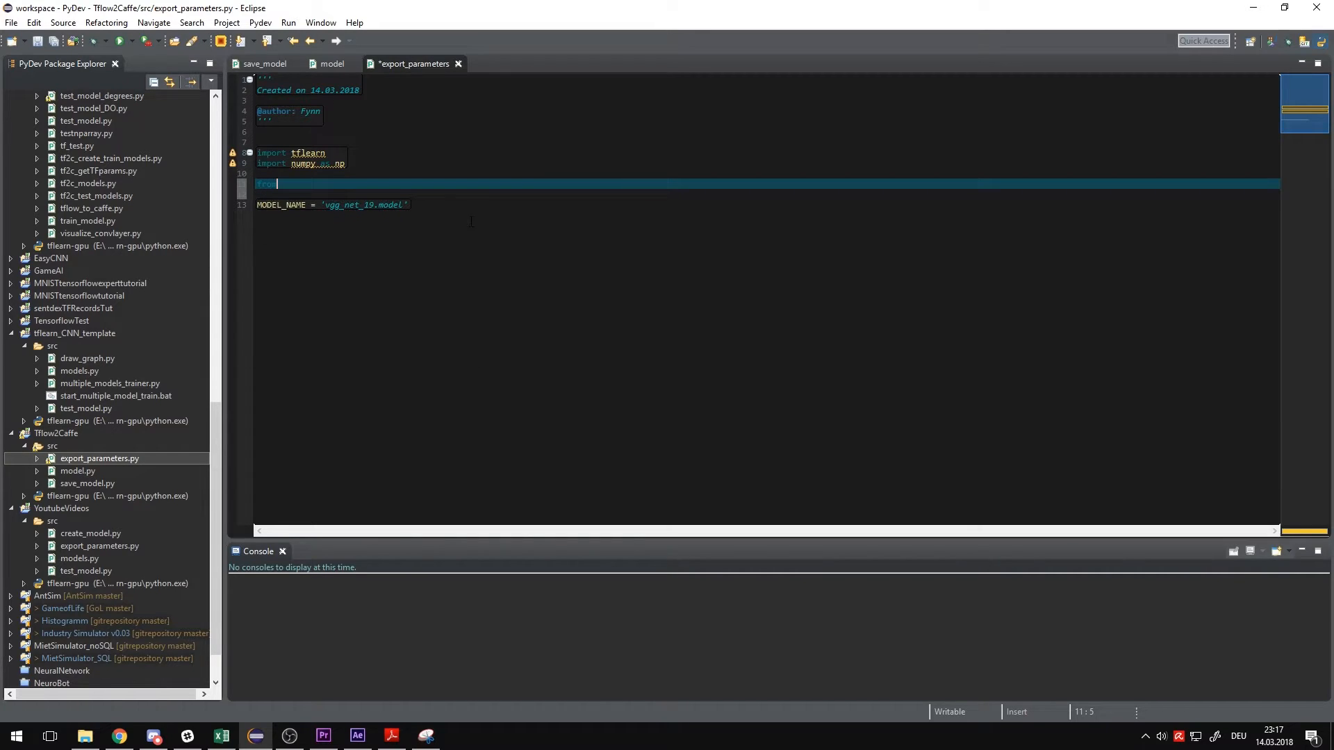
{"action": "type", "text": "model import vgg_net_19"}
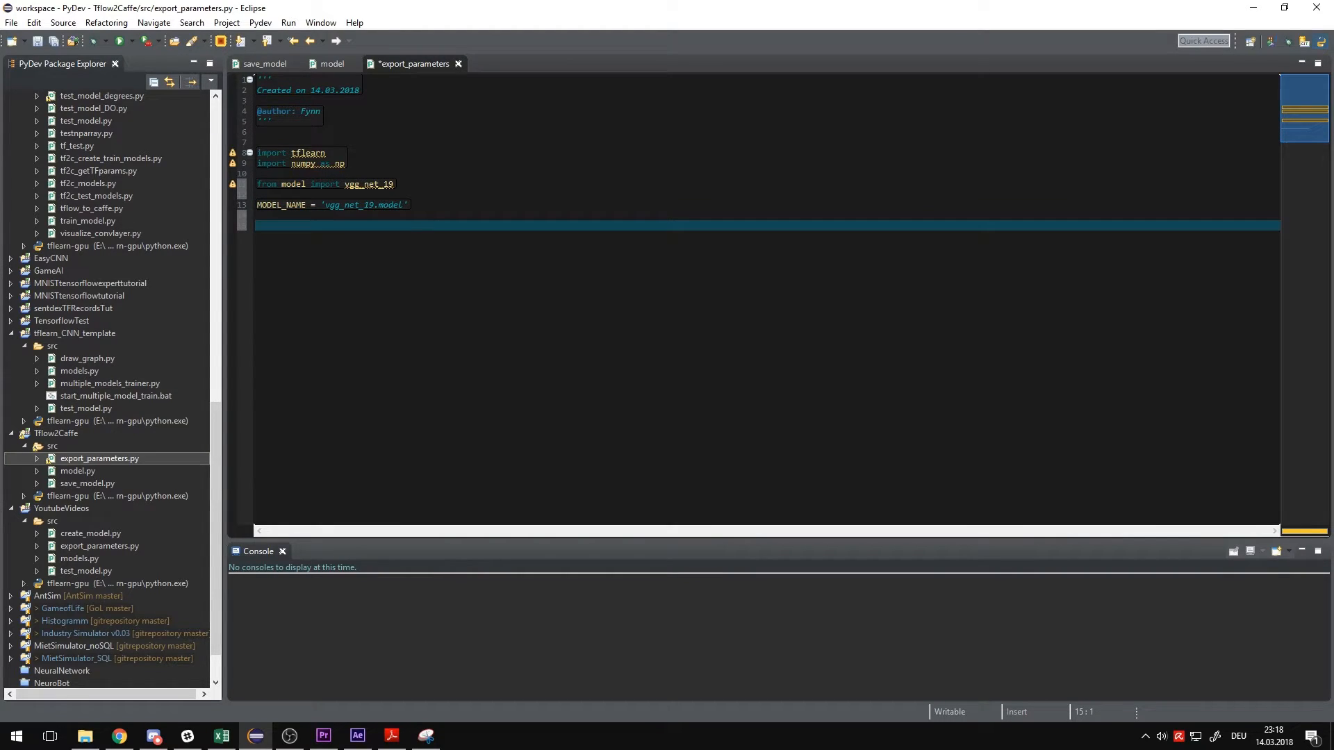
- Build MODEL = vgg_net_19(128, 128) and load MODEL_NAME into it
{"action": "left_click", "coordinate": [259, 226]}
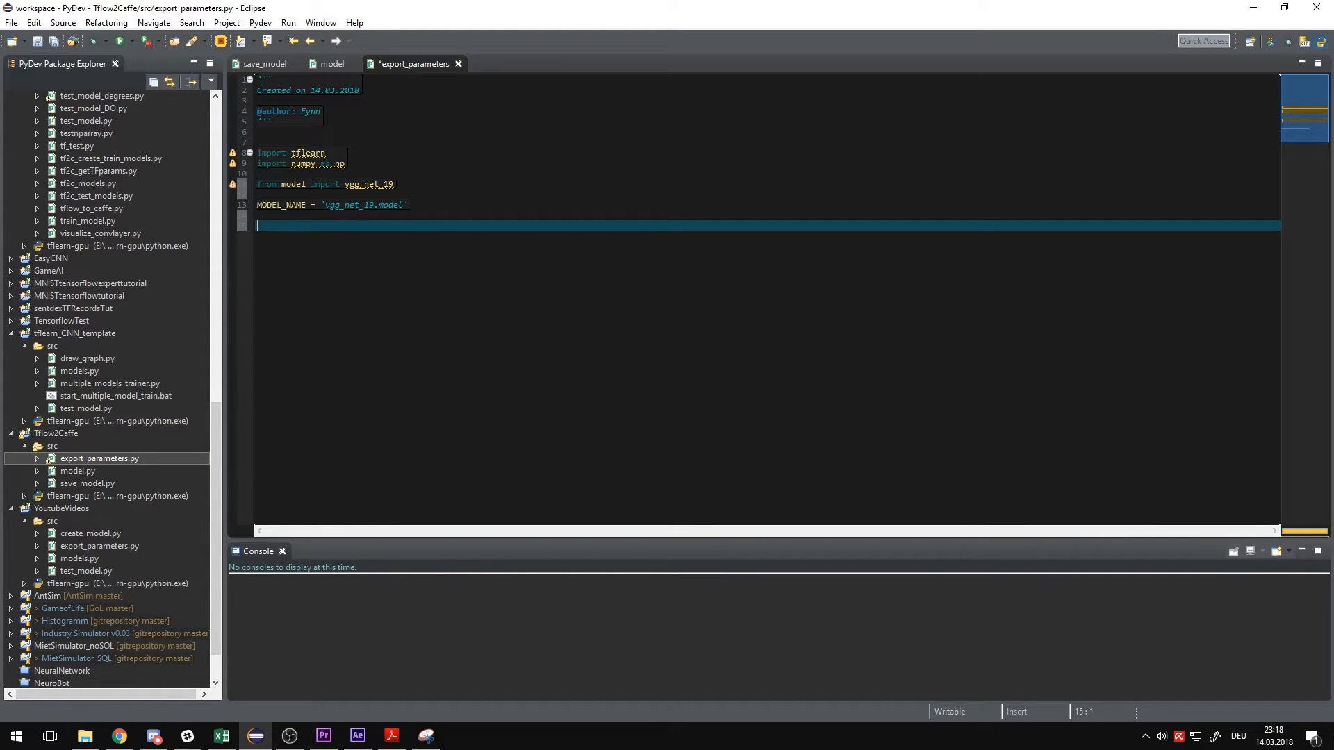
{"action": "type", "text": "MODEL = vgg_net_19(128, 128"}
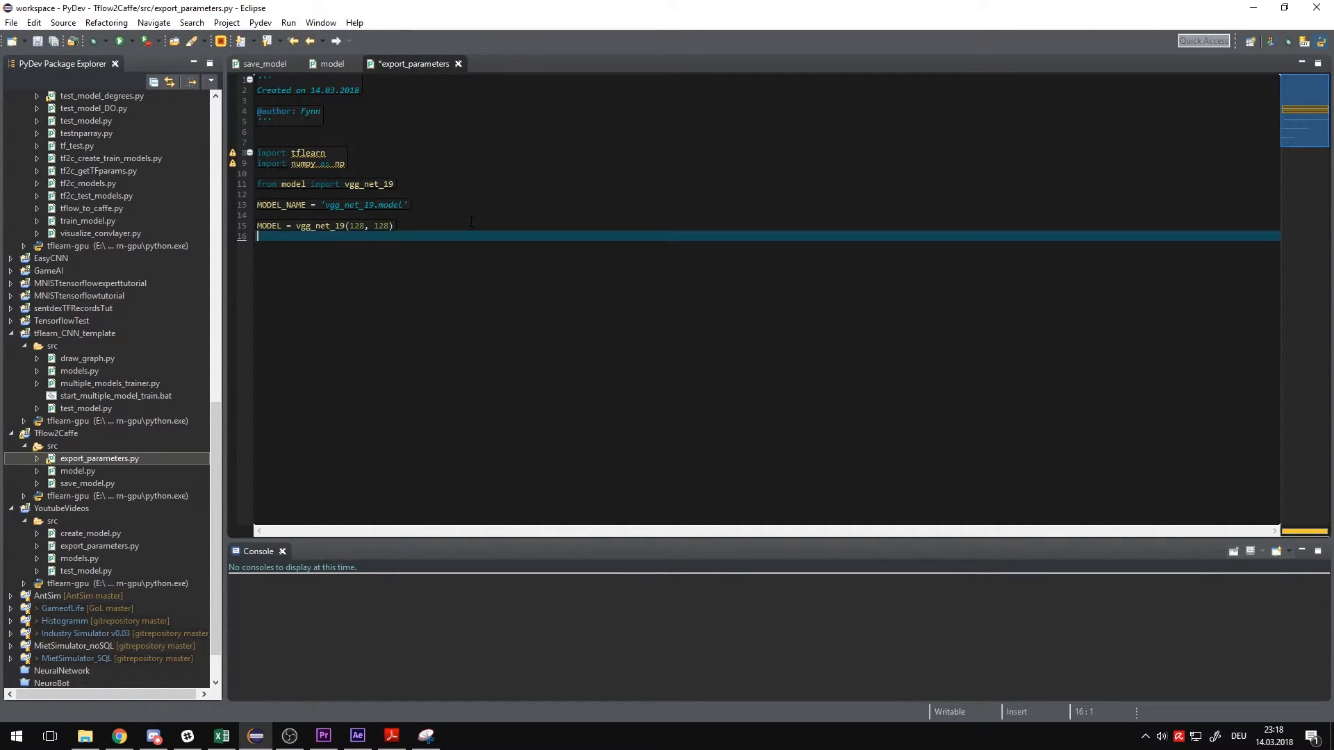
{"action": "type", "text": "MODEL"}
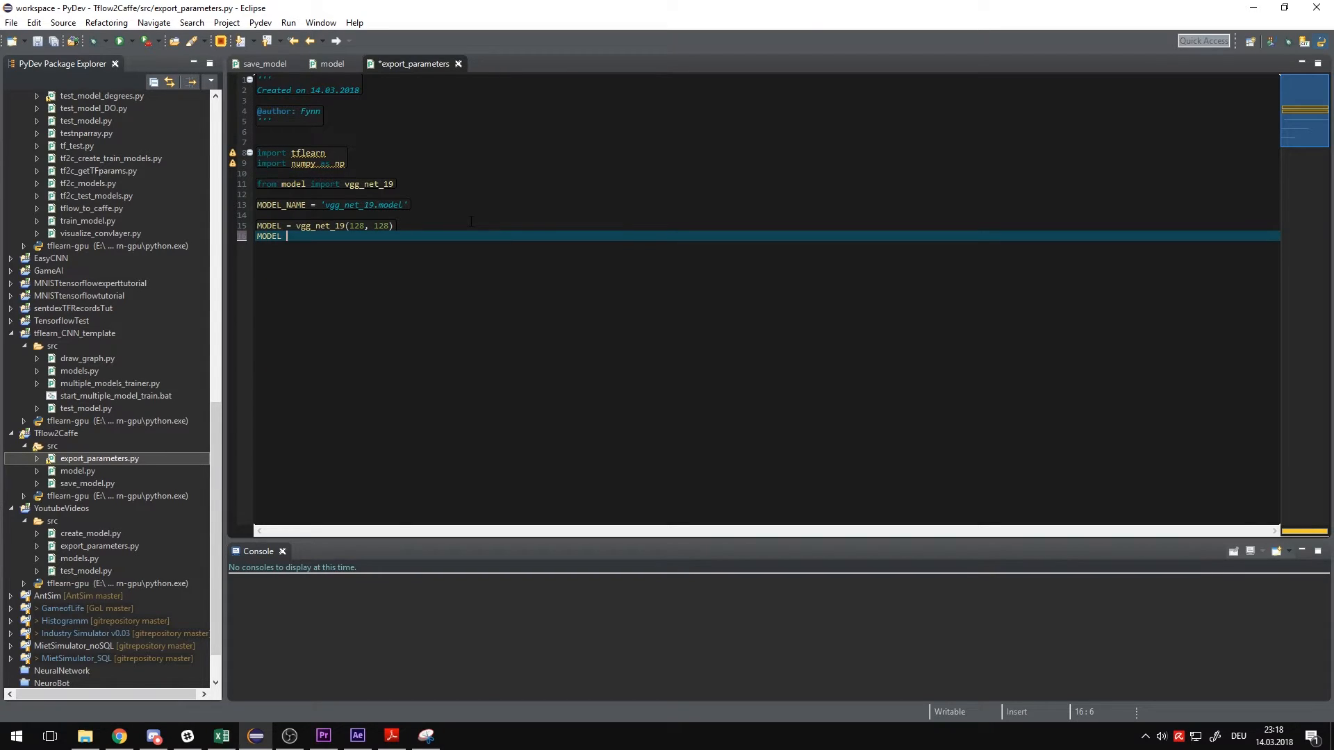
{"action": "type", "text": "="}
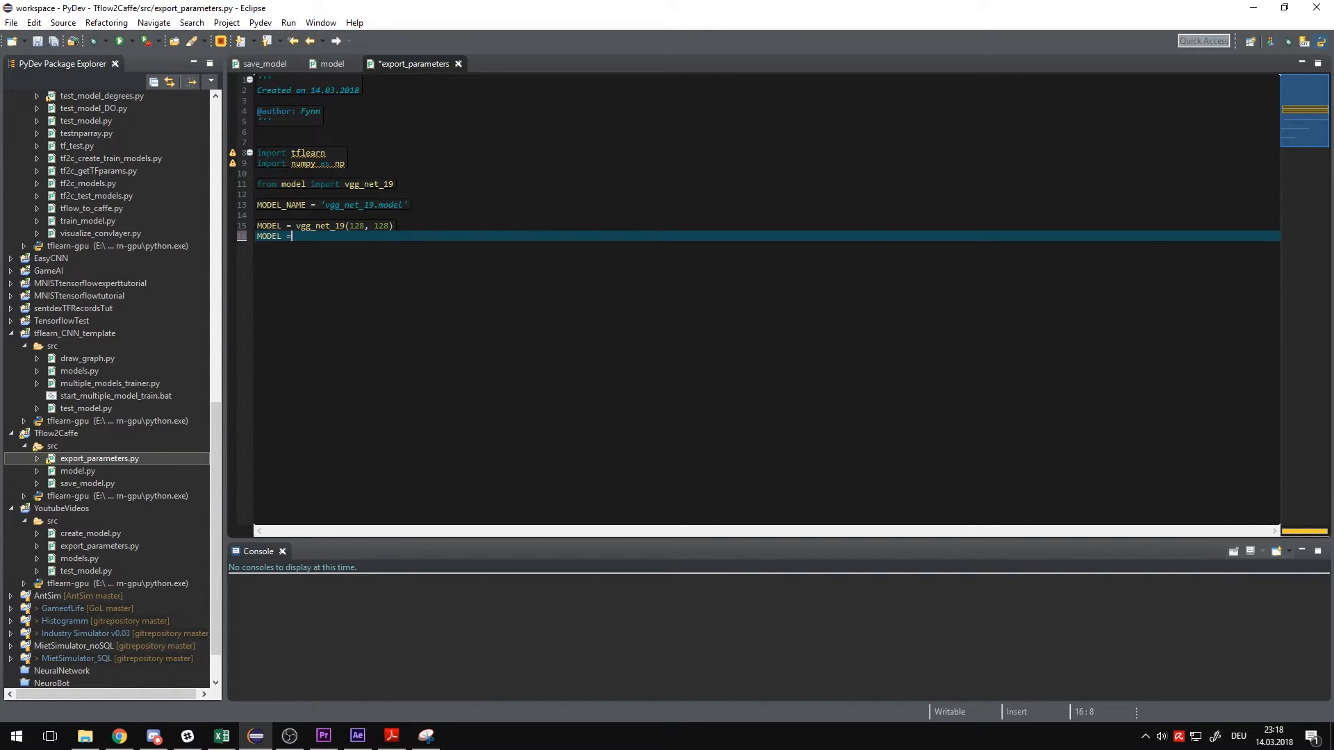
{"action": "type", "text": ".load("}
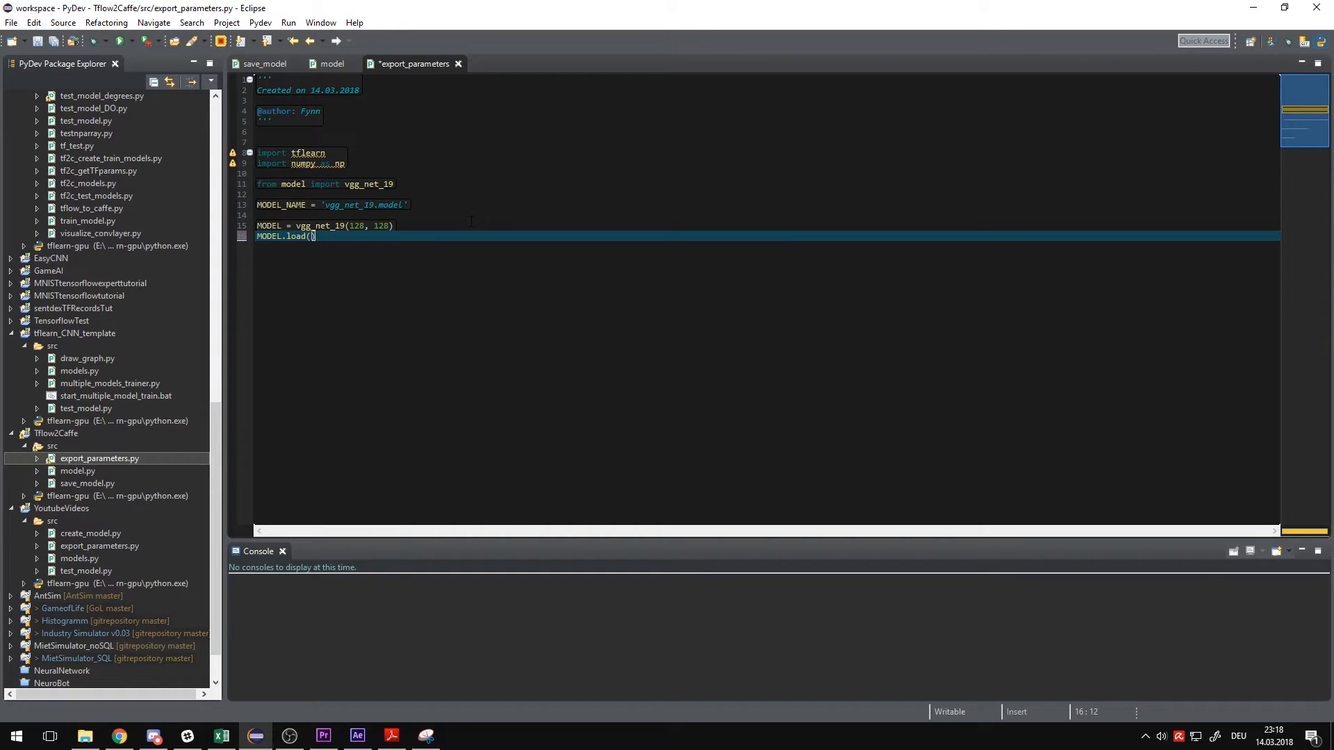
{"action": "type", "text": "MODEL_NAME"}
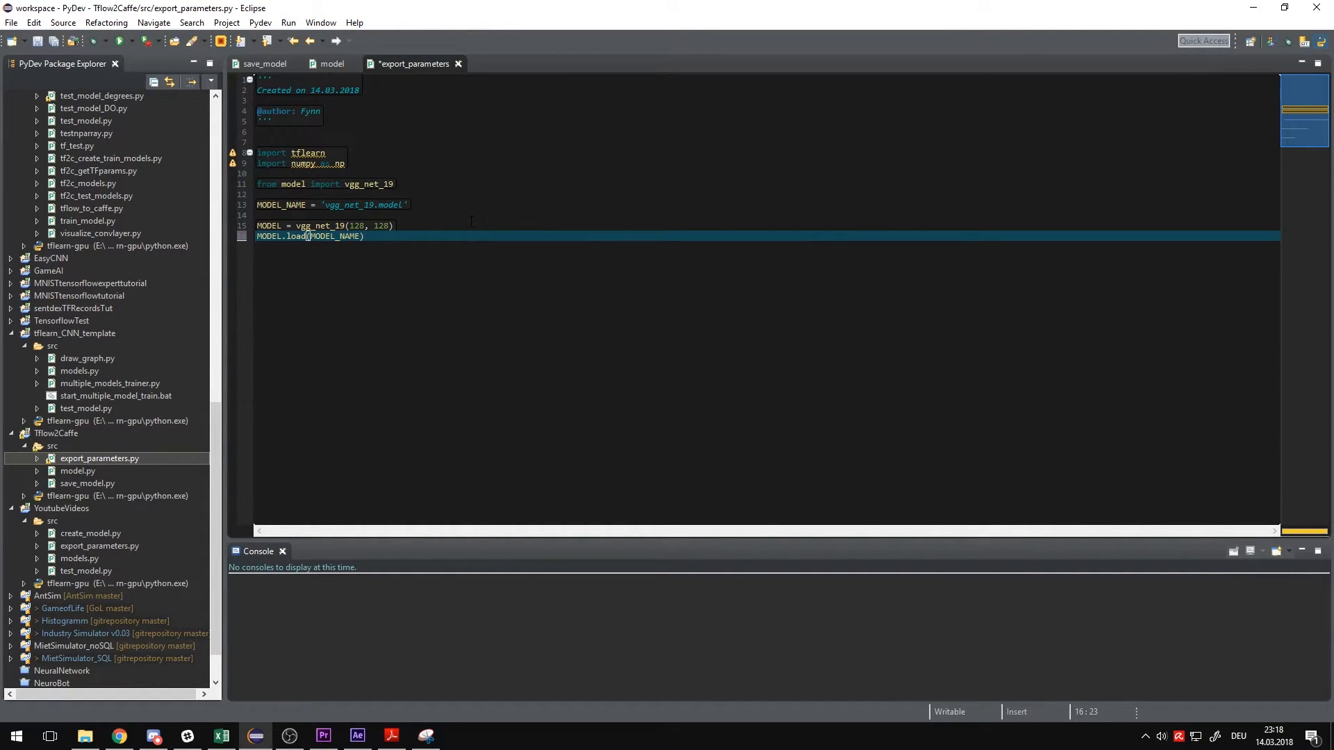
{"action": "left_click", "coordinate": [293, 225]}
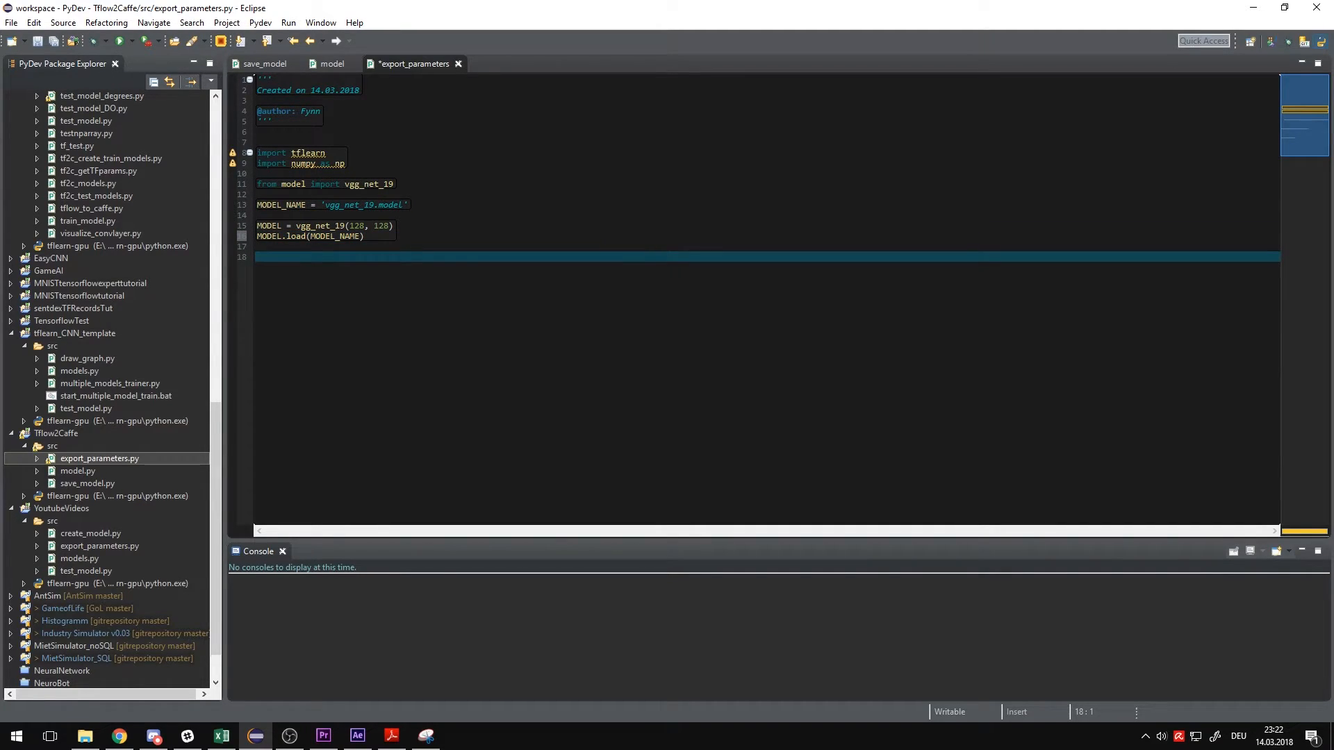
- Start the LAYER_ARRAY list with the Conv2D layer names
{"action": "type", "text": "LAYER_ARRAY"}
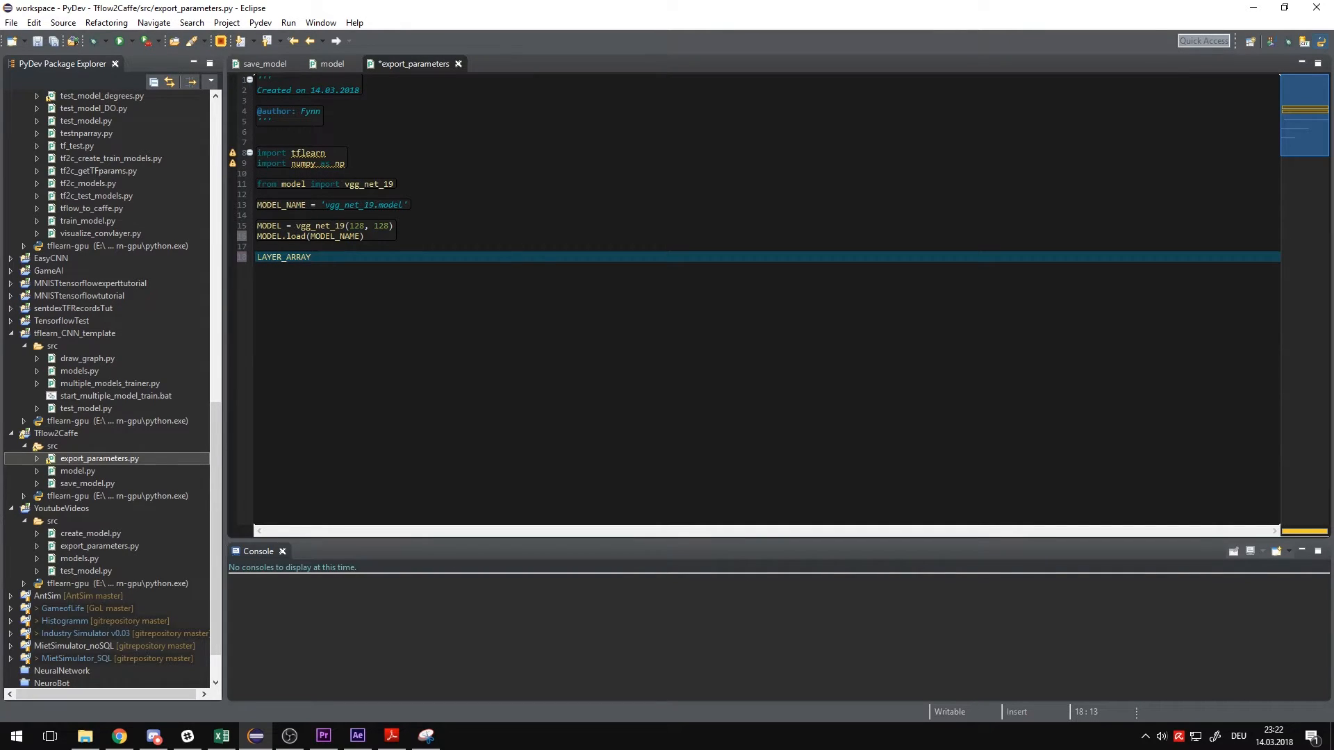
{"action": "type", "text": "= []"}
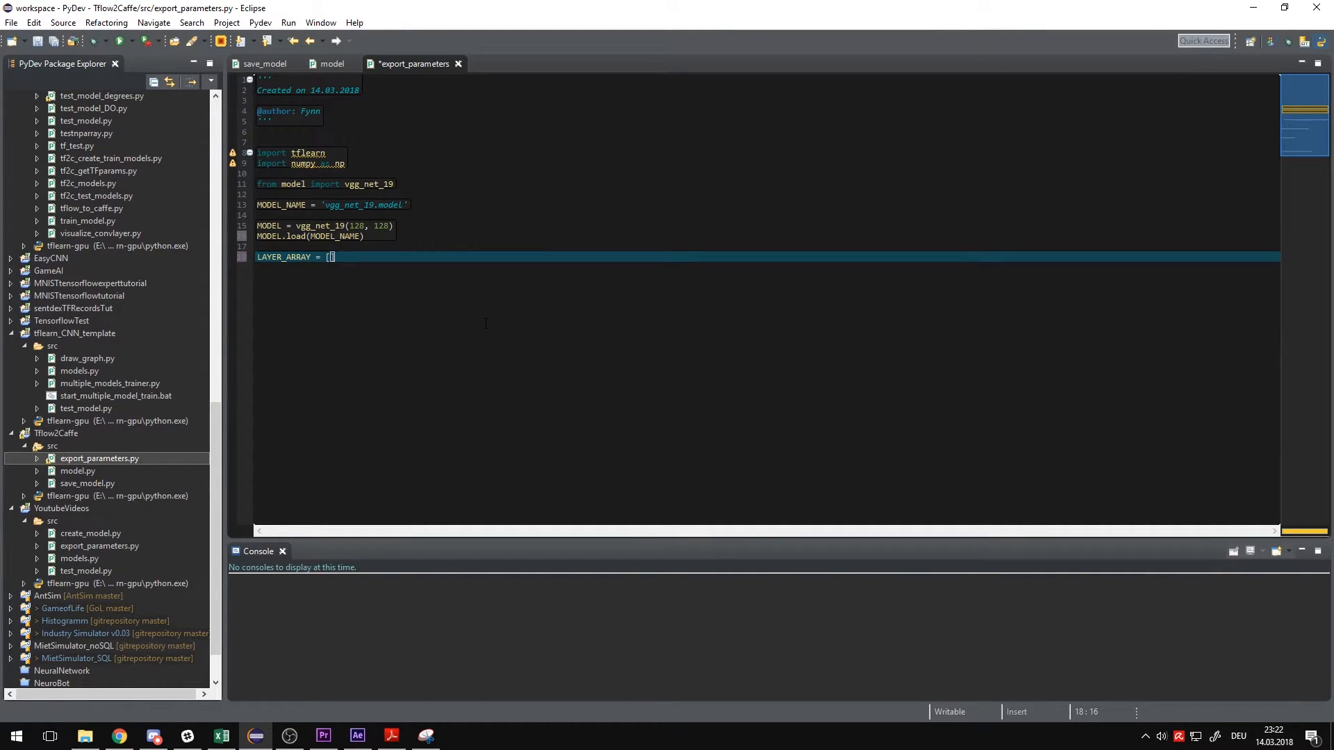
{"action": "type", "text": "'"}
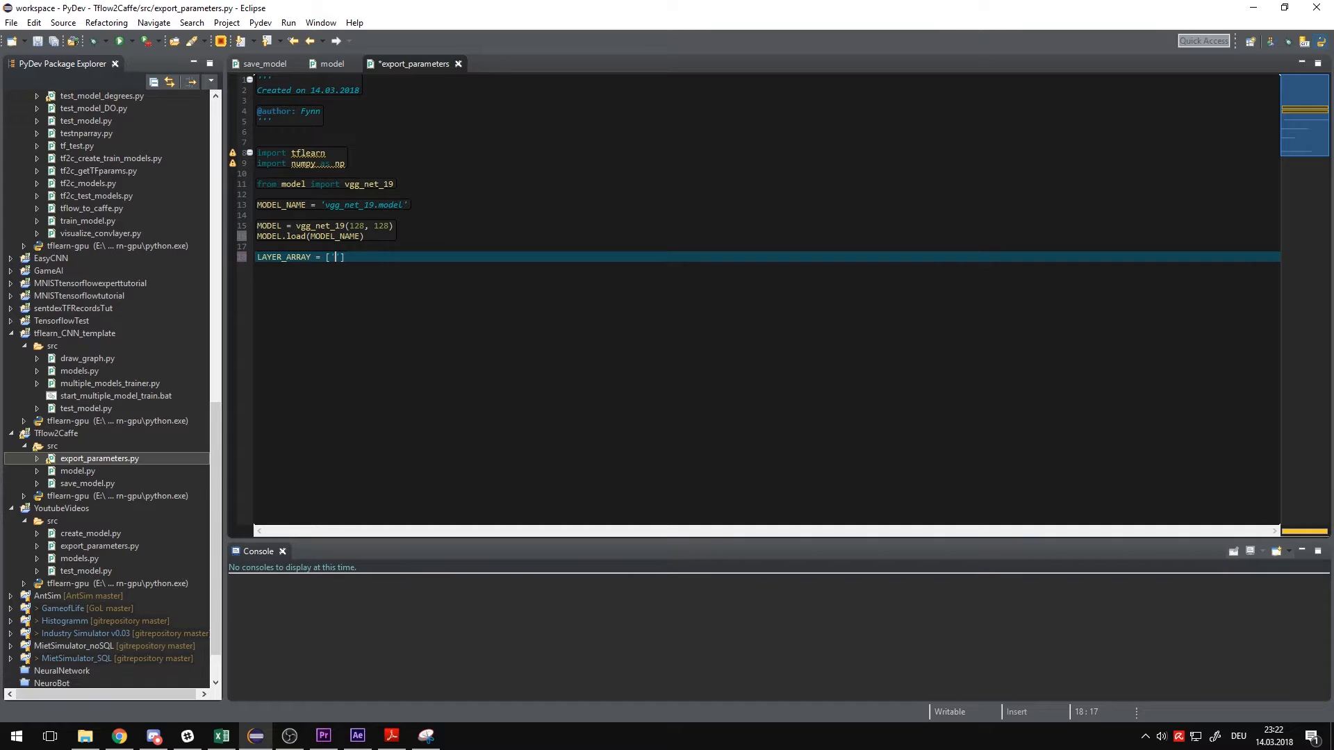
{"action": "type", "text": "'"}
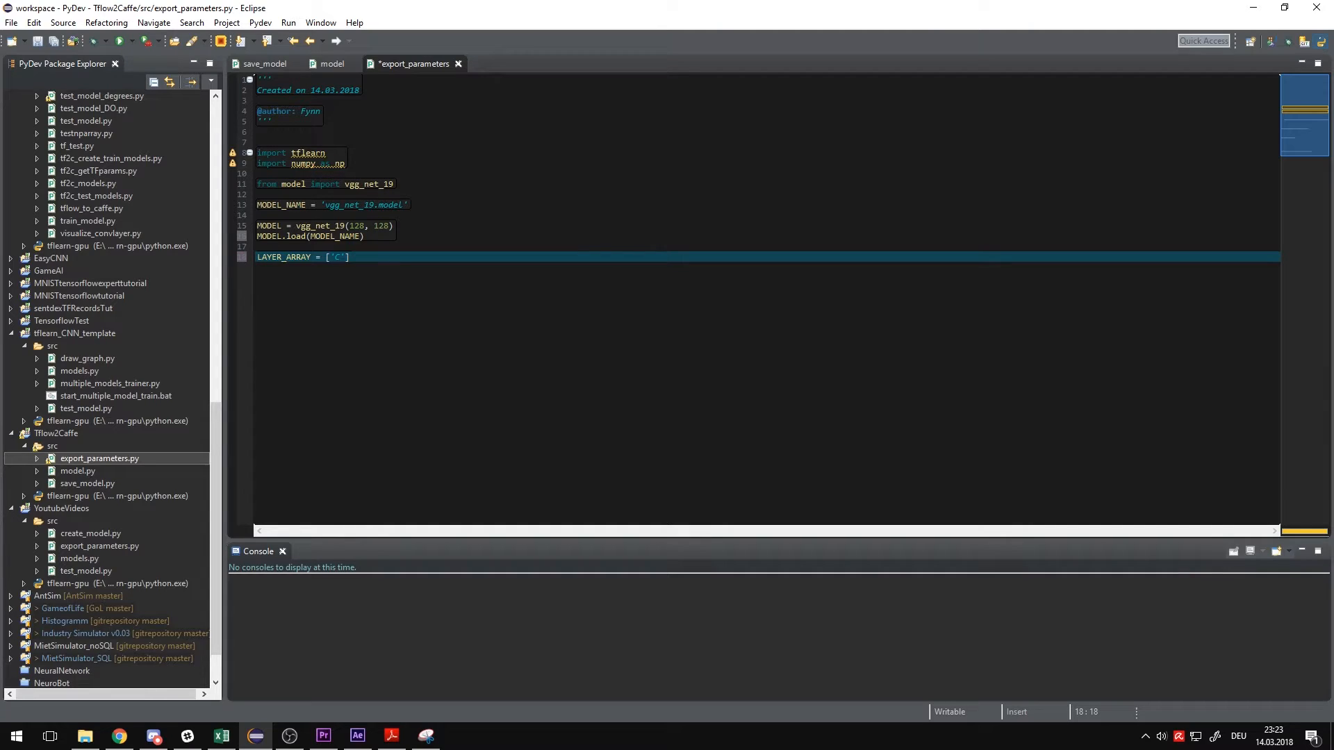
{"action": "type", "text": "Conv2D"}
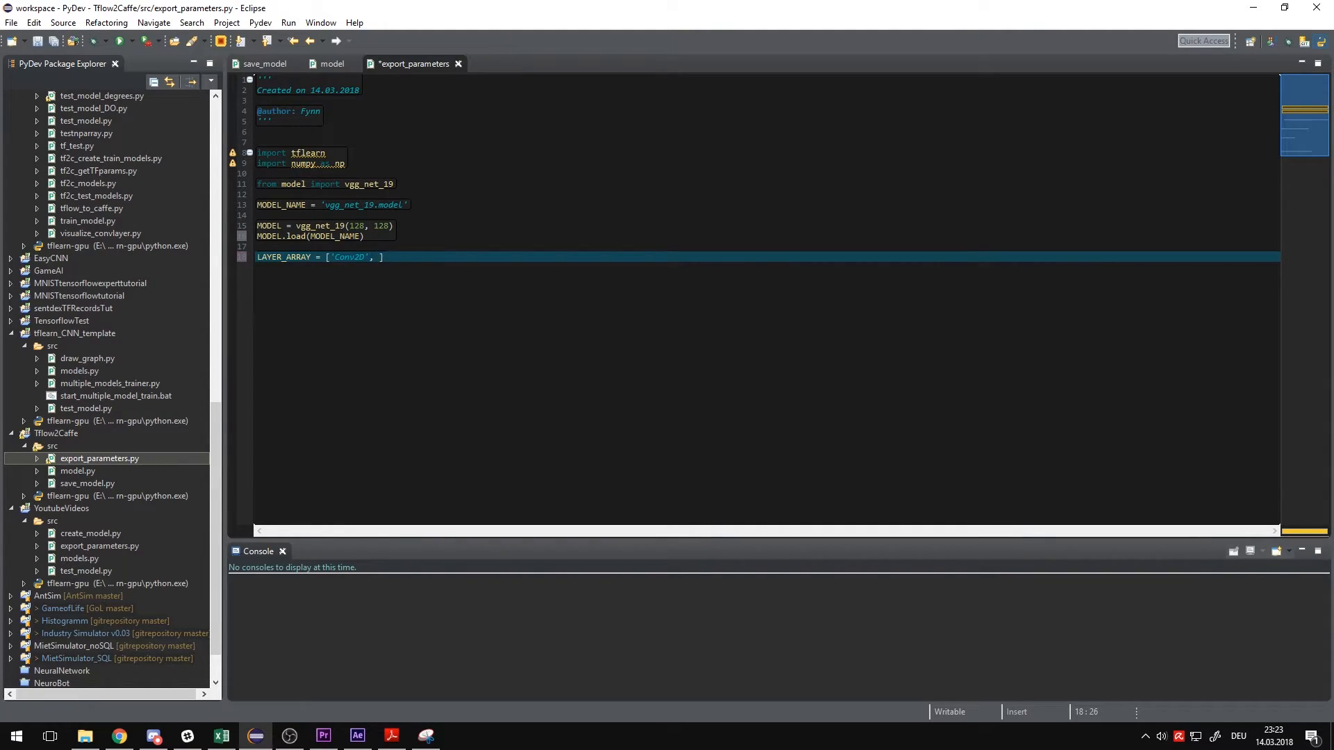
{"action": "type", "text": "'"}
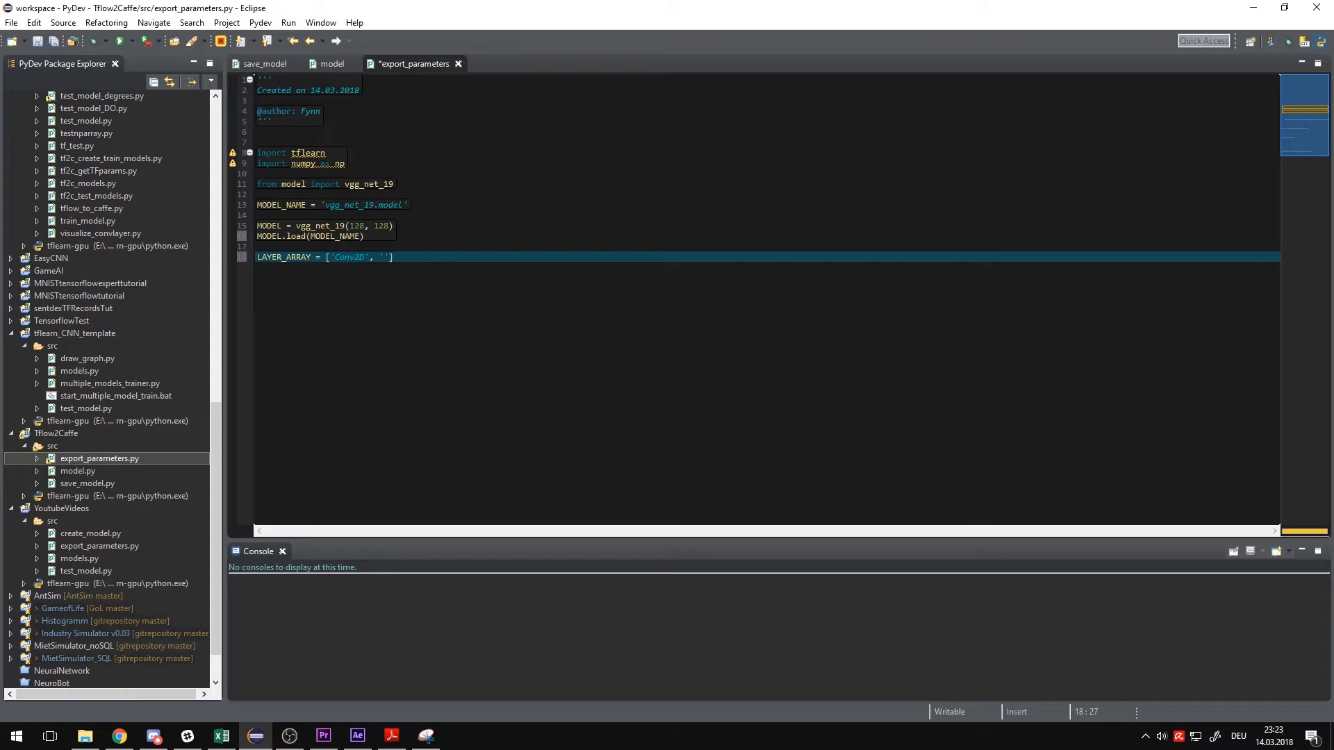
{"action": "type", "text": "Conv2D_1"}
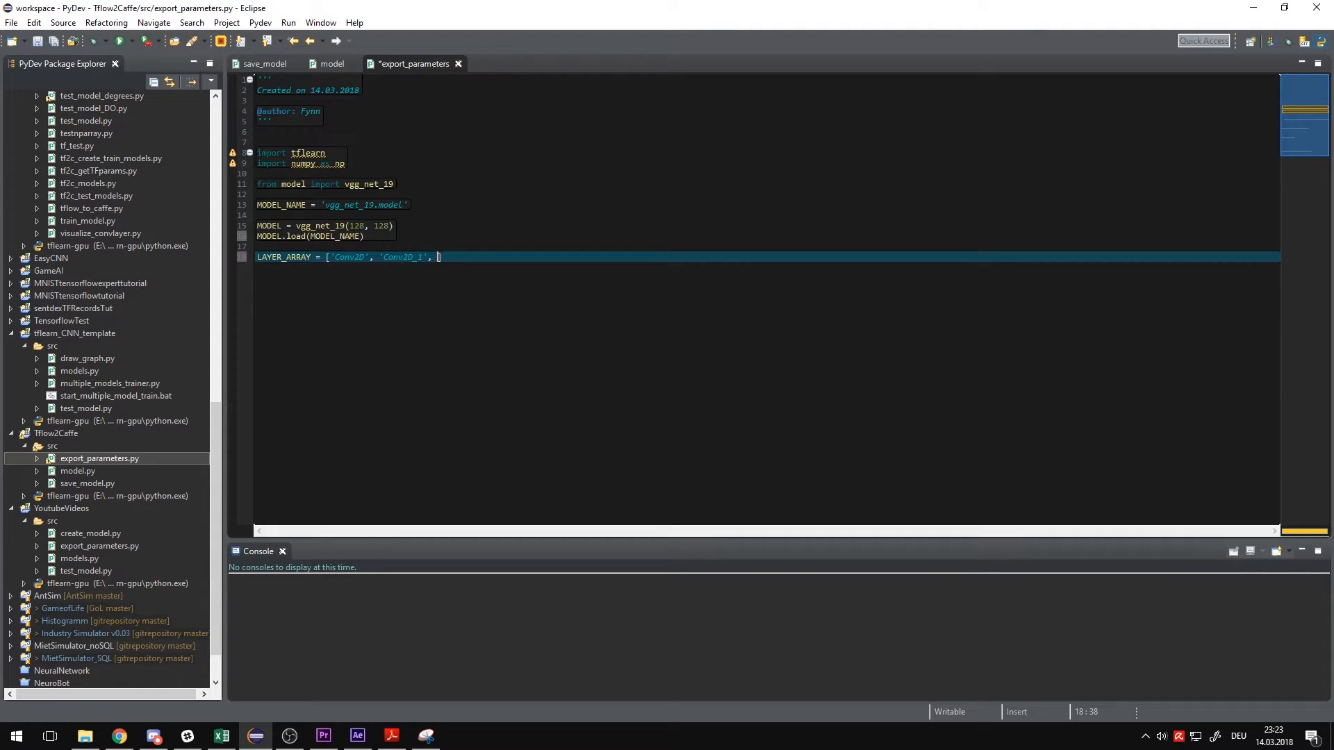
- Check model.py, then finish the list with Conv2D_15 and the three fully connected layers
{"action": "left_click", "coordinate": [330, 64]}
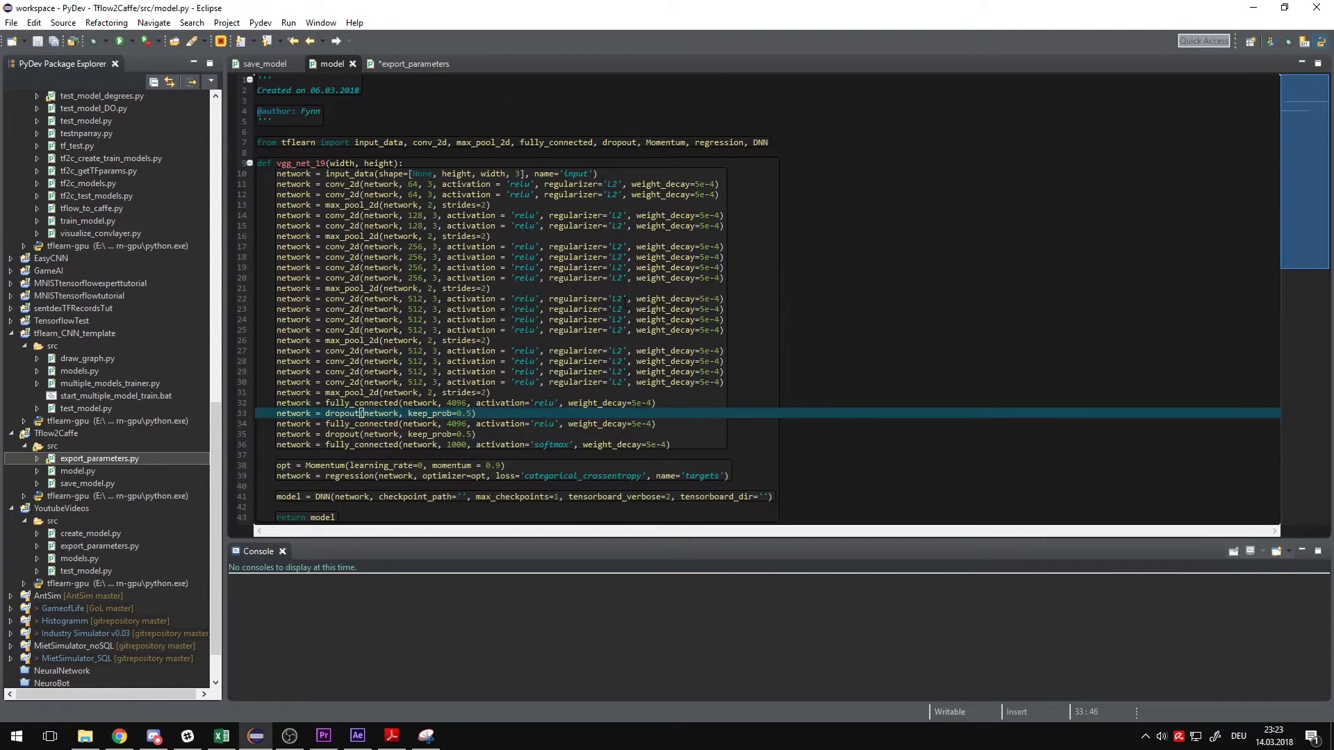
{"action": "left_click", "coordinate": [414, 64]}
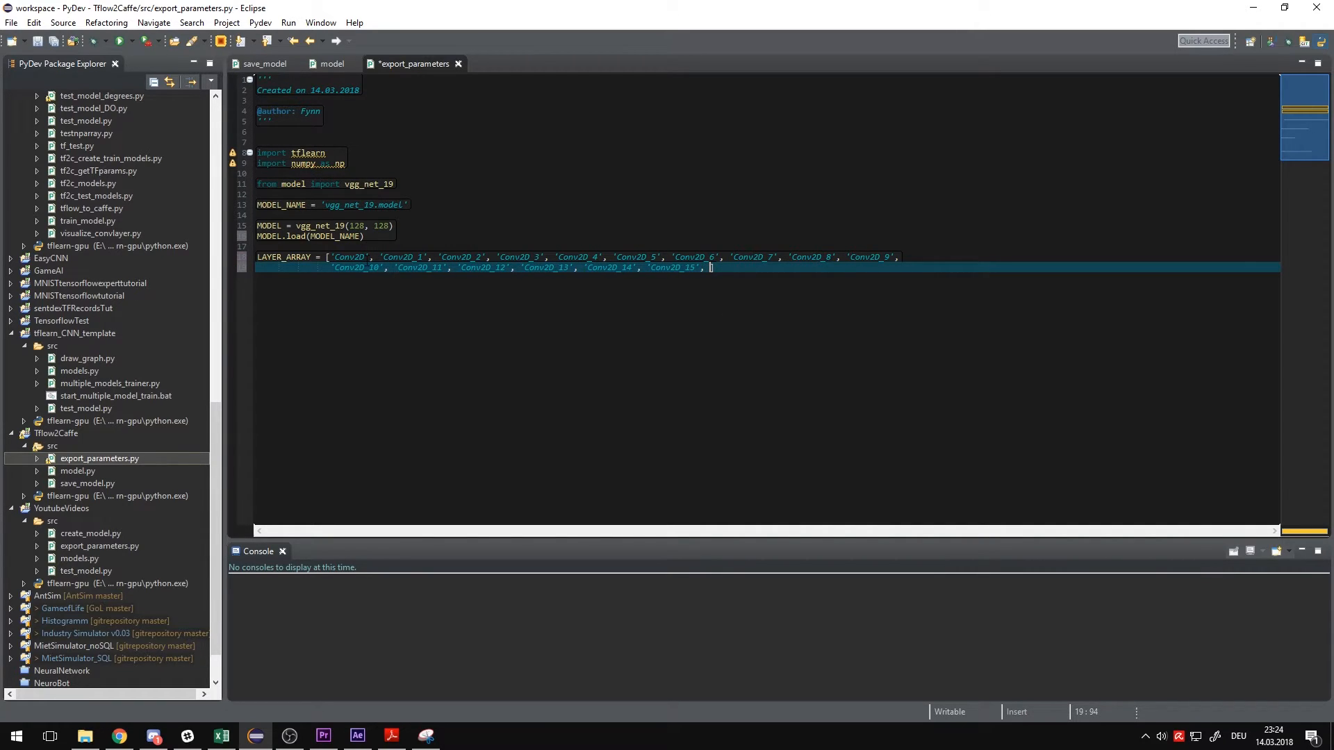
{"action": "left_click", "coordinate": [349, 256]}
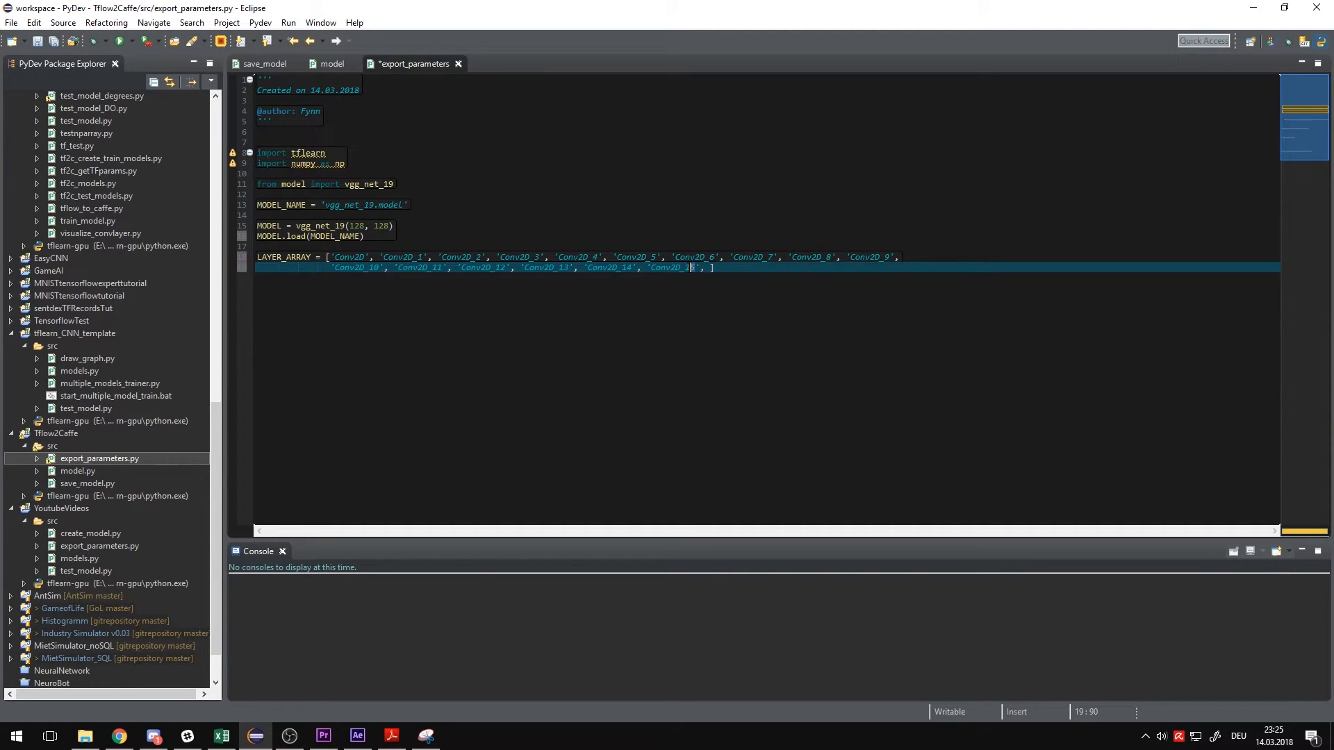
{"action": "type", "text": "5"}
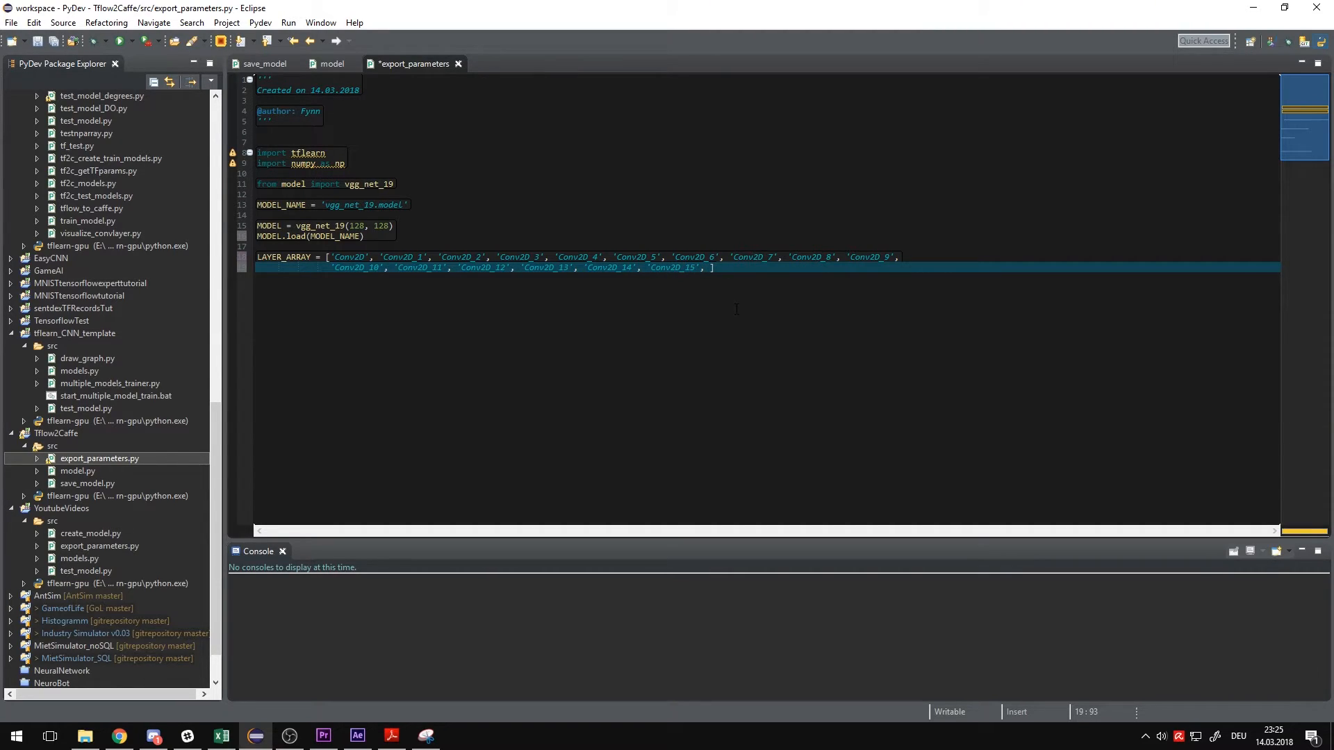
{"action": "type", "text": "'F'"}
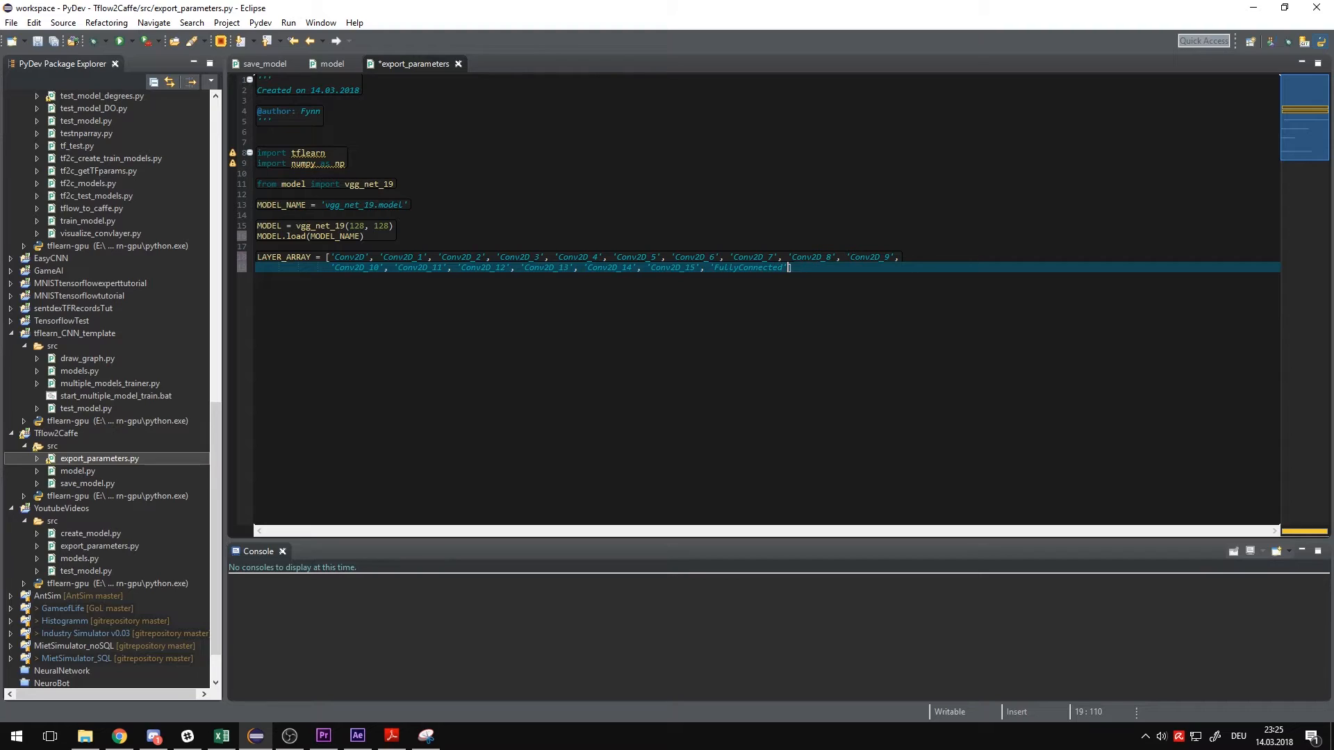
{"action": "type", "text": "'Fully_Connected_1', '"}
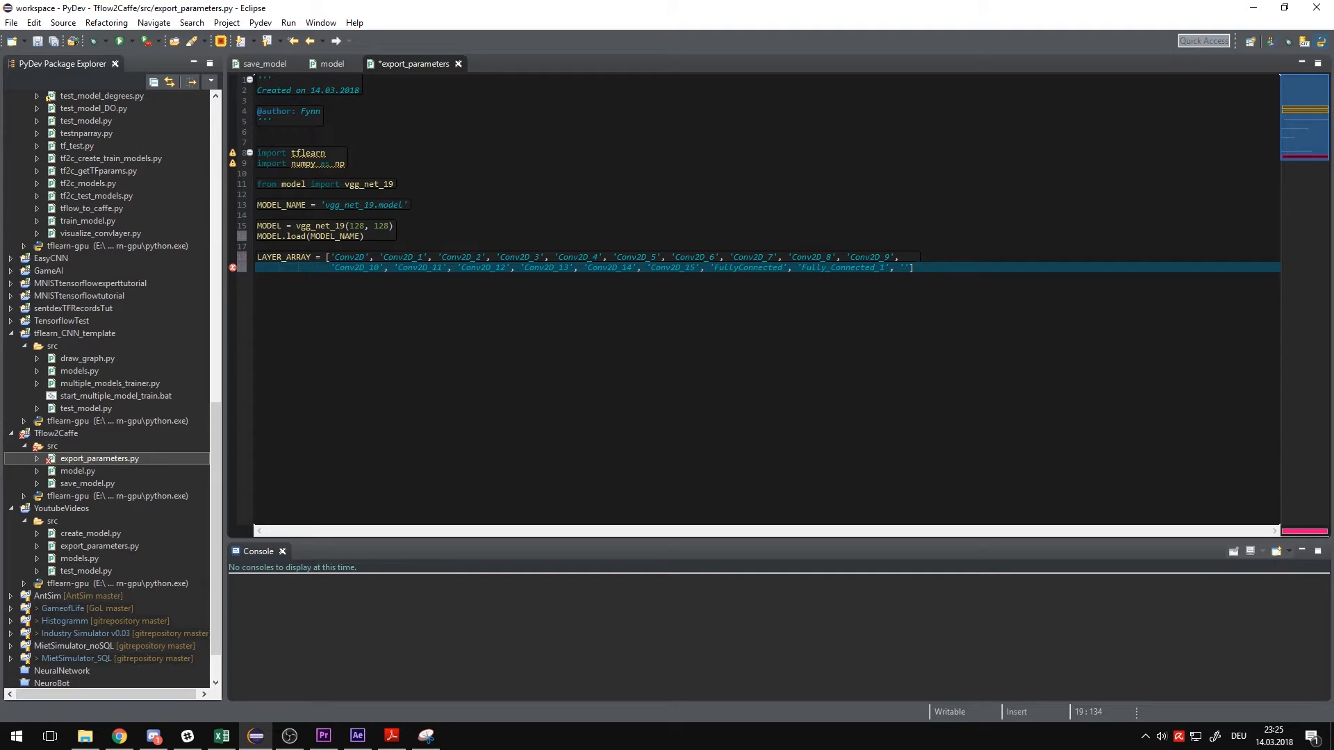
{"action": "type", "text": "Fully_Connected_"}
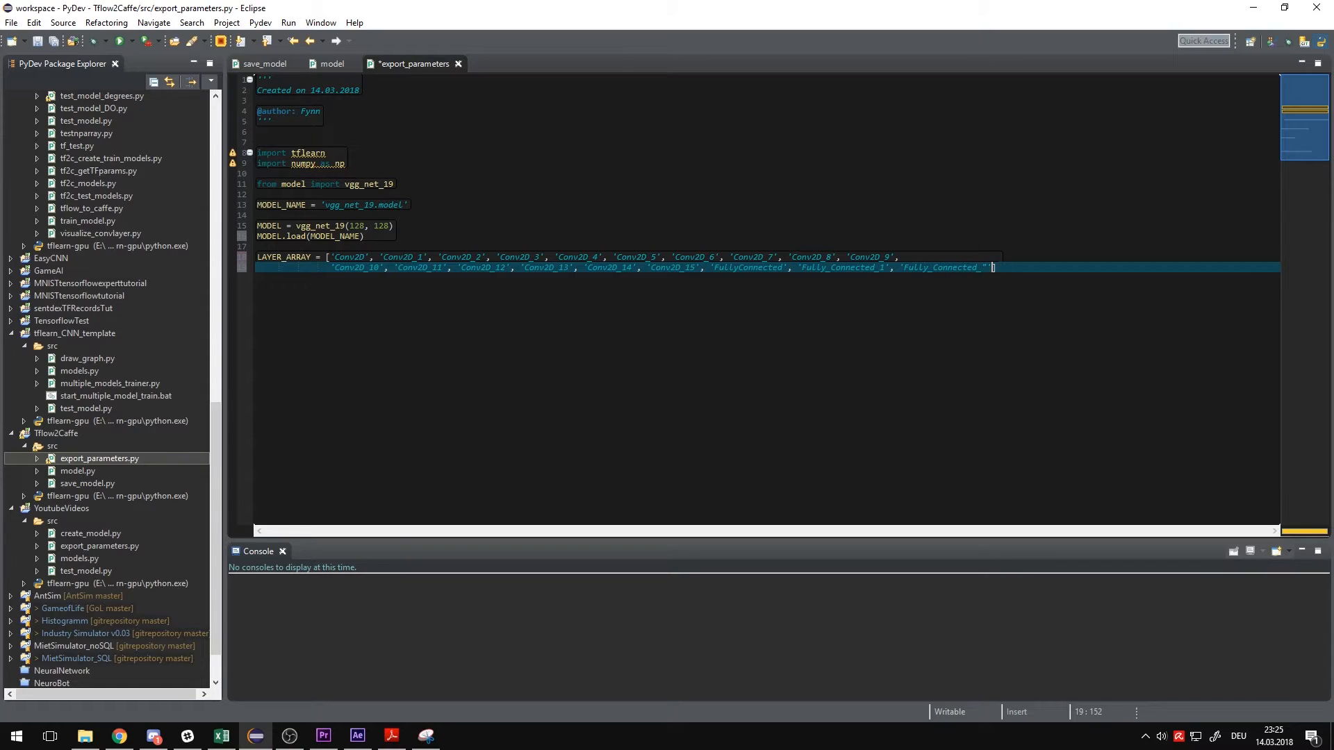
{"action": "type", "text": "2"}
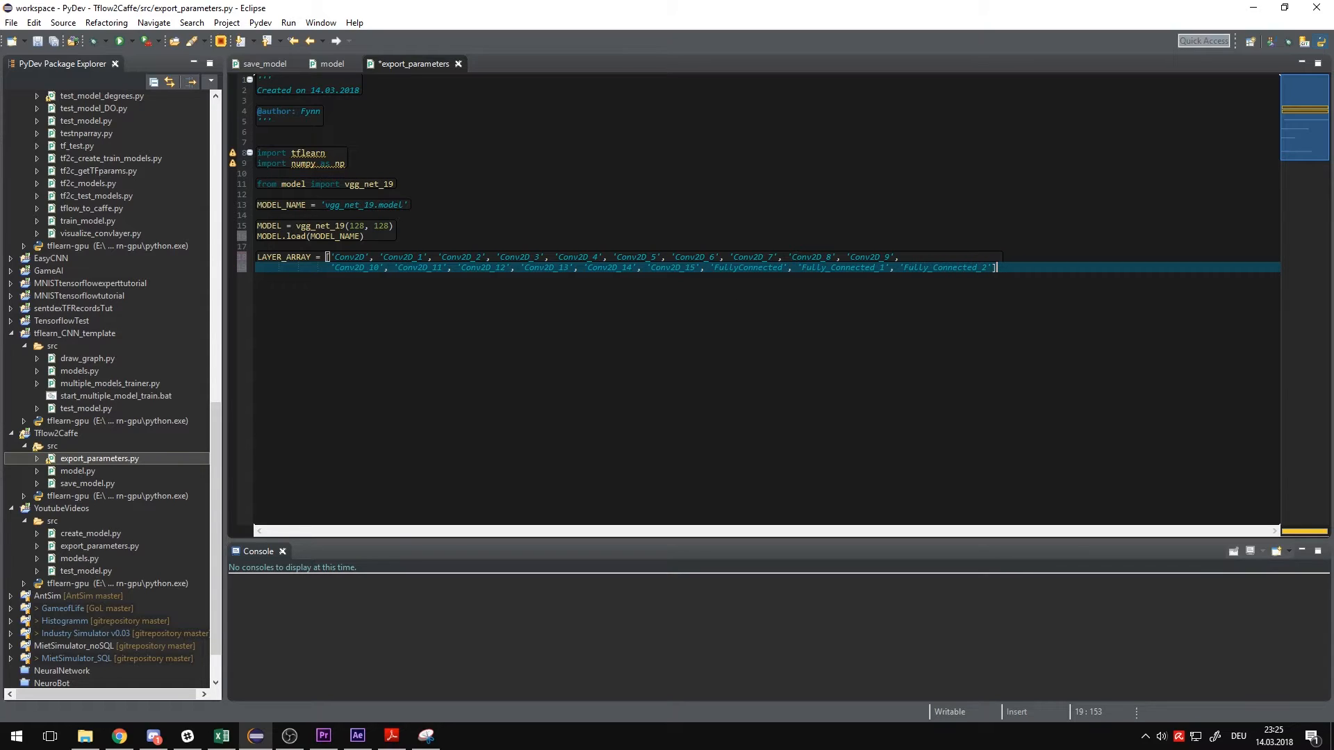
{"action": "key", "text": "enter"}
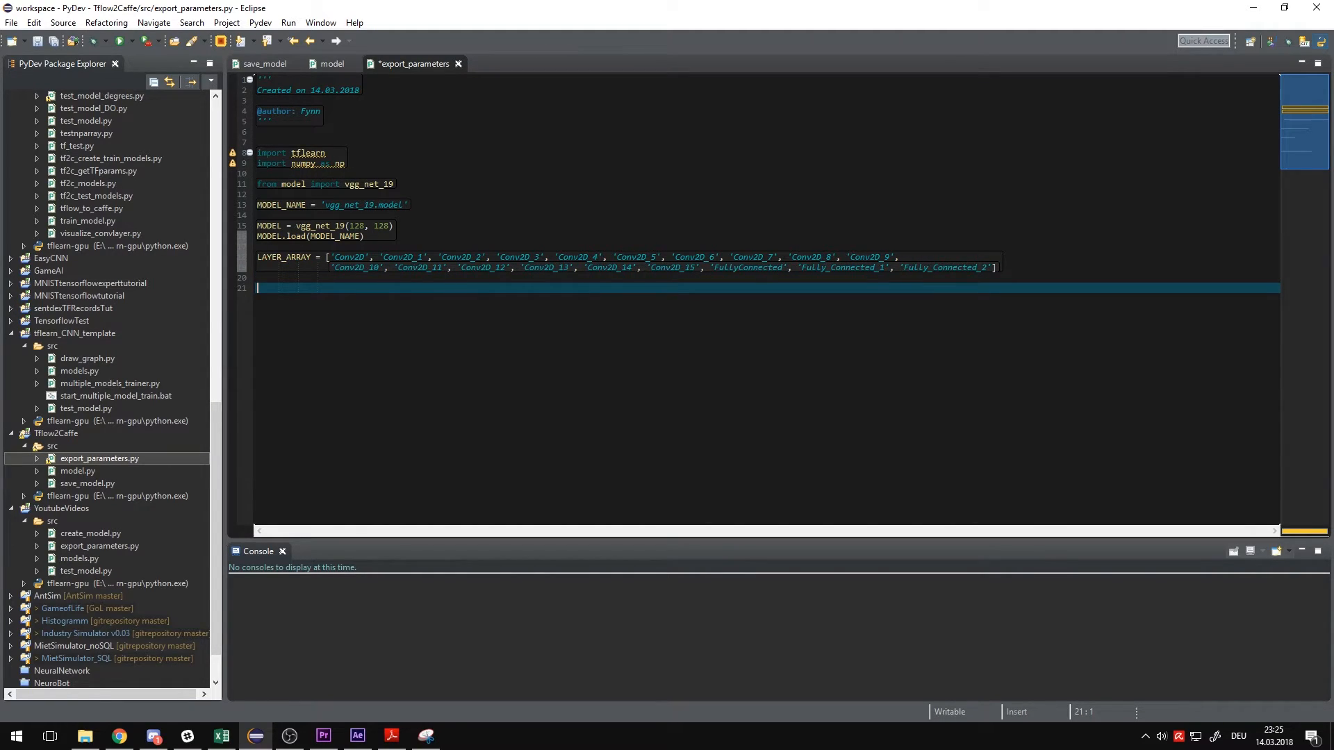
- Define get_tf_weights(model, layer_array) beginning with an empty data_file list
{"action": "type", "text": "def get"}
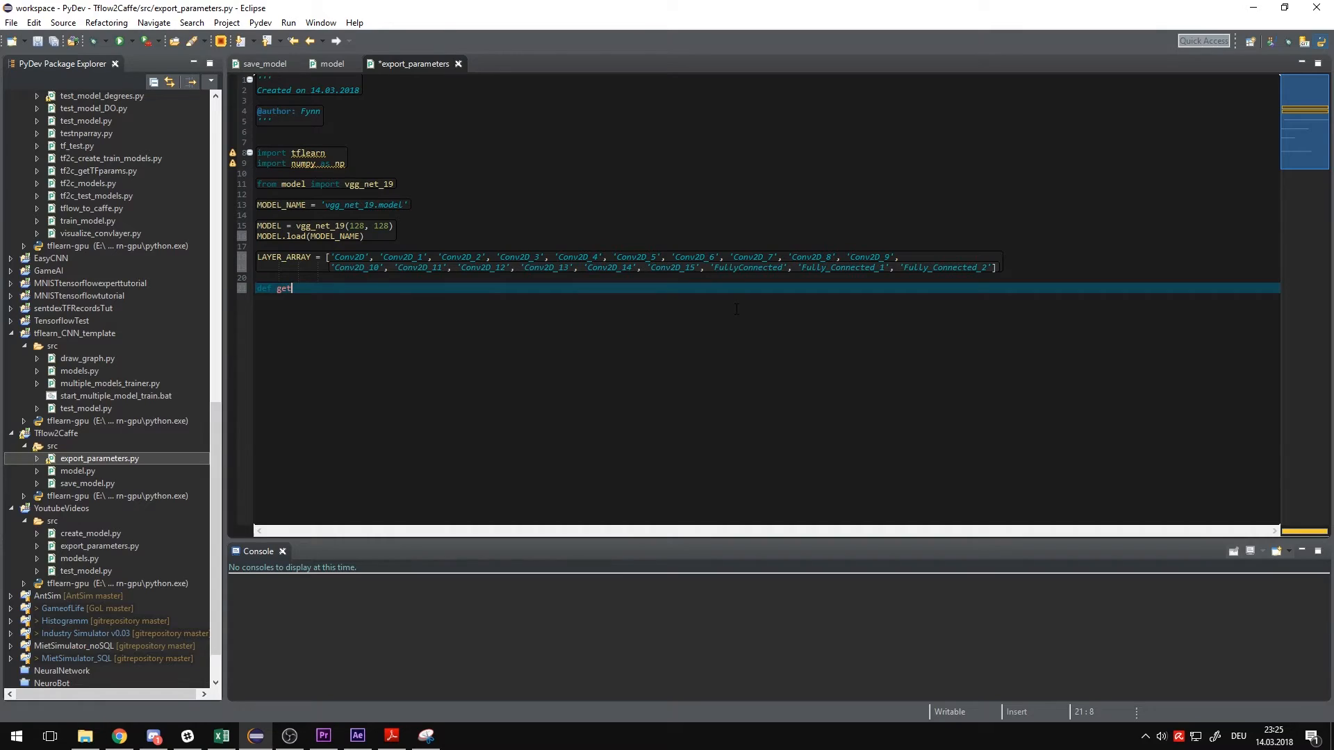
{"action": "type", "text": "_tf_weights(model):"}
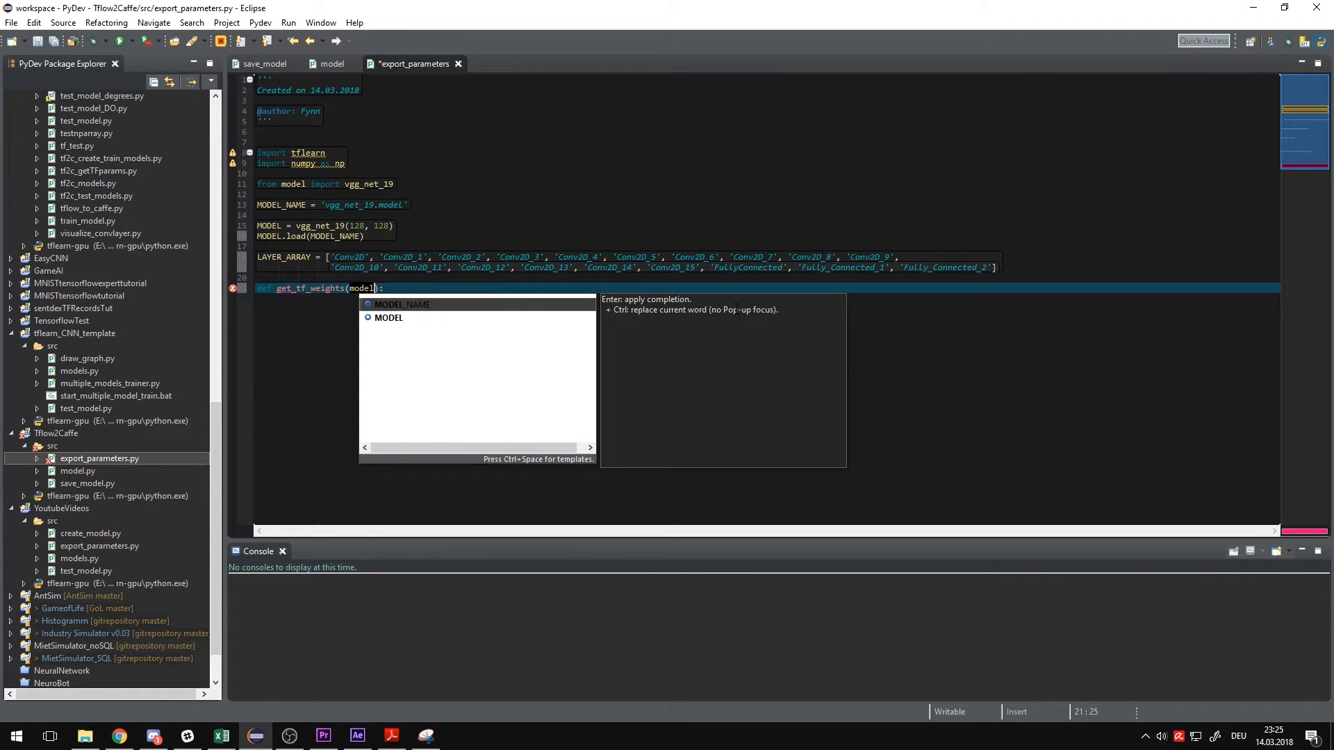
{"action": "type", "text": ", layer_array"}
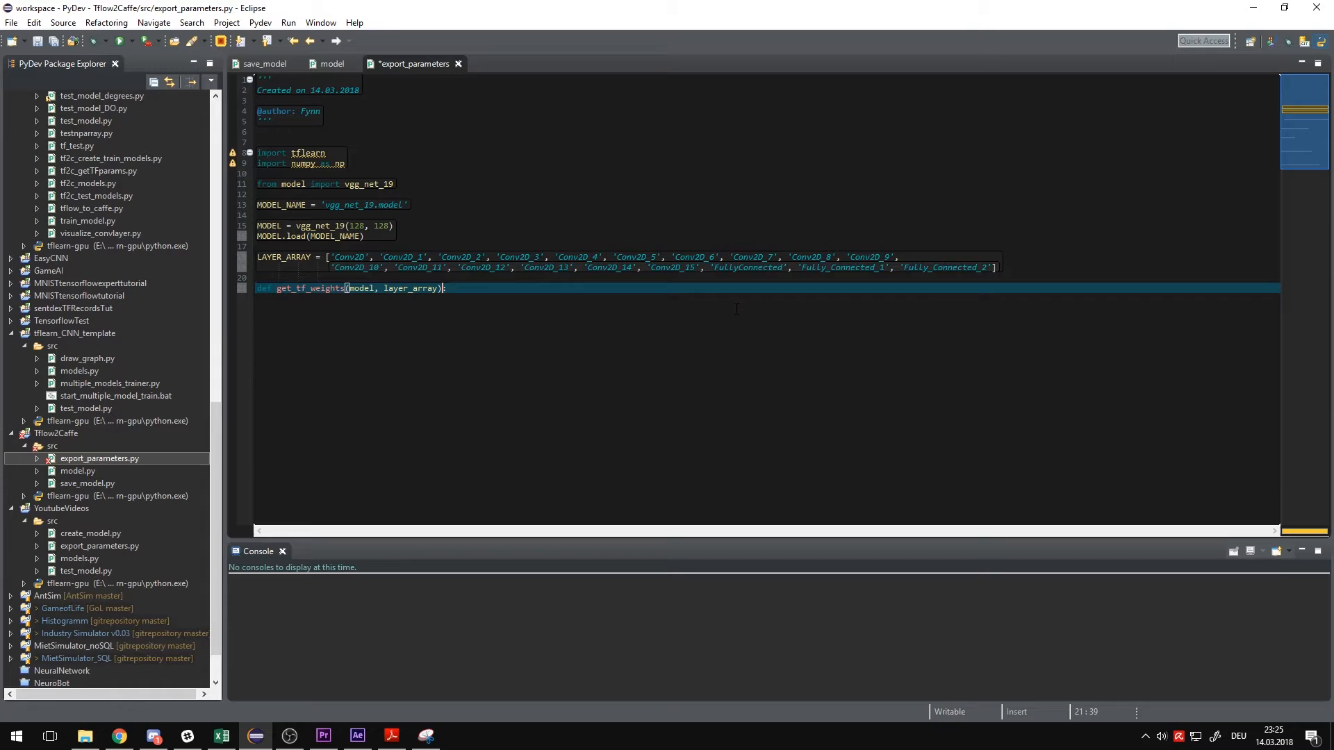
{"action": "key", "text": "Return"}
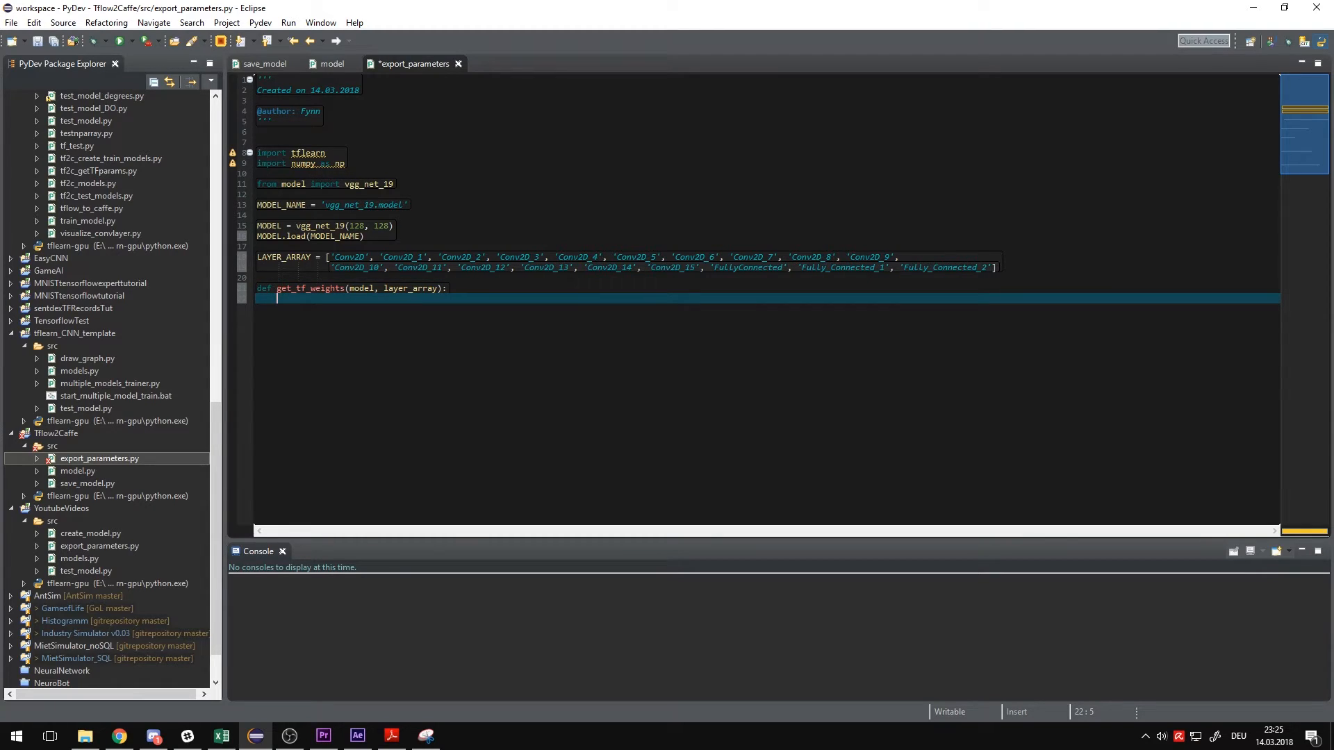
{"action": "type", "text": "data_file = [] #"}
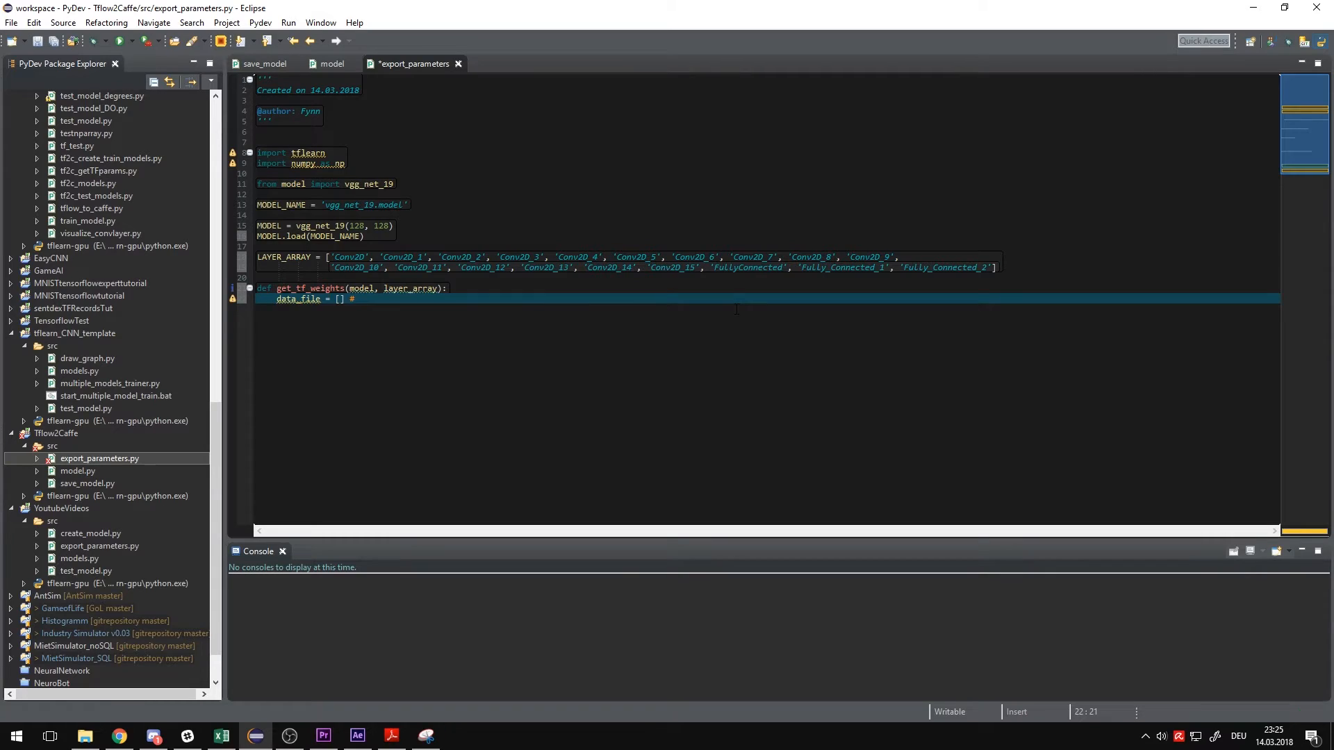
{"action": "type", "text": "conta"}
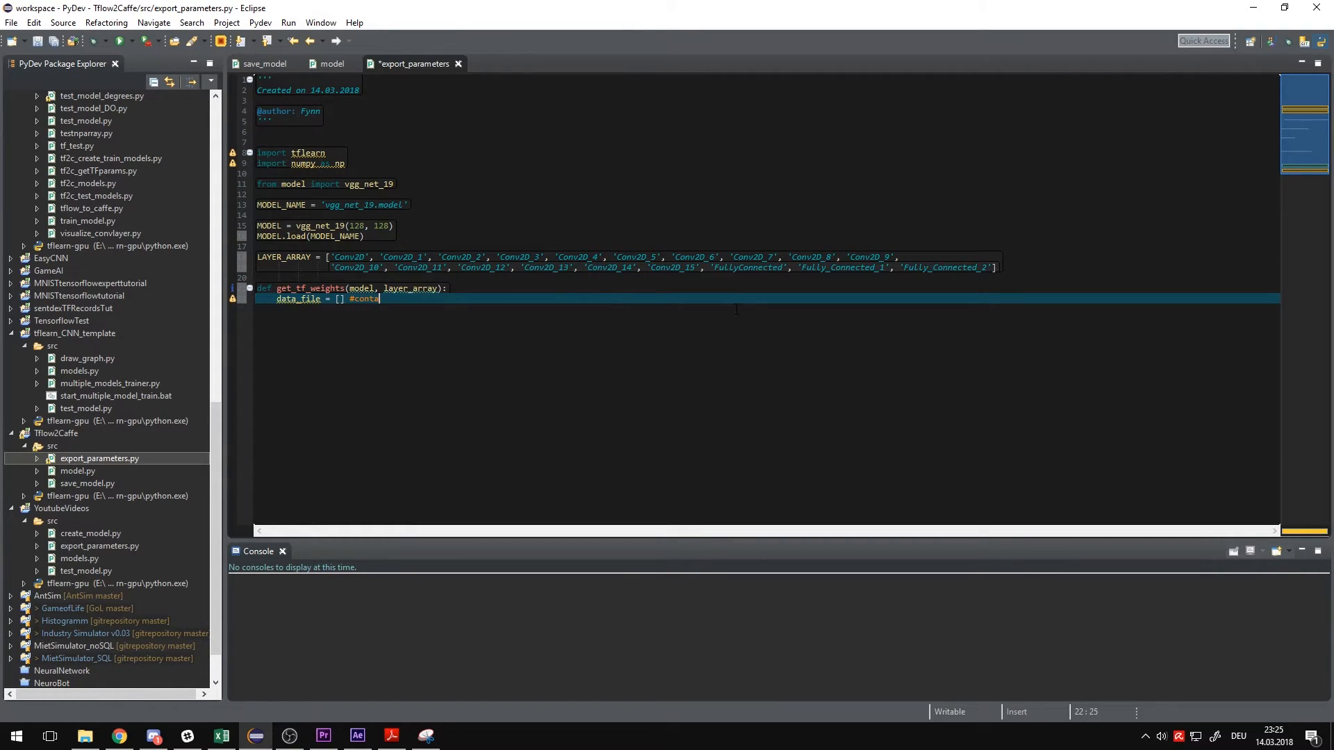
{"action": "type", "text": "weights and bias"}
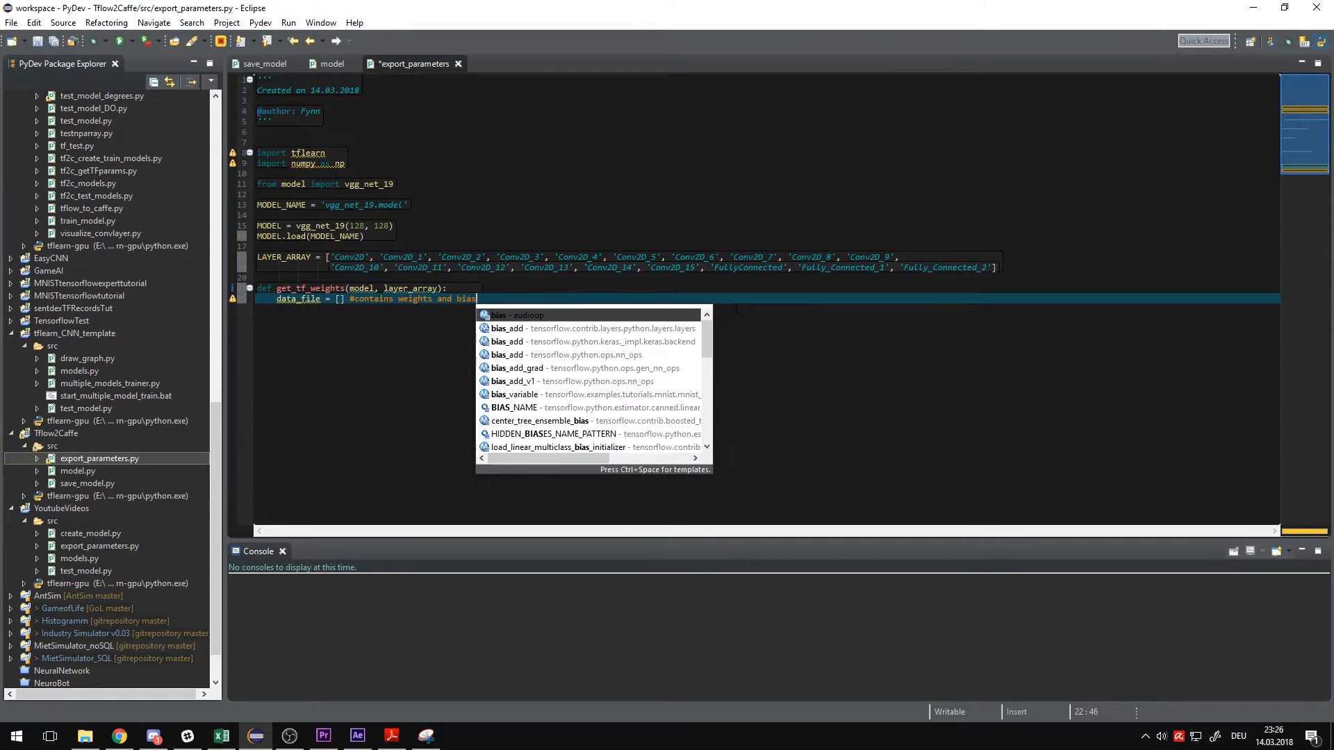
{"action": "key", "text": "Escape"}
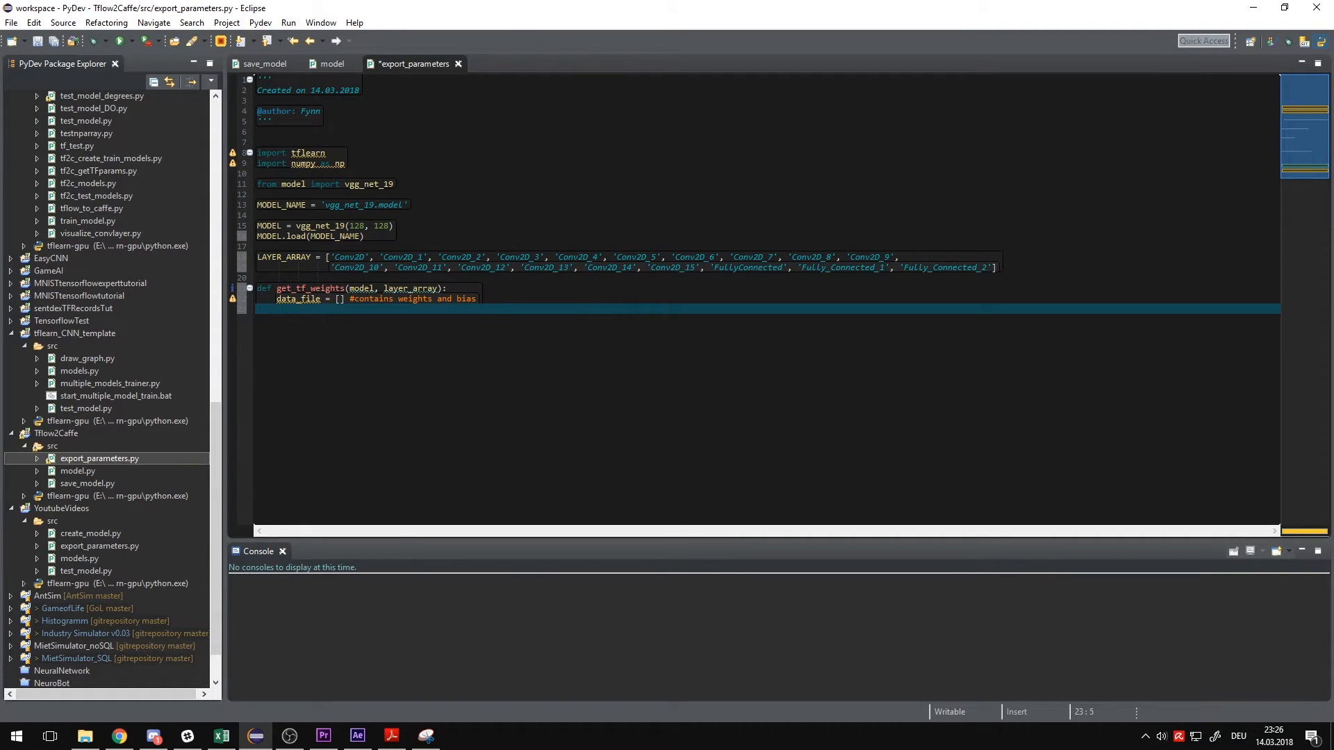
- Loop over layer_array, fetching tflearn.variables.get_layer_variables_by_name(layer) for each layer
{"action": "type", "text": "for layer in"}
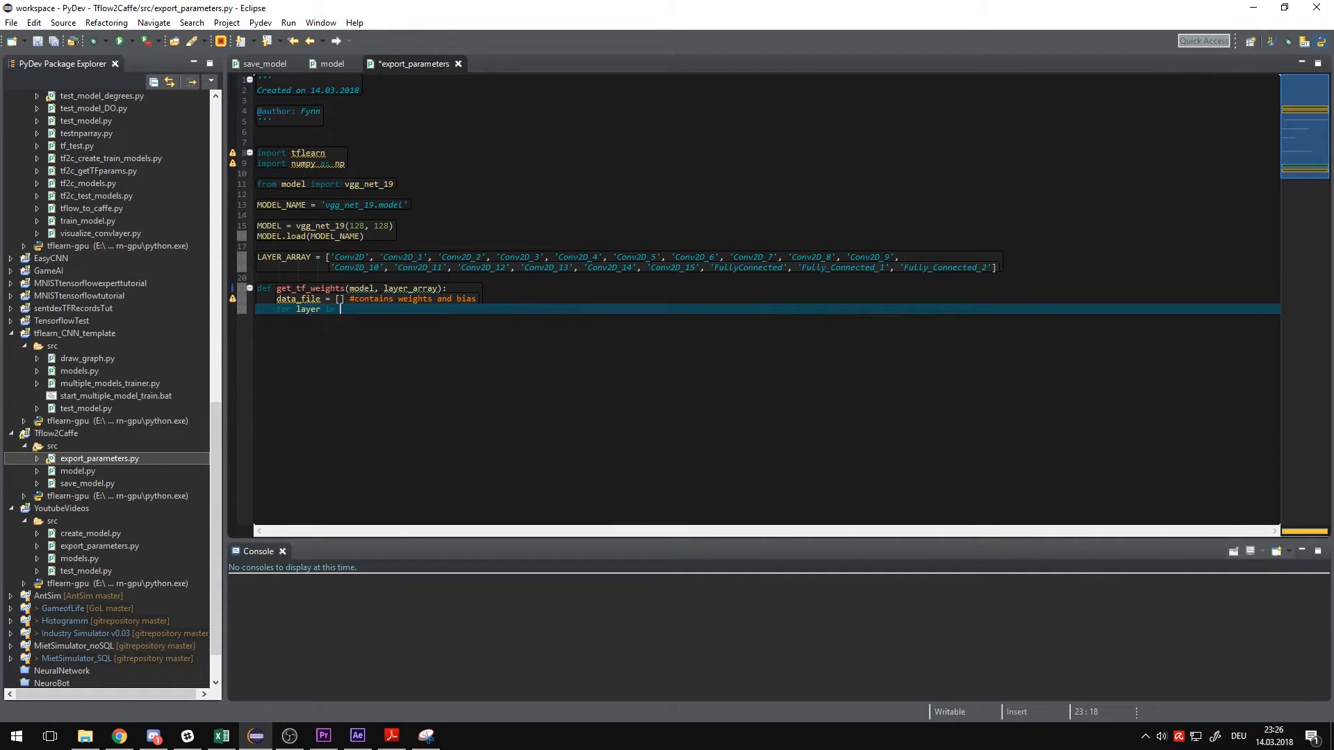
{"action": "type", "text": "layer_array:"}
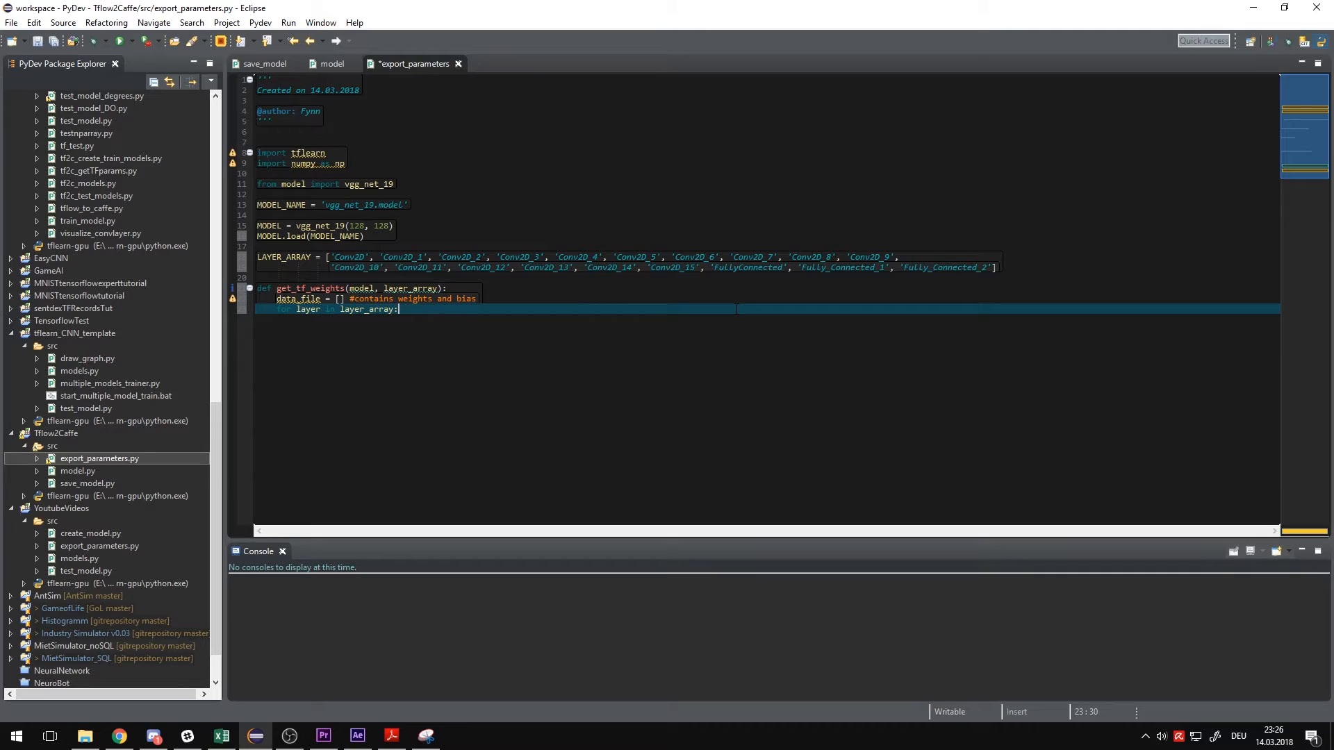
{"action": "key", "text": "Return"}
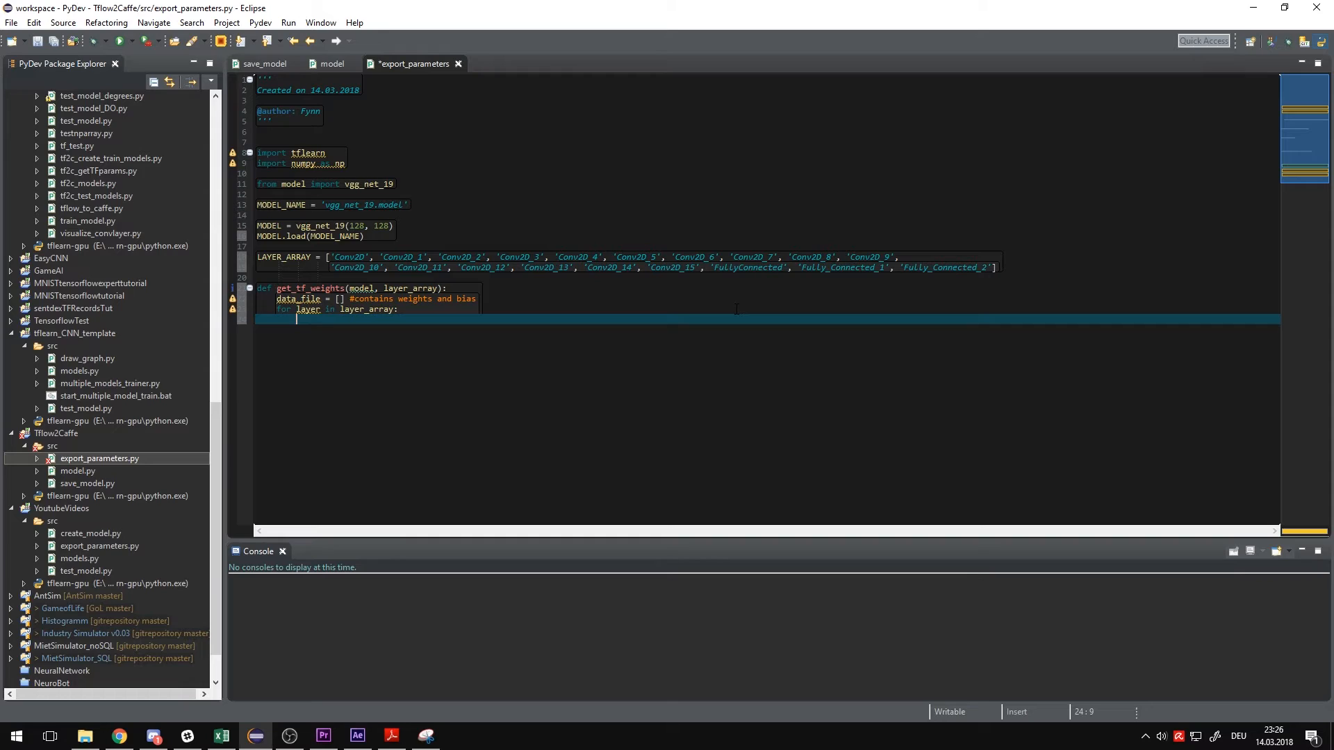
{"action": "type", "text": "conv2d_vars ="}
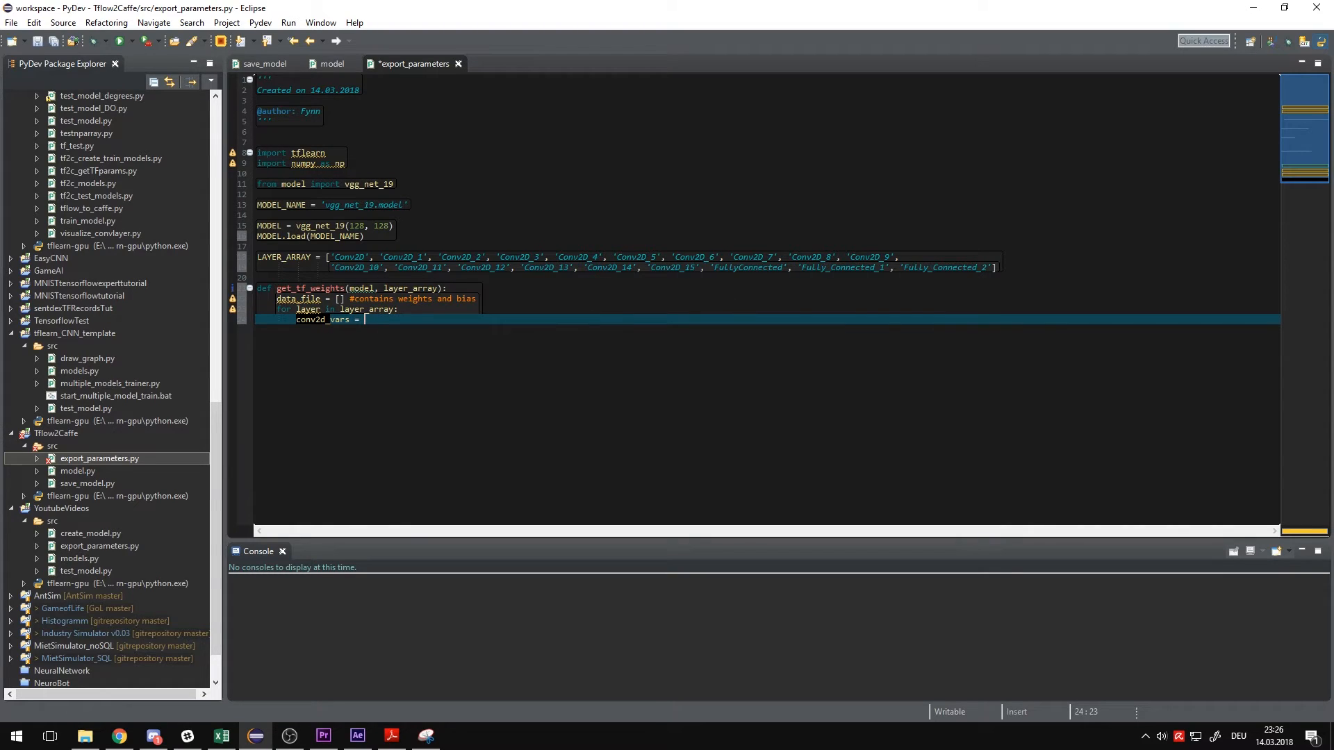
{"action": "type", "text": "tflear."}
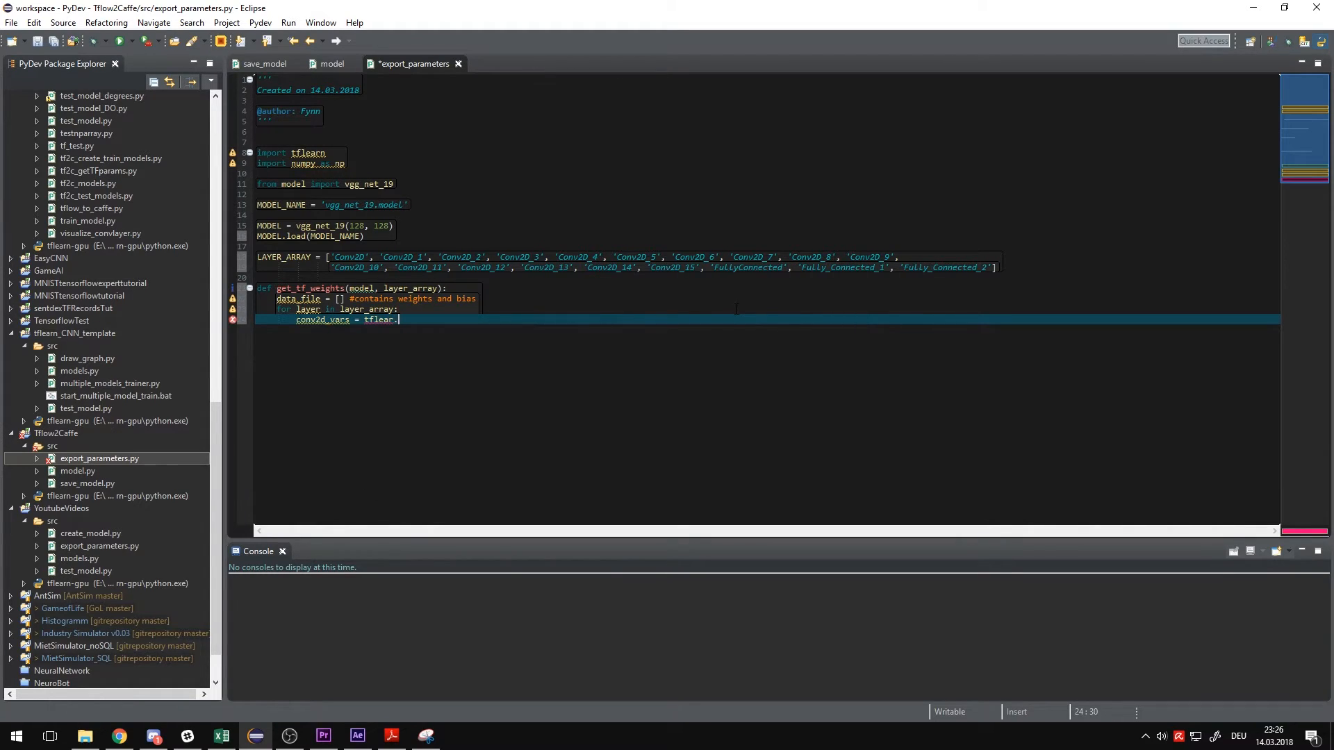
{"action": "type", "text": "variables."}
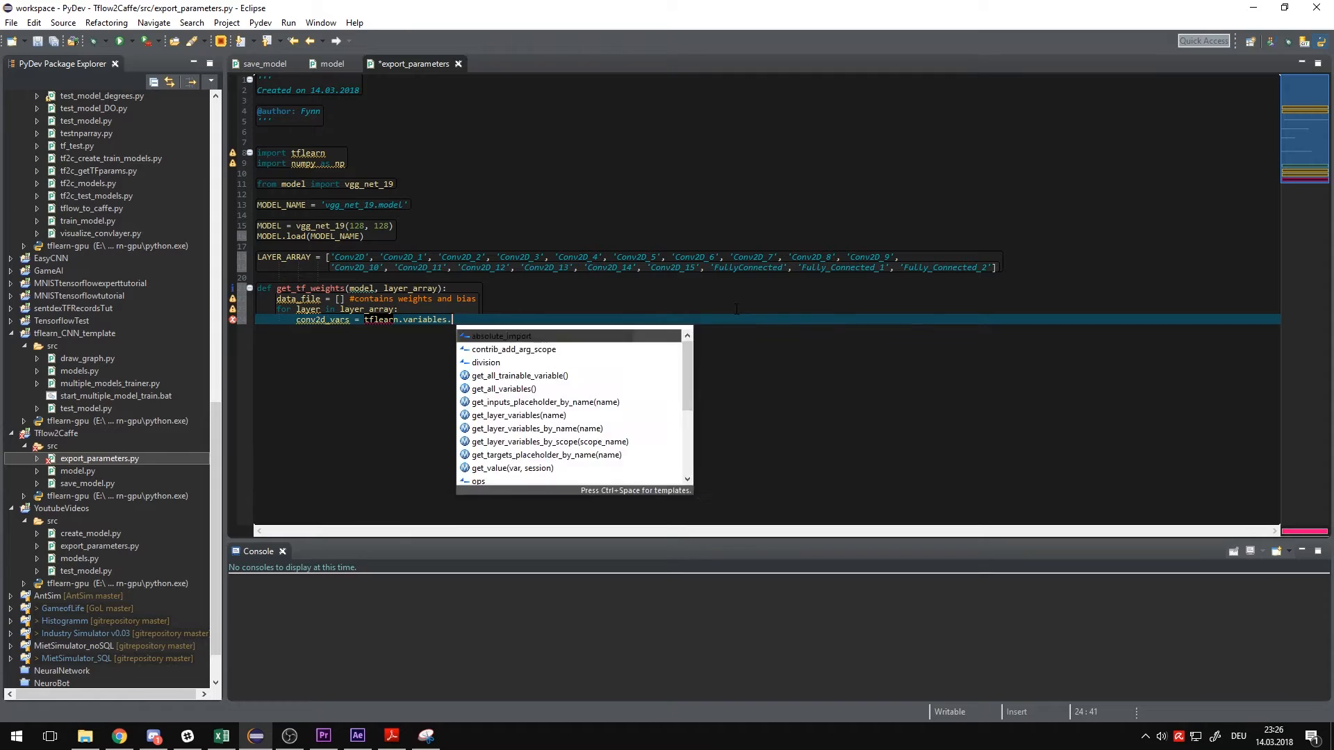
{"action": "type", "text": "get_layer_variables(name"}
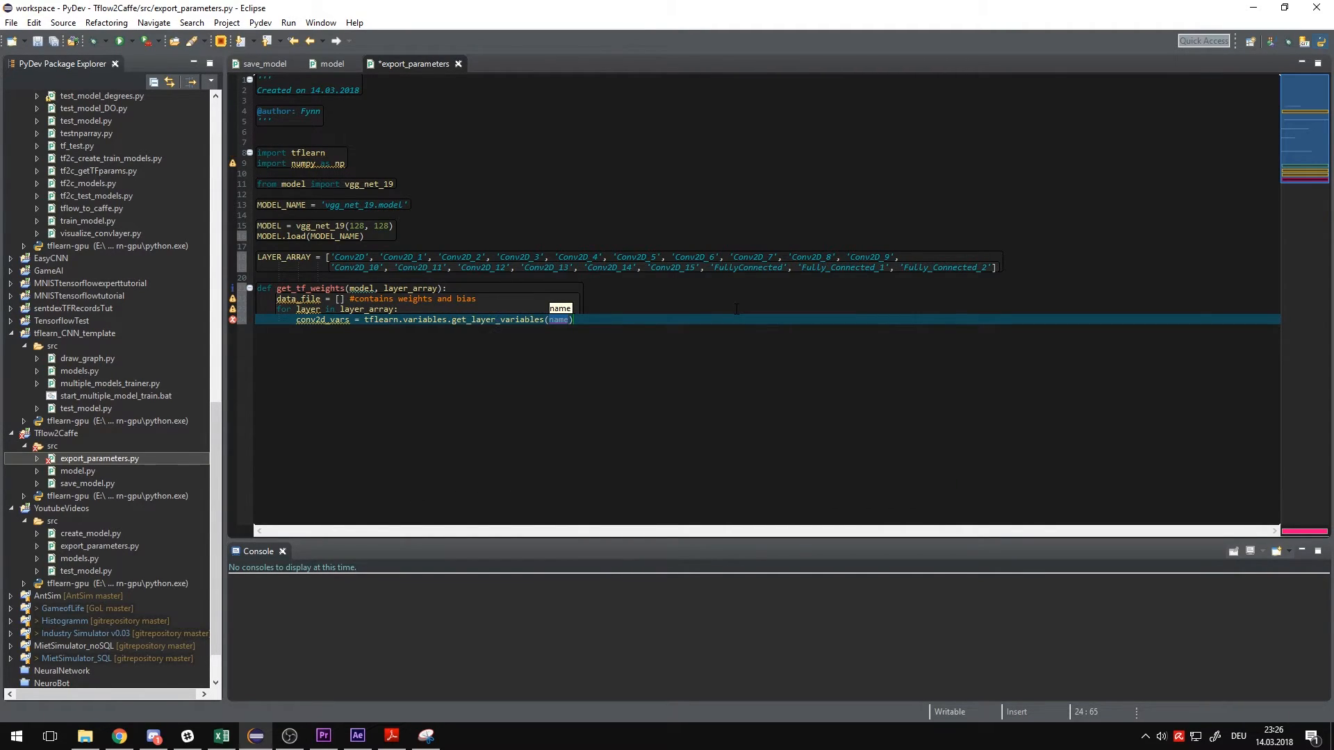
{"action": "key", "text": "BackSpace"}
{"action": "type", "text": "_by_name"}
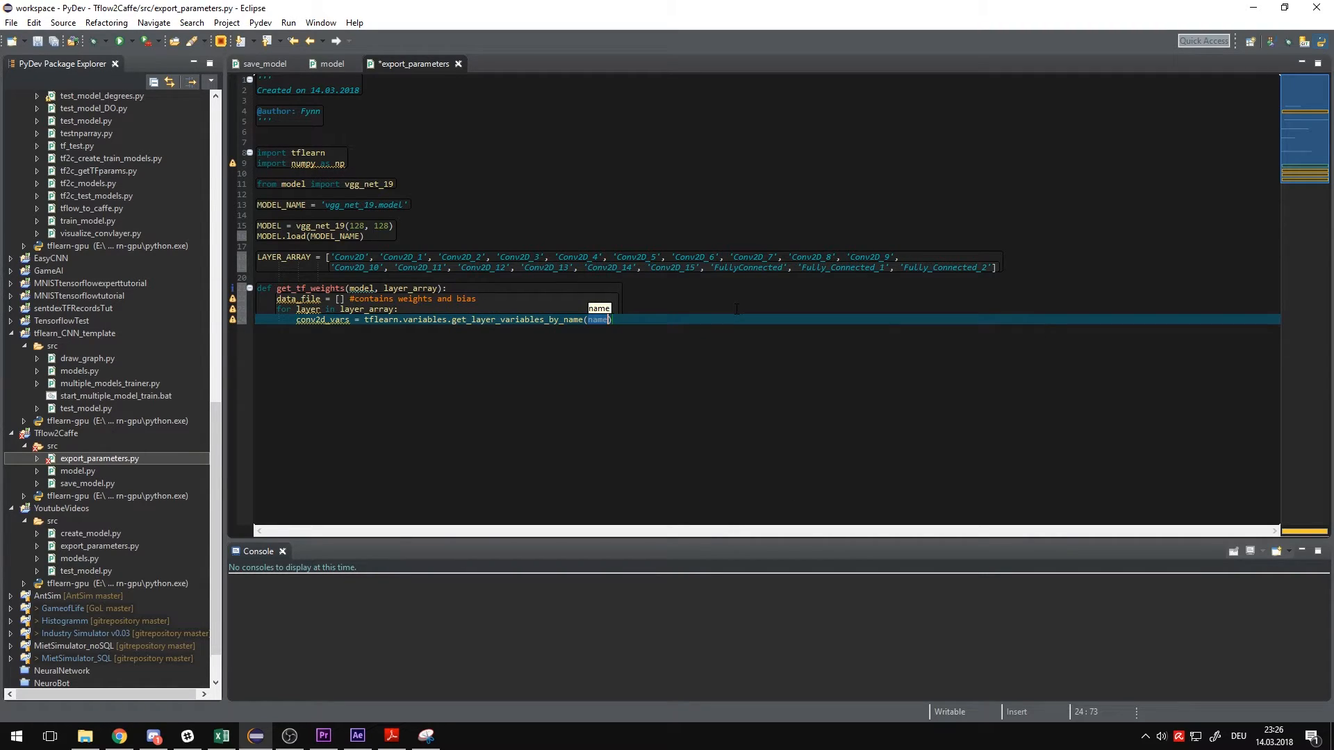
{"action": "type", "text": "layer"}
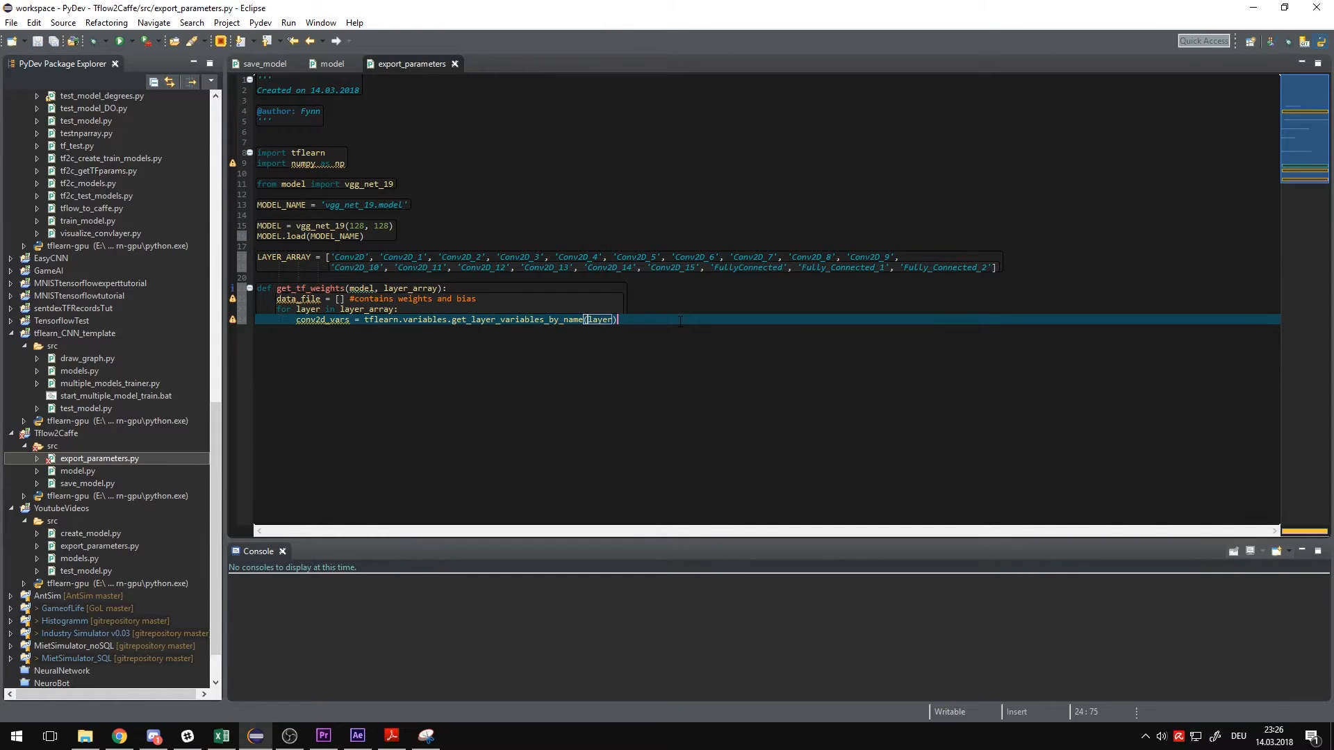
{"action": "key", "text": "Return"}
{"action": "type", "text": "weights ="}
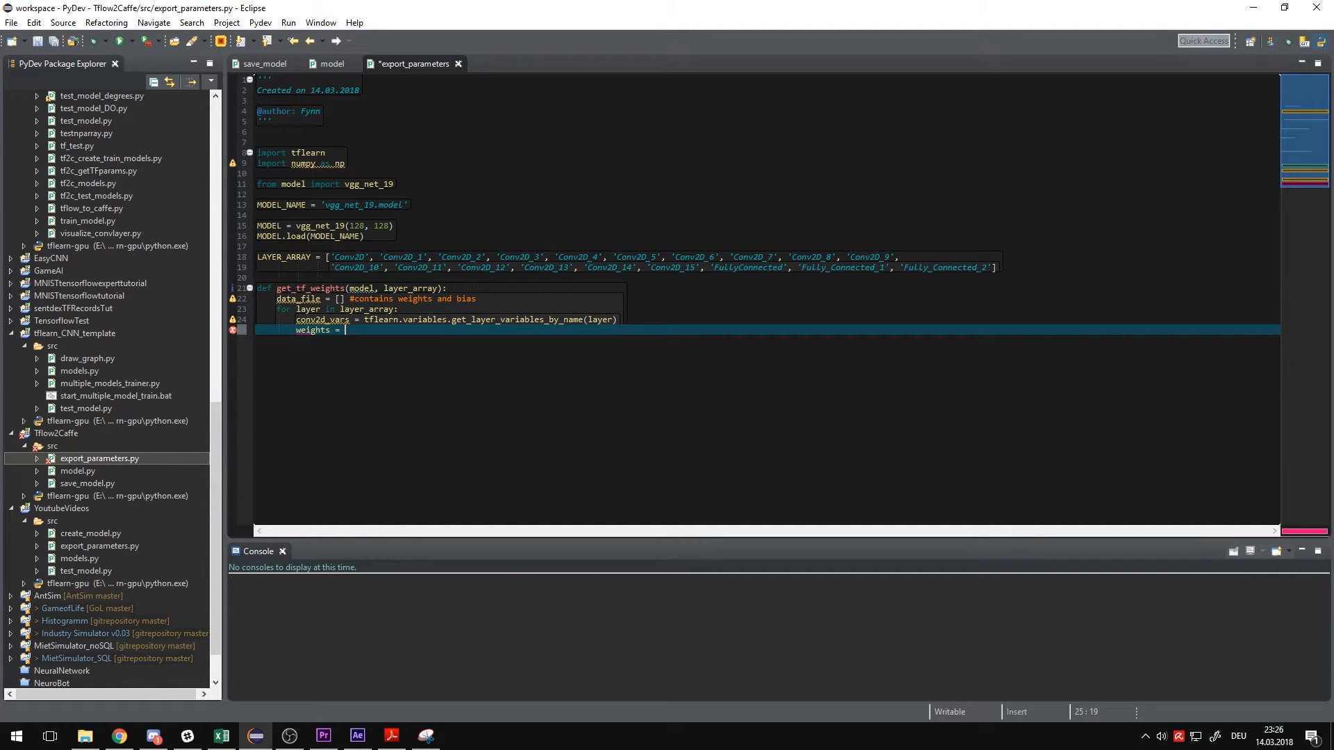
- Fetch each layer's weights and biases with model.get_weights inside the loop
{"action": "type", "text": "model.get_weights("}
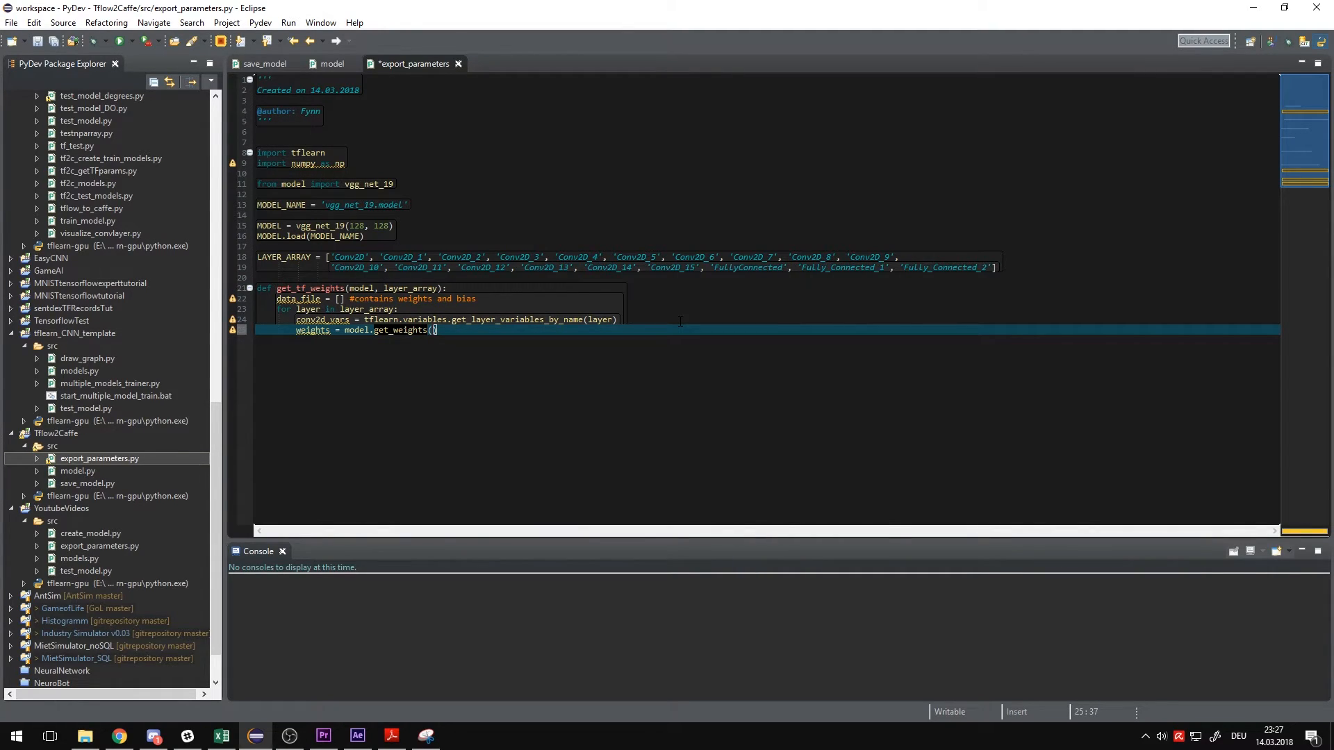
{"action": "type", "text": "conv2"}
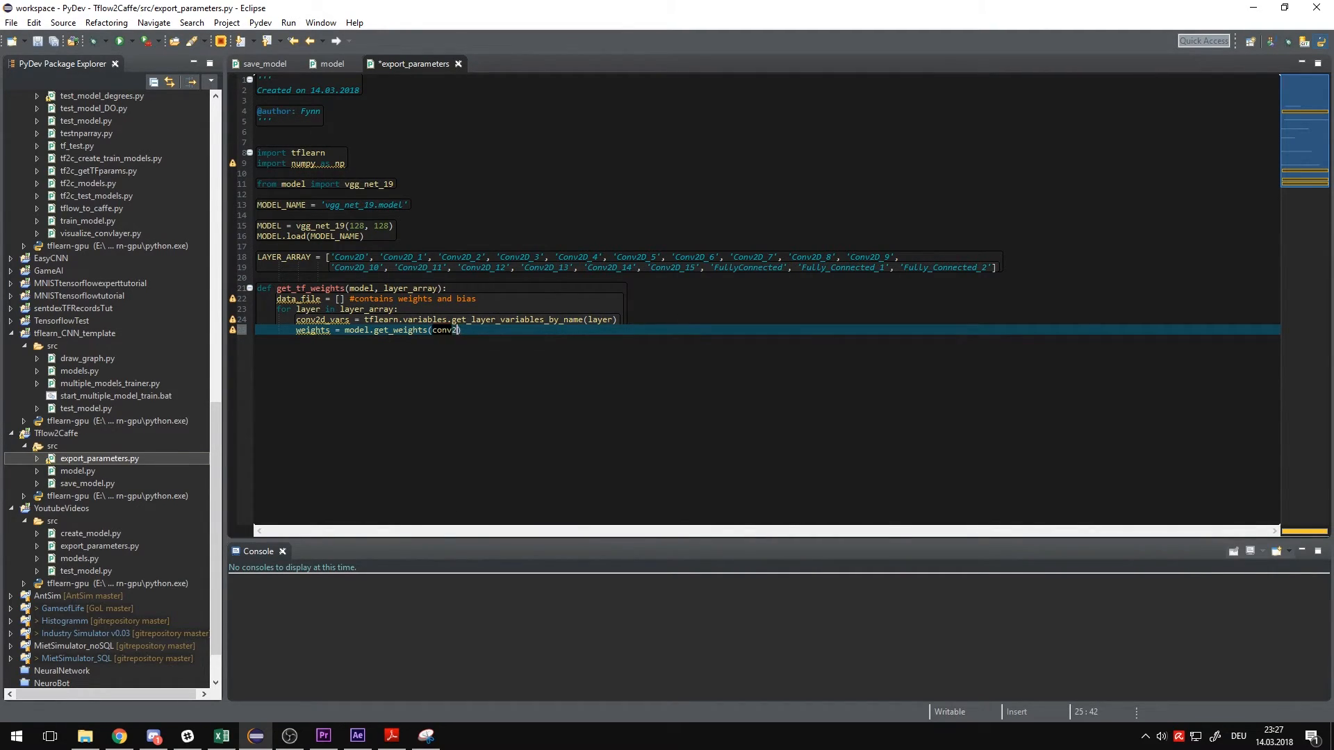
{"action": "type", "text": "d_vars[0"}
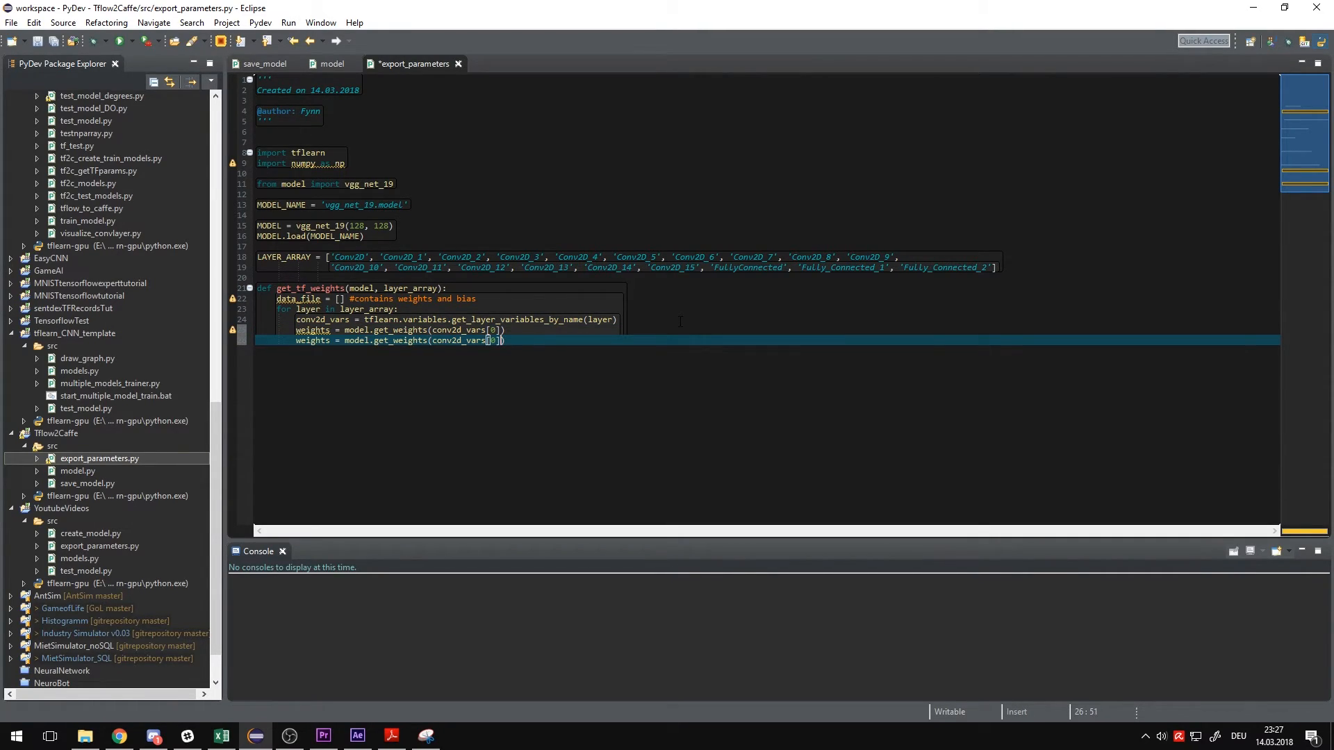
{"action": "double_click", "coordinate": [406, 340]}
{"action": "type", "text": "1"}
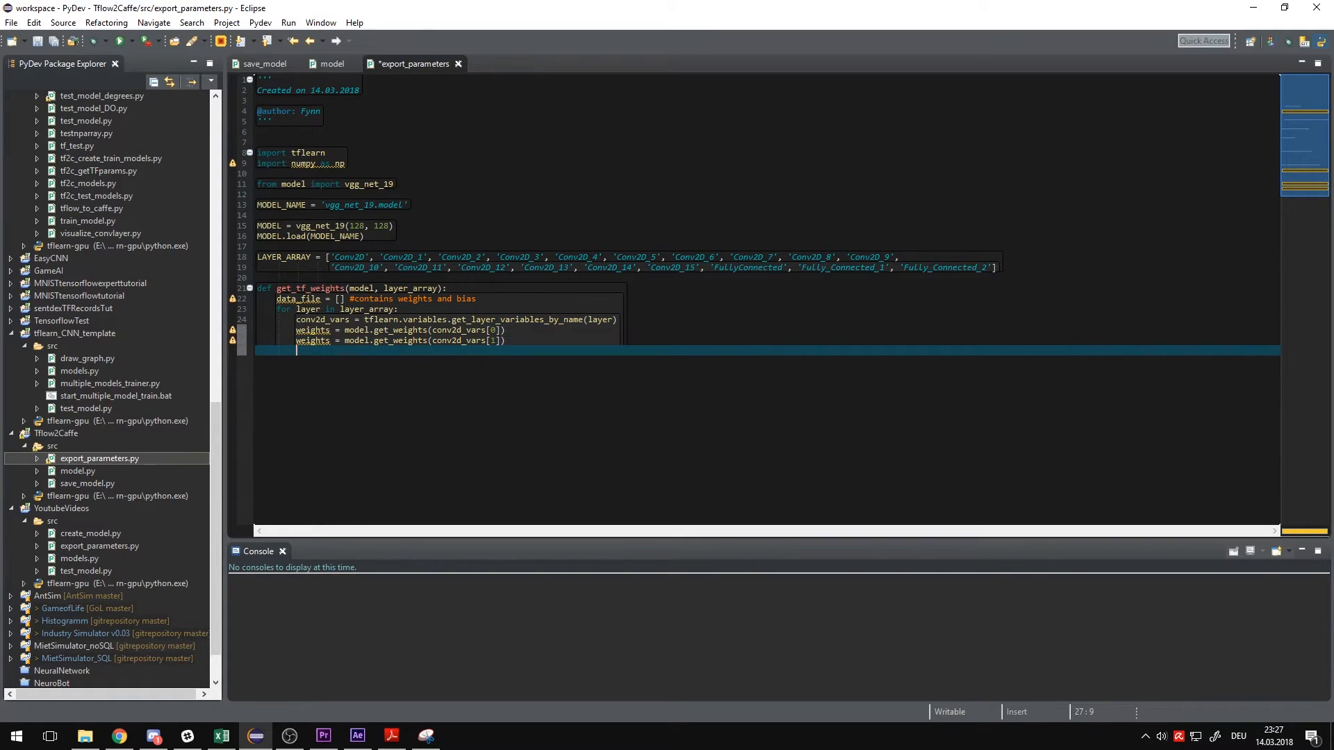
{"action": "type", "text": "layer_pair ="}
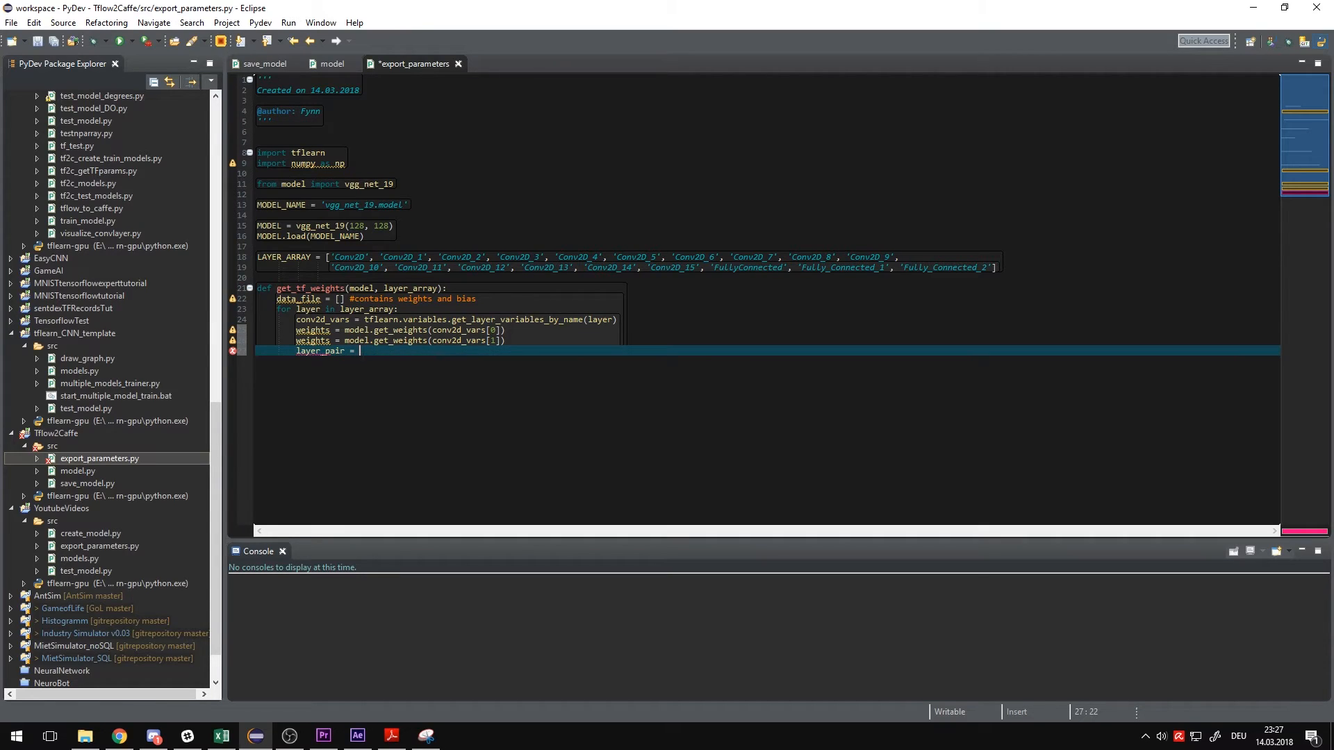
{"action": "type", "text": "[]"}
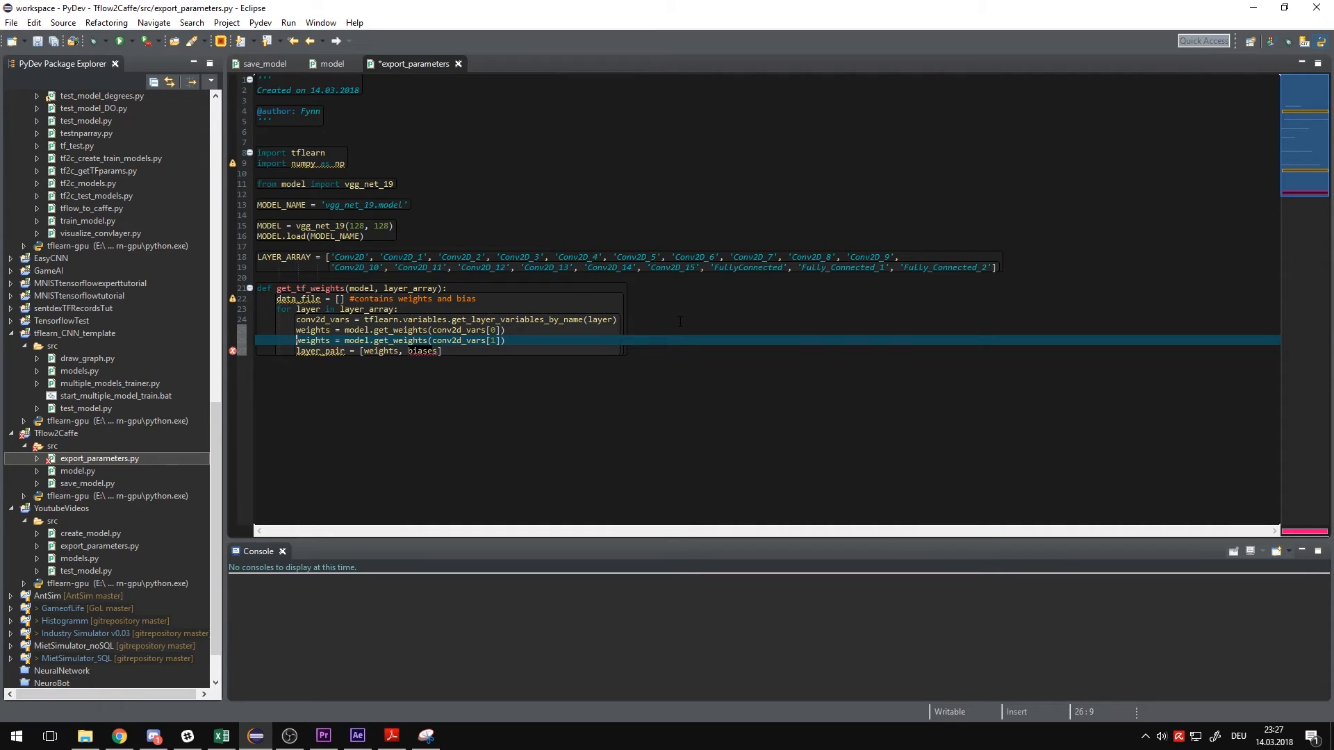
- Pair weights and biases as layer_pair and append it to data_file
{"action": "type", "text": "biases"}
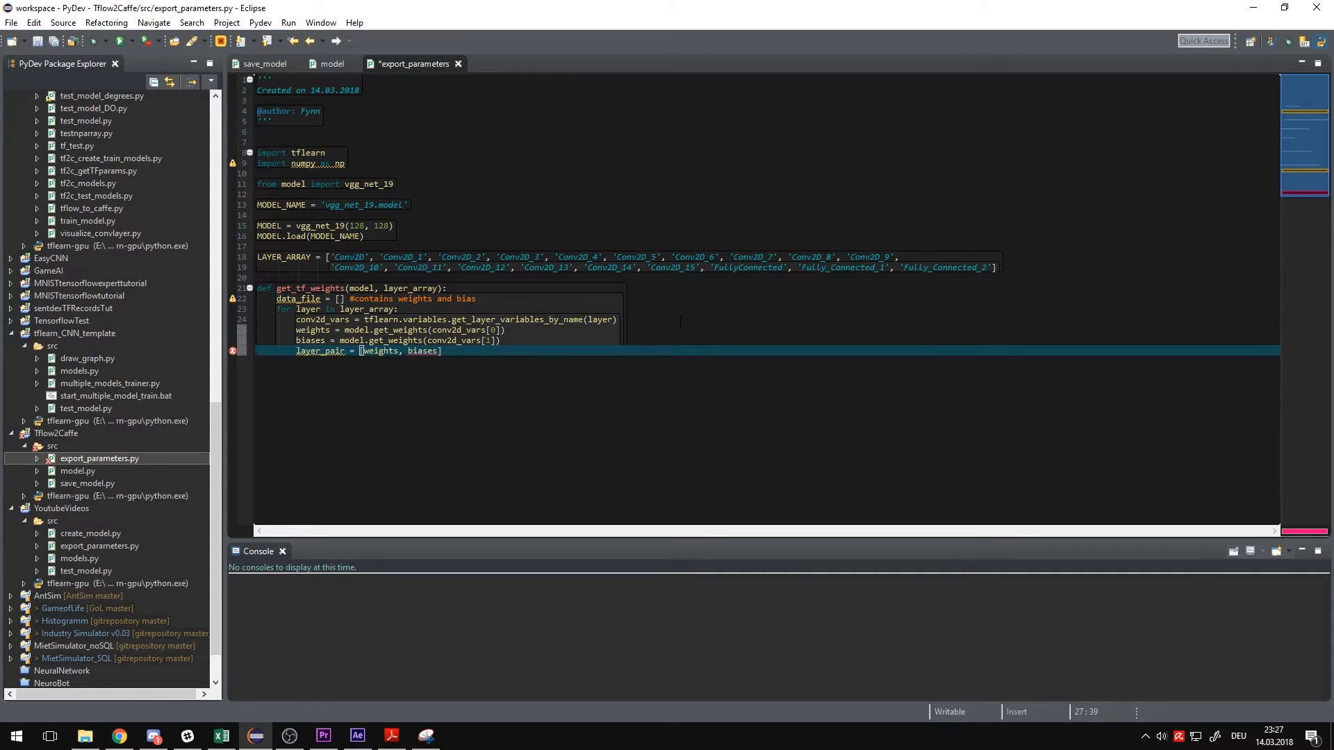
{"action": "key", "text": "Return"}
{"action": "type", "text": "data_file."}
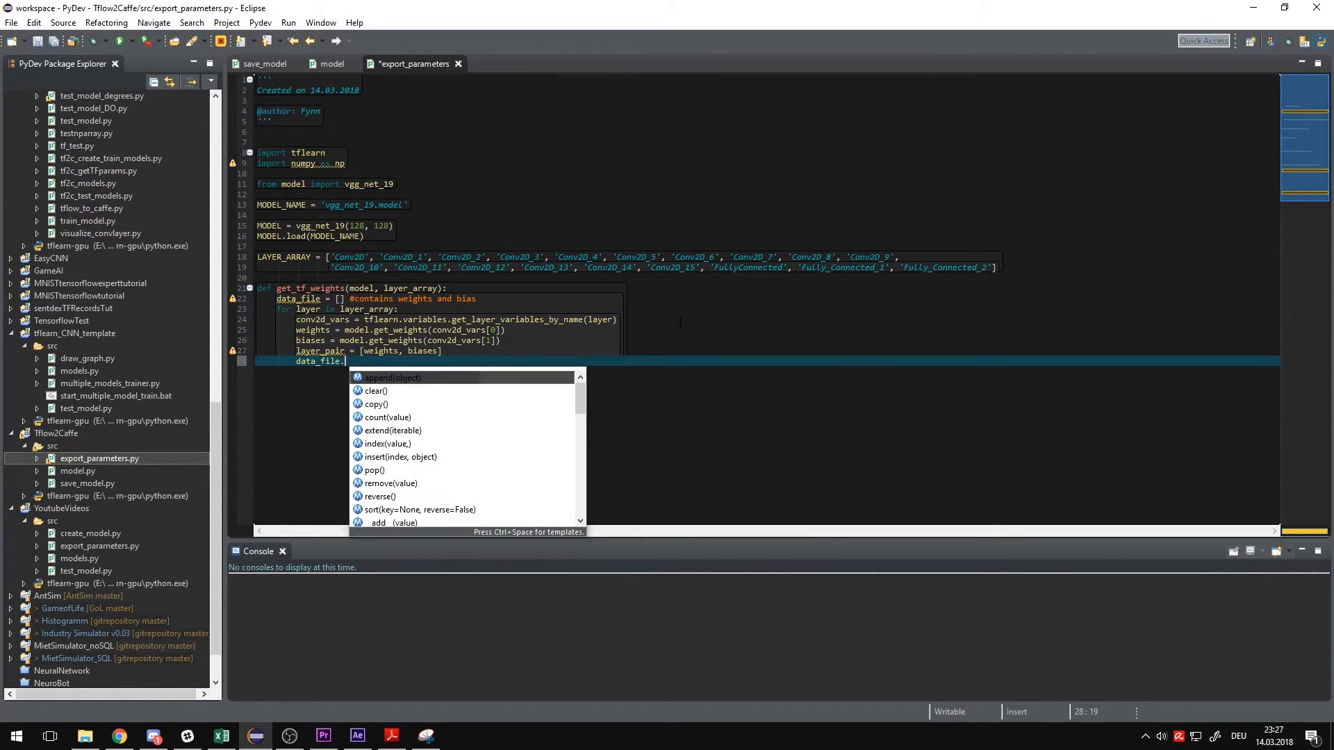
{"action": "left_click", "coordinate": [391, 377]}
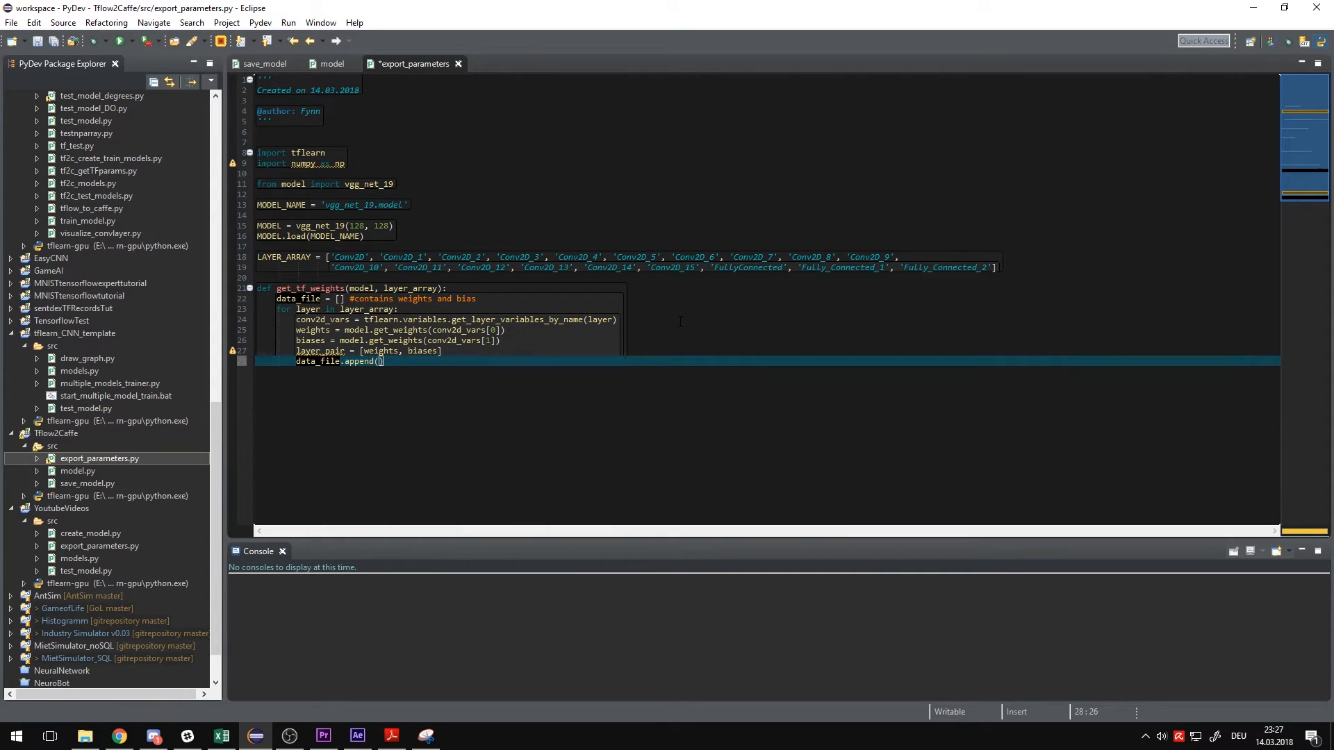
{"action": "type", "text": "layer_pair"}
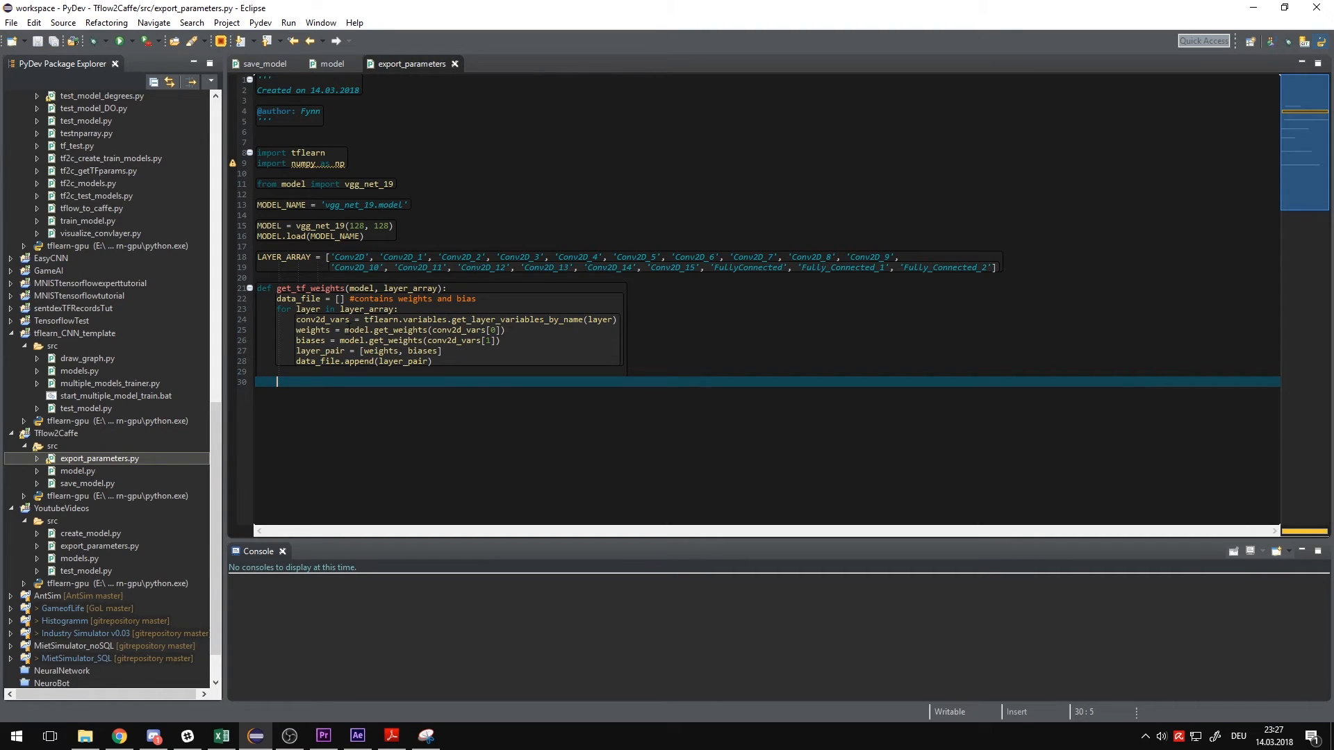
{"action": "left_click", "coordinate": [412, 330]}
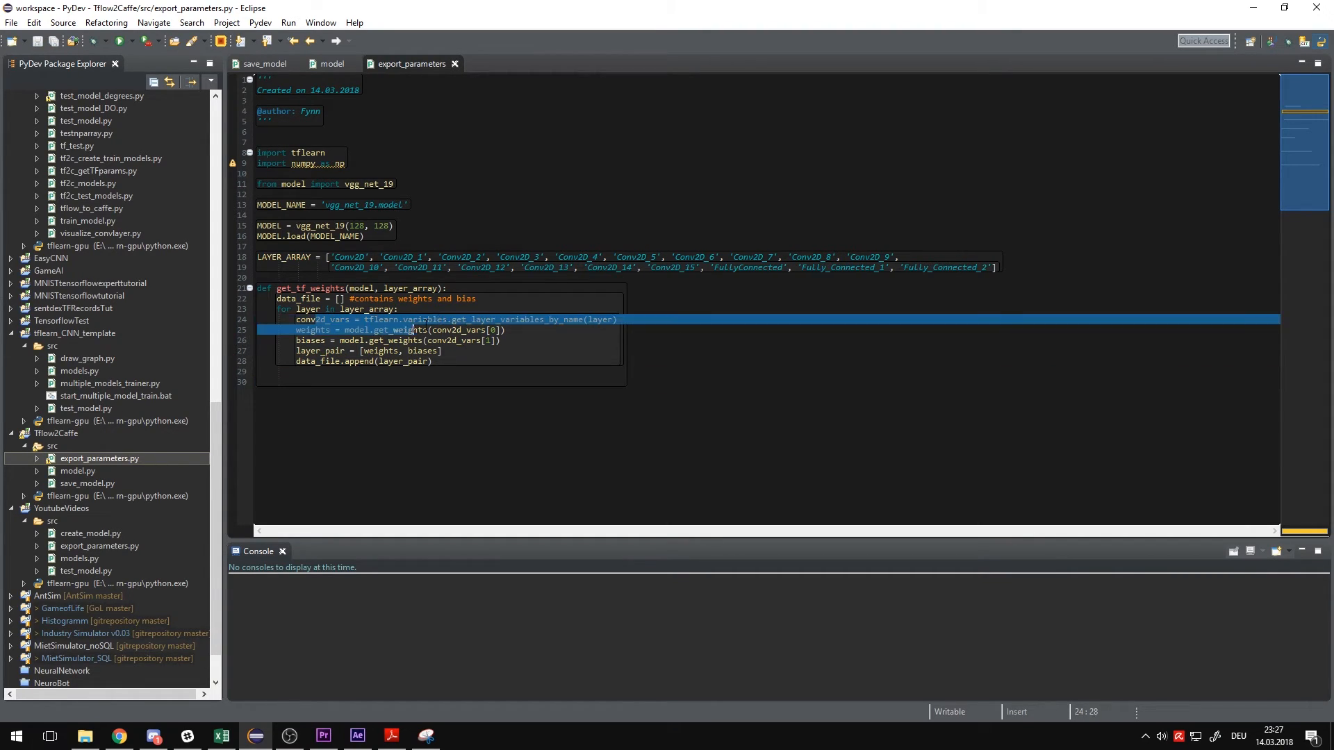
{"action": "left_click", "coordinate": [593, 319]}
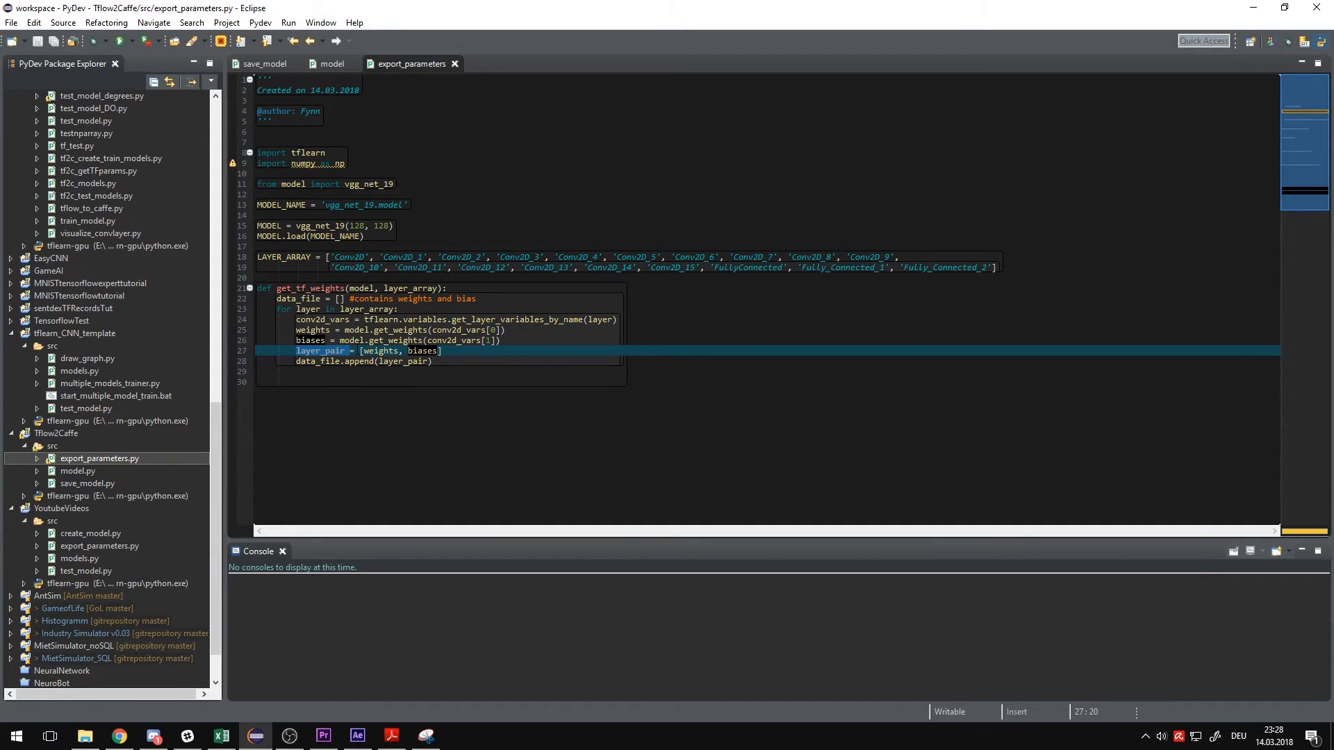
{"action": "left_click", "coordinate": [423, 350]}
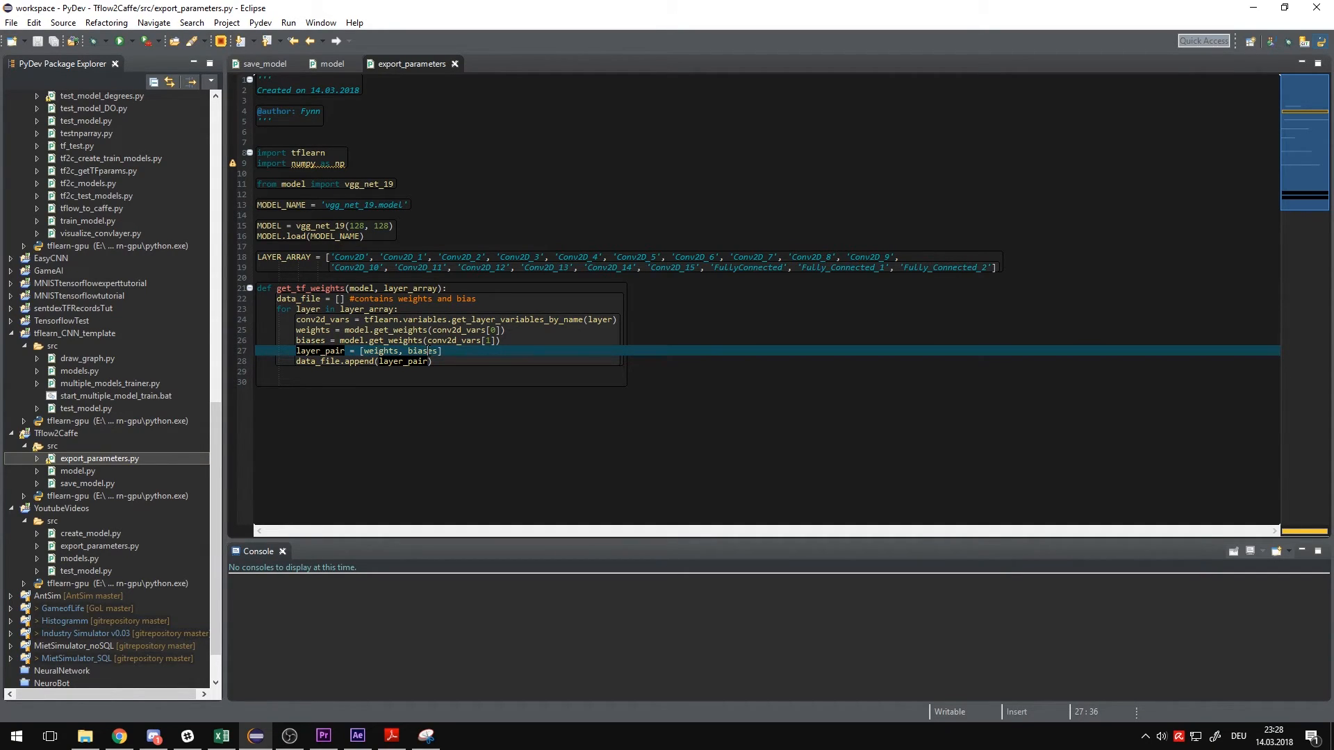
{"action": "left_click", "coordinate": [363, 360]}
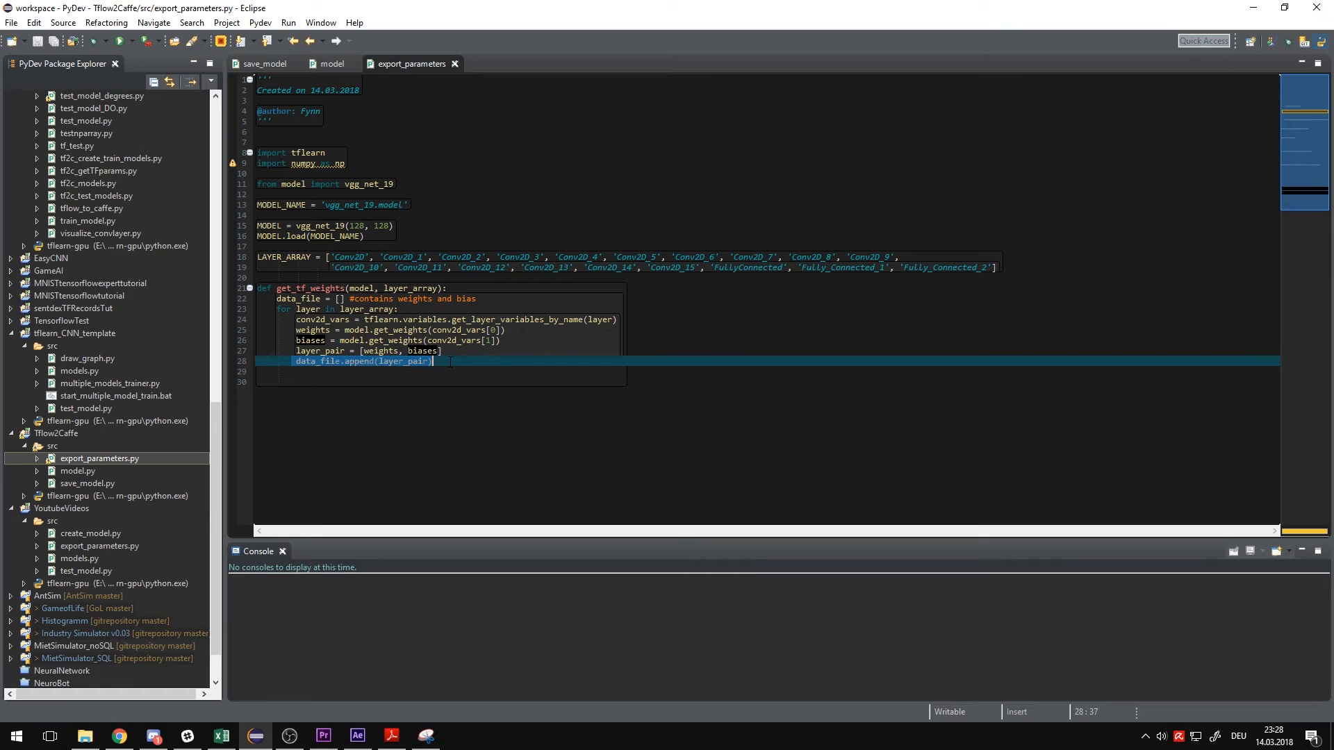
{"action": "left_click", "coordinate": [383, 361]}
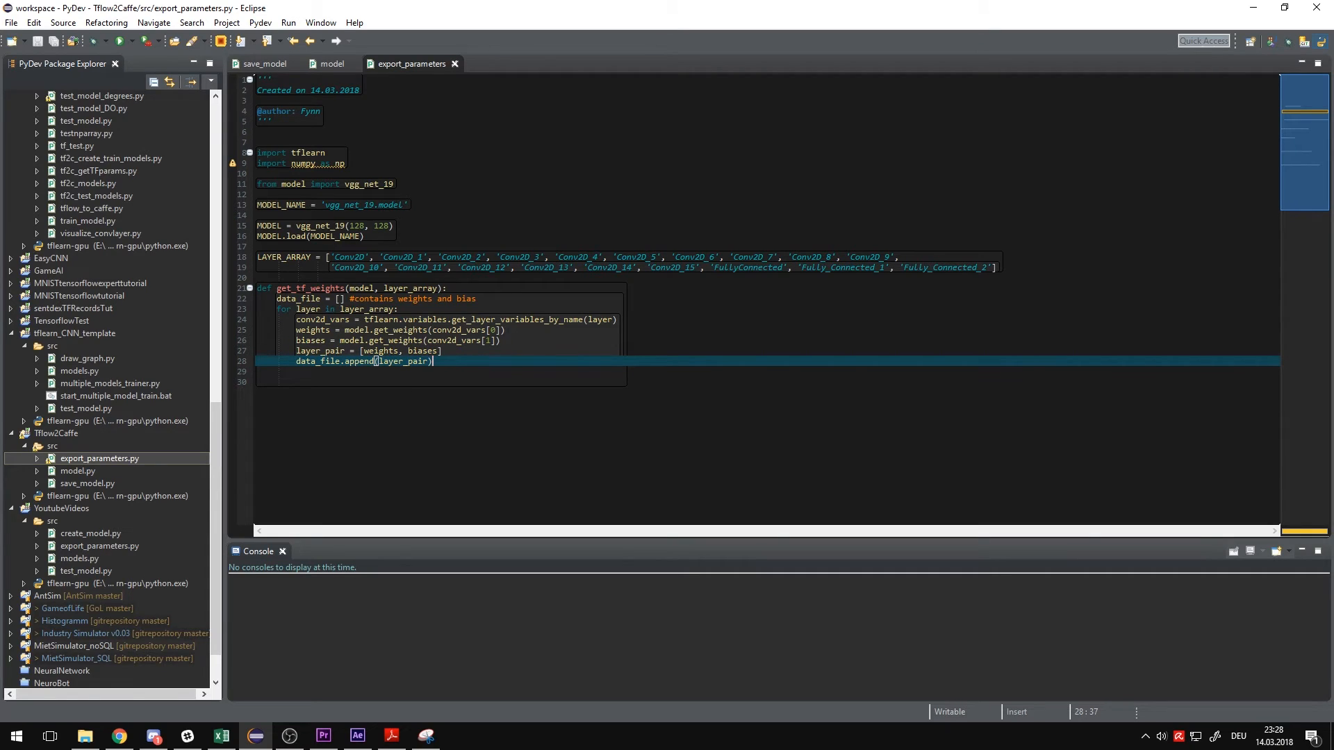
- Save data_file to 'vgg_net_19_128.npy' with np.save and call get_tf_weights(MODEL, LAYER_ARRAY)
{"action": "type", "text": "np."}
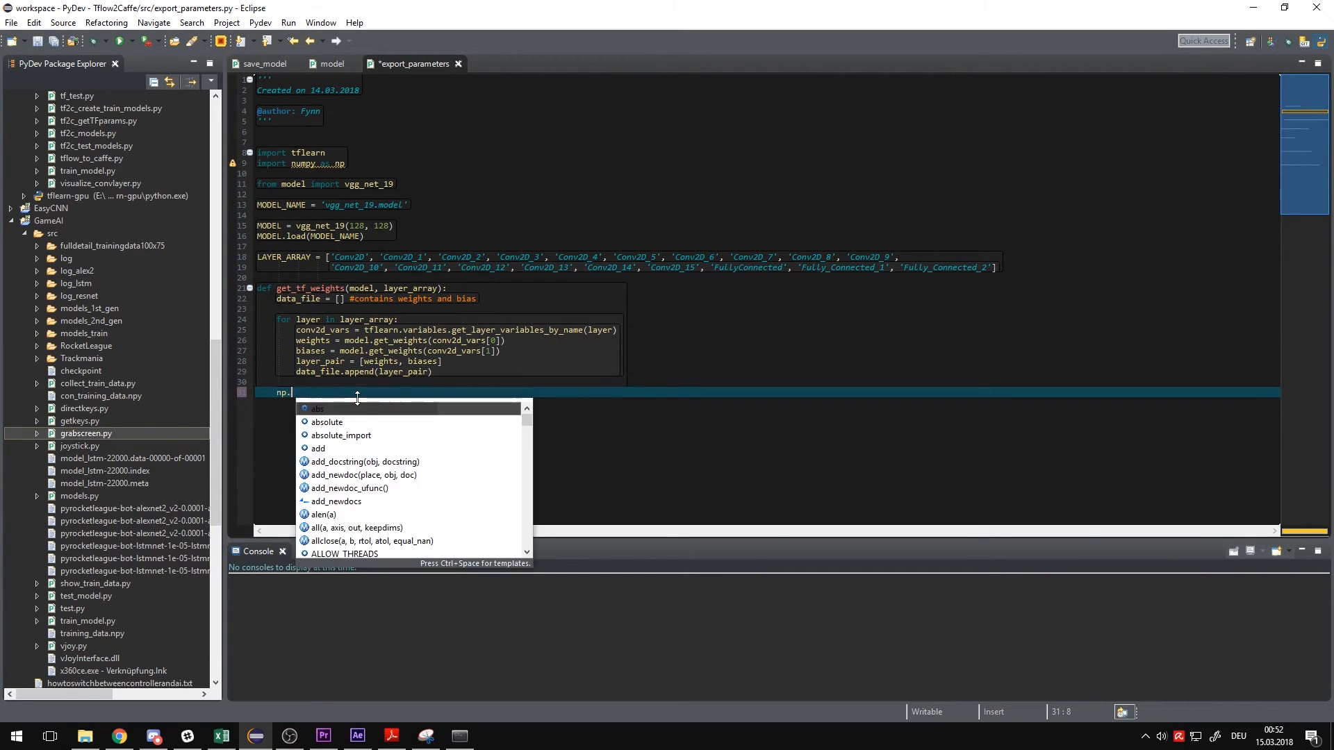
{"action": "type", "text": "save("}
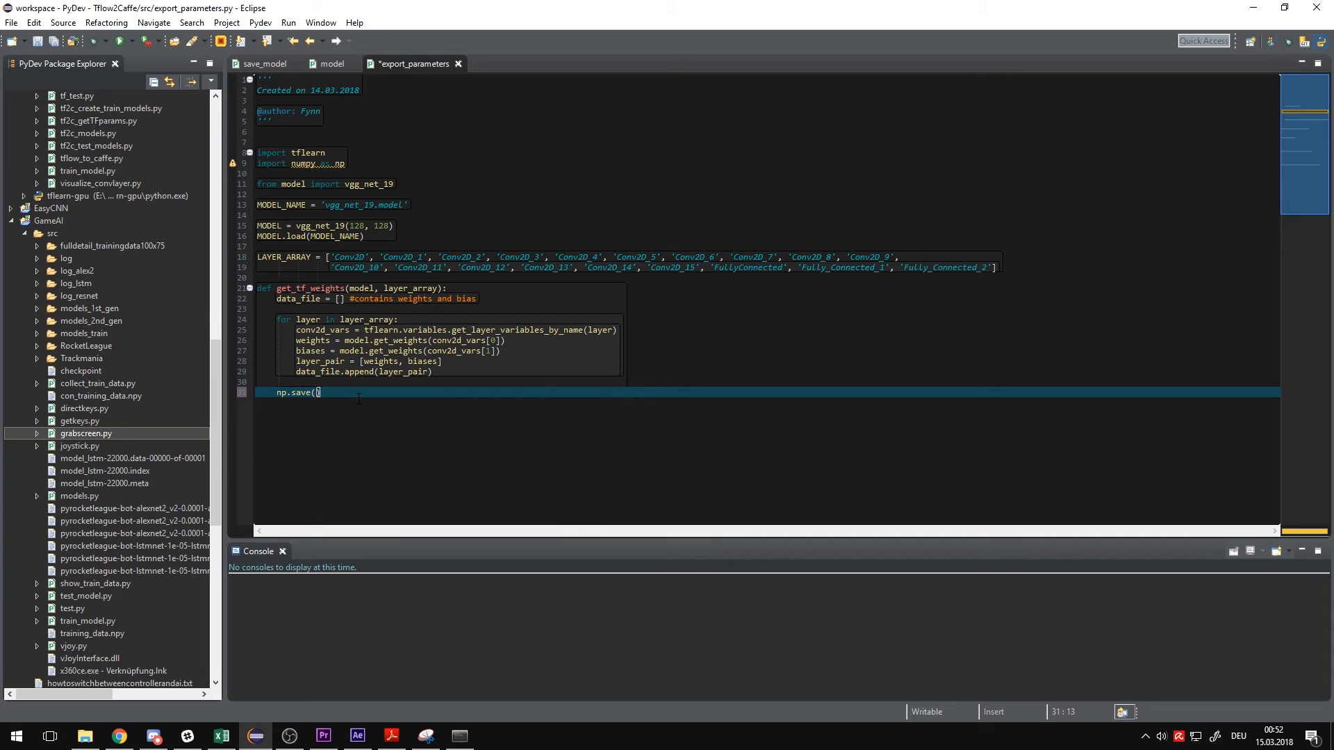
{"action": "type", "text": "'"}
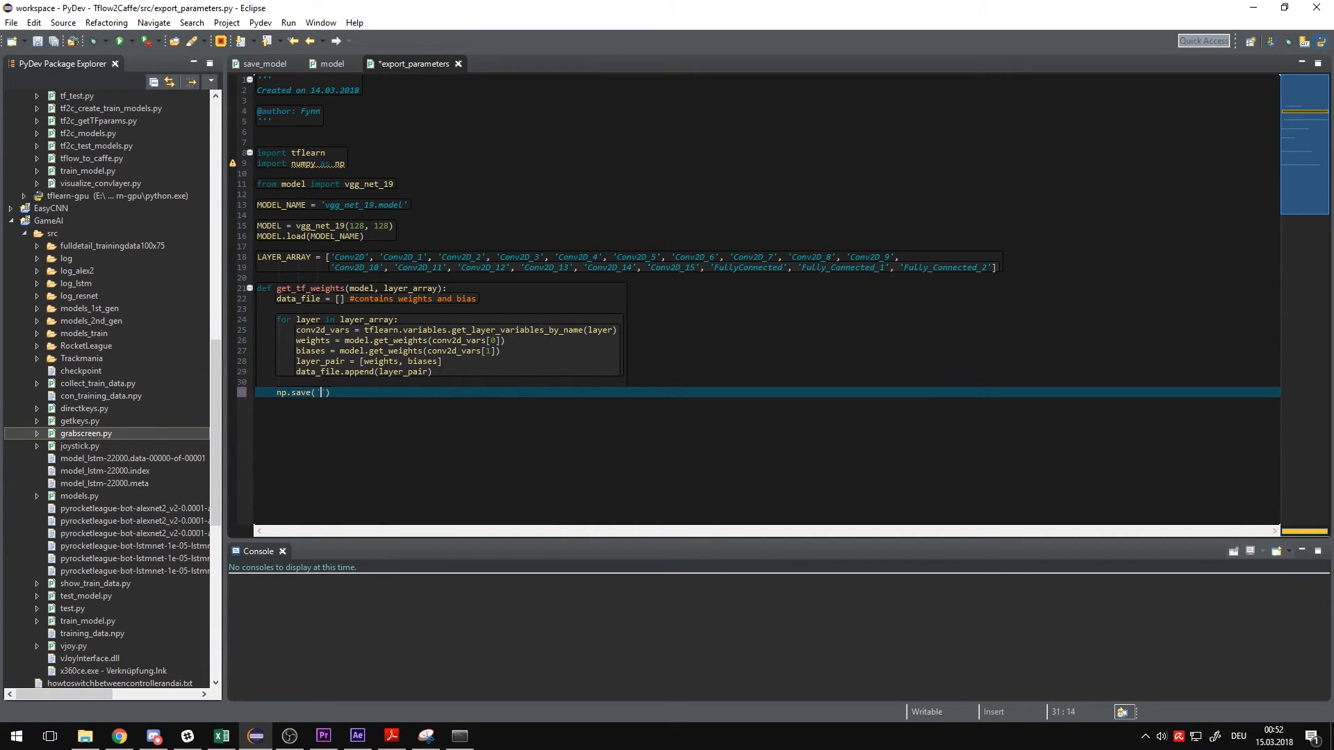
{"action": "type", "text": "'vgg_net_19"}
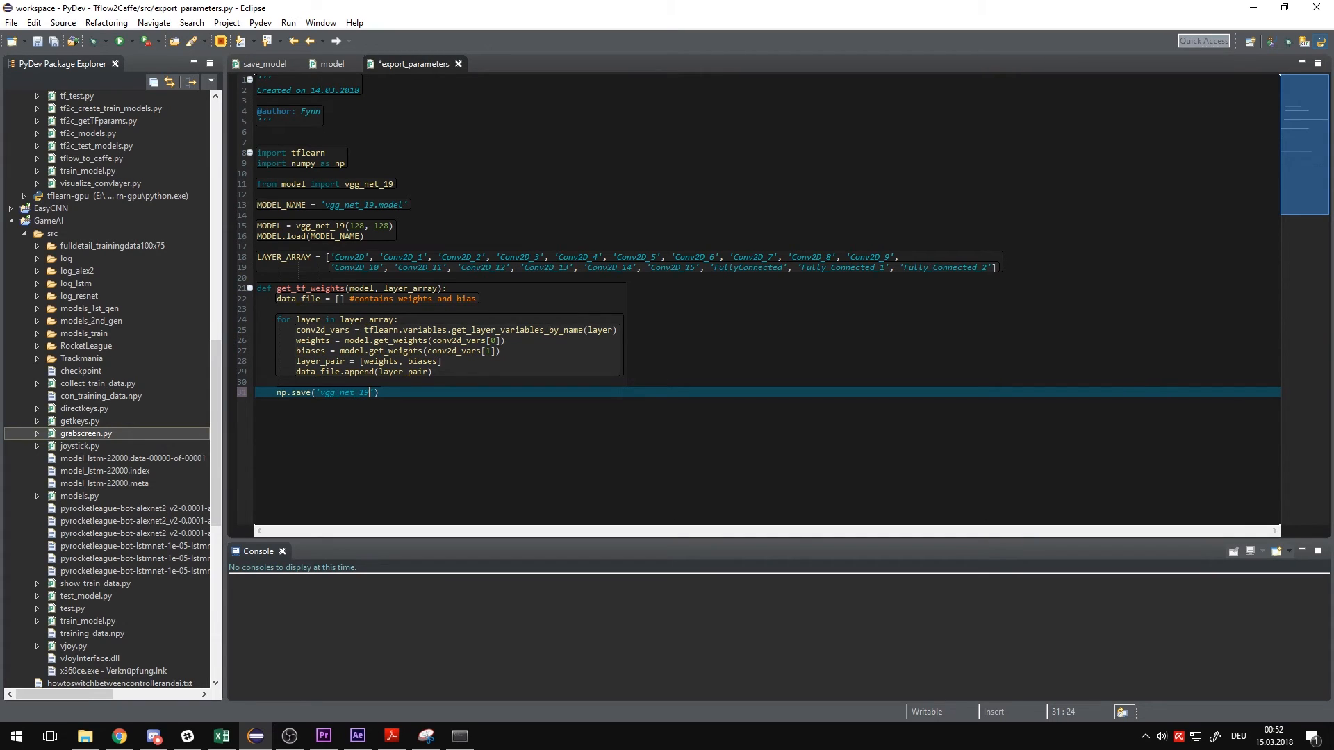
{"action": "type", "text": "_128."}
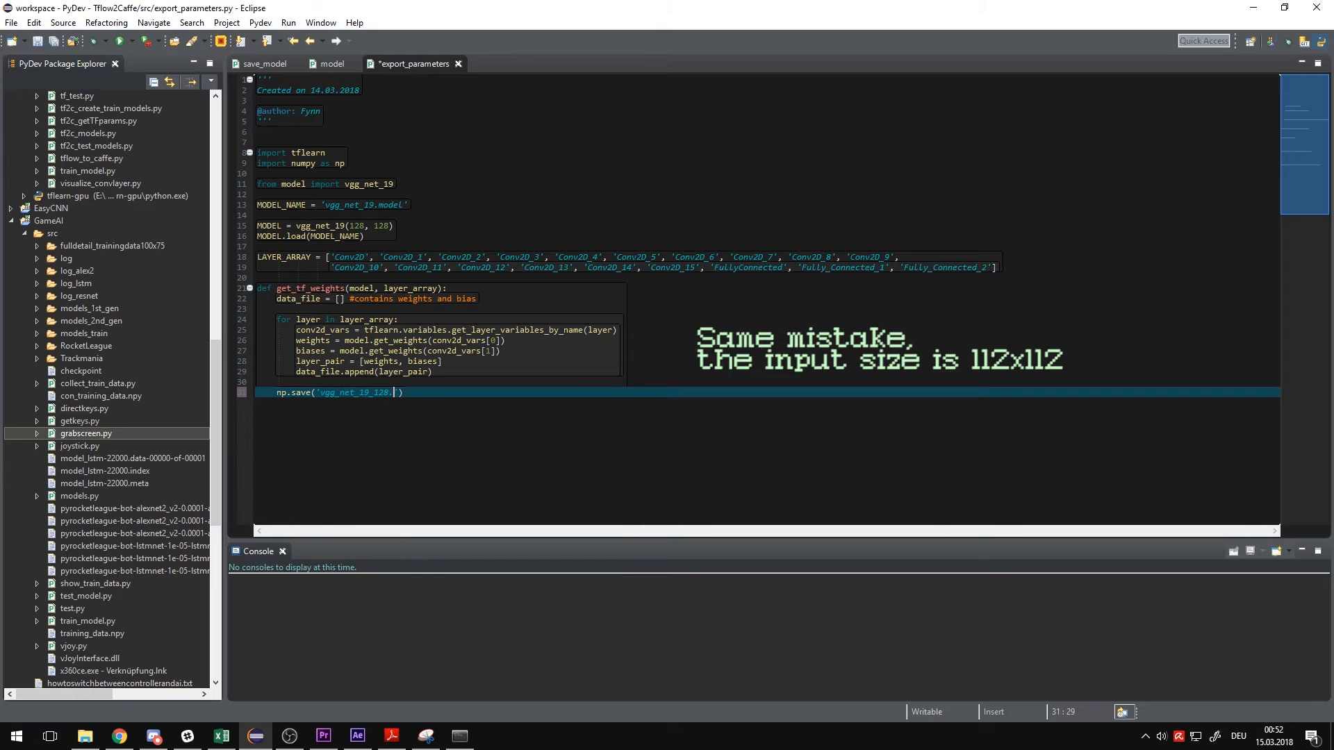
{"action": "type", "text": "npy', data_file"}
{"action": "type", "text": "get_tf_weights(model, layer_array"}
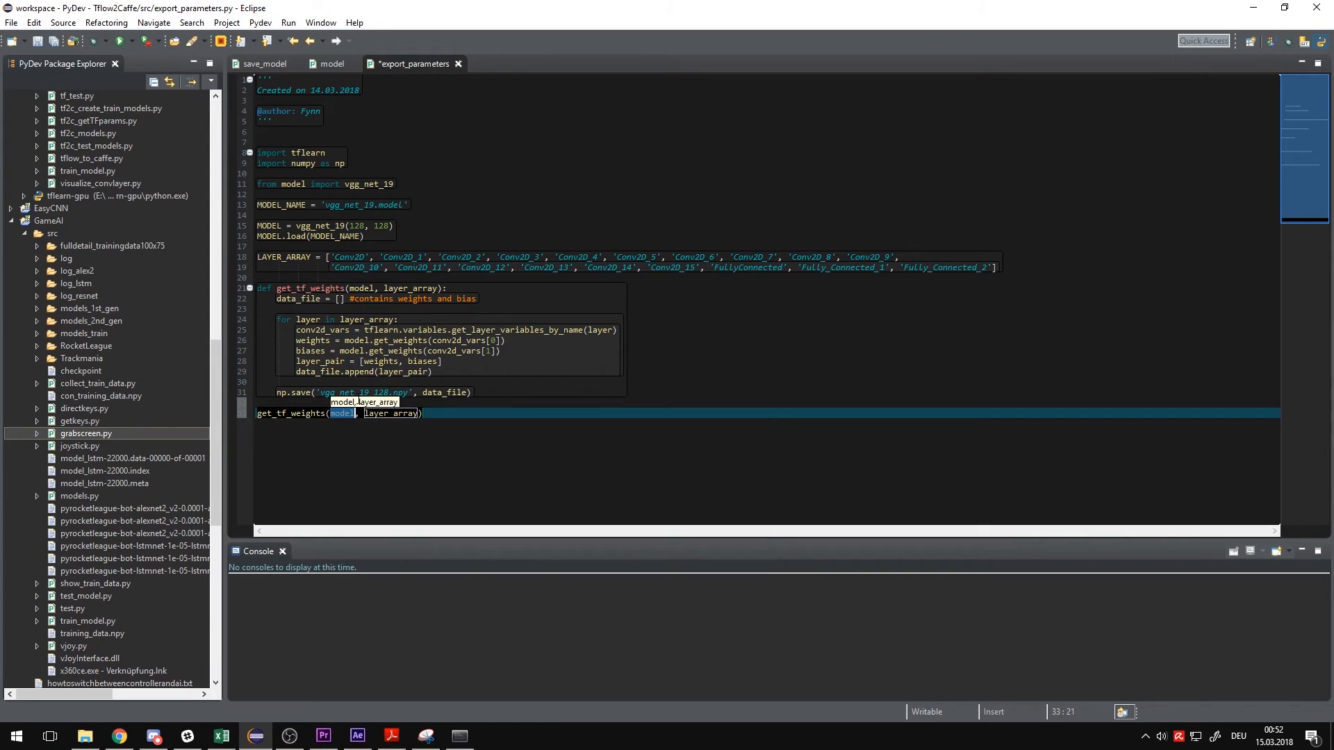
{"action": "type", "text": "MODEL"}
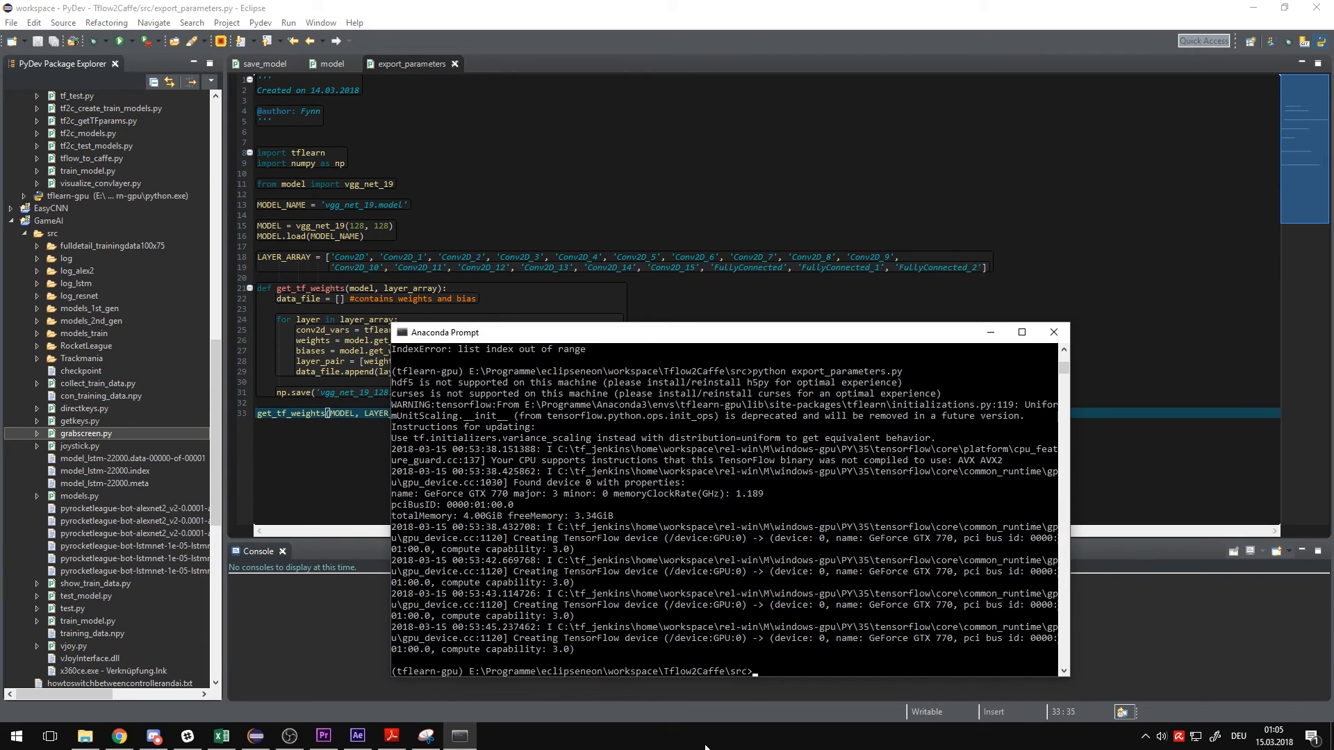
- Bring up the Tflow2Caffe src folder in File Explorer after export_parameters.py finishes
{"action": "left_click", "coordinate": [84, 737]}
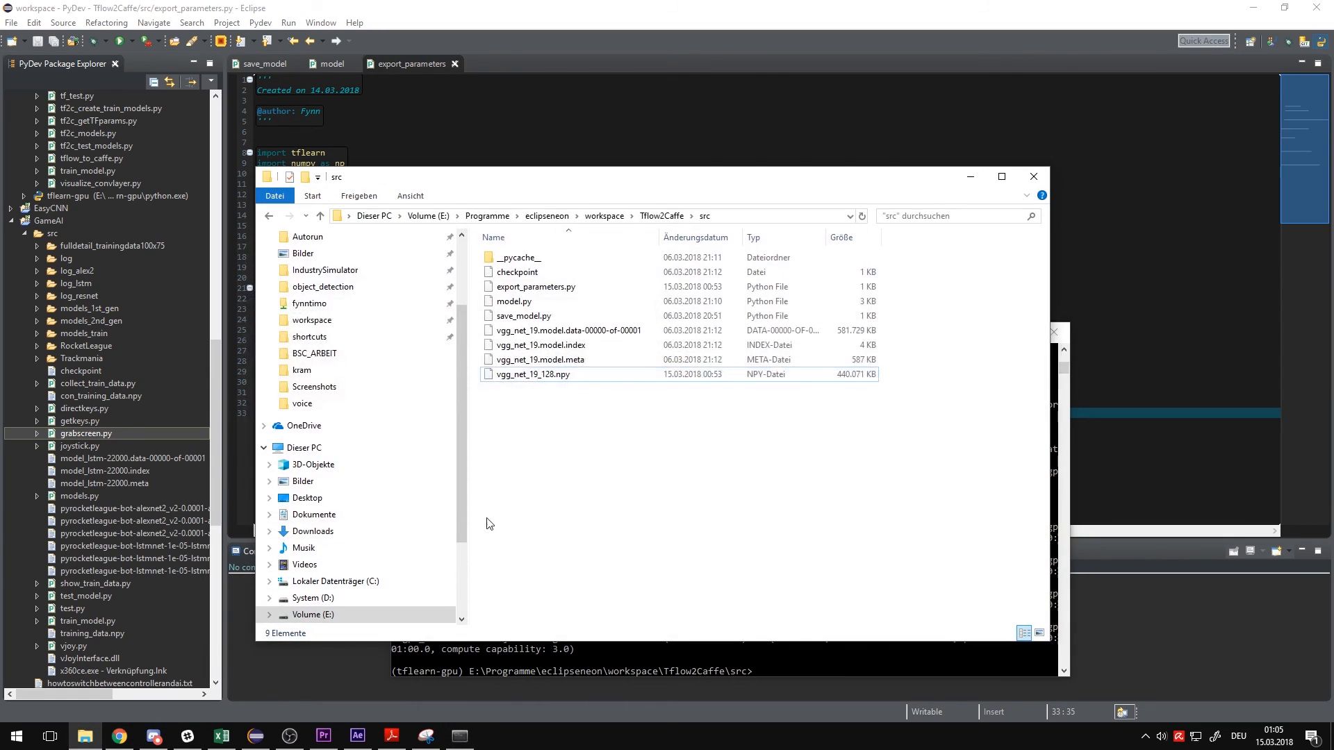
- Select vgg_net_19_128.npy (about 440 MB) to inspect its date and size
{"action": "left_click", "coordinate": [532, 375]}
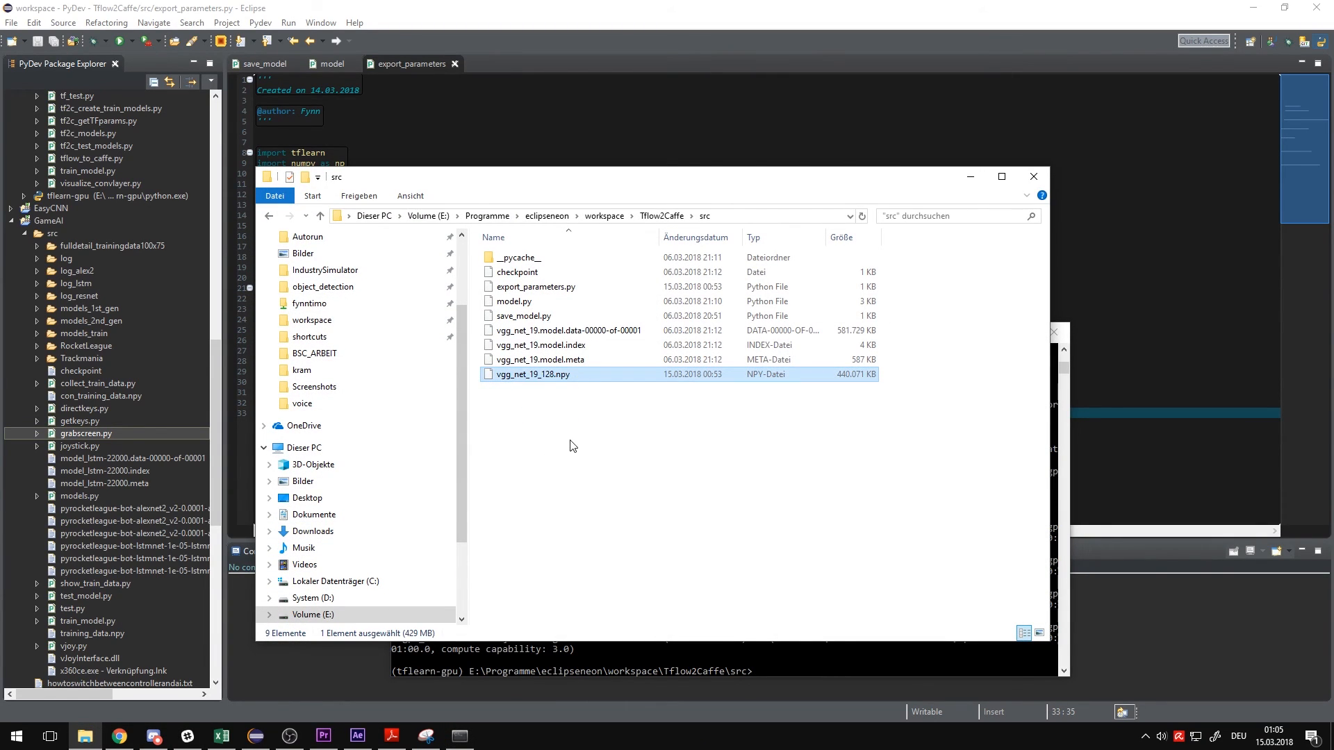
{"action": "mouse_move", "coordinate": [784, 465]}
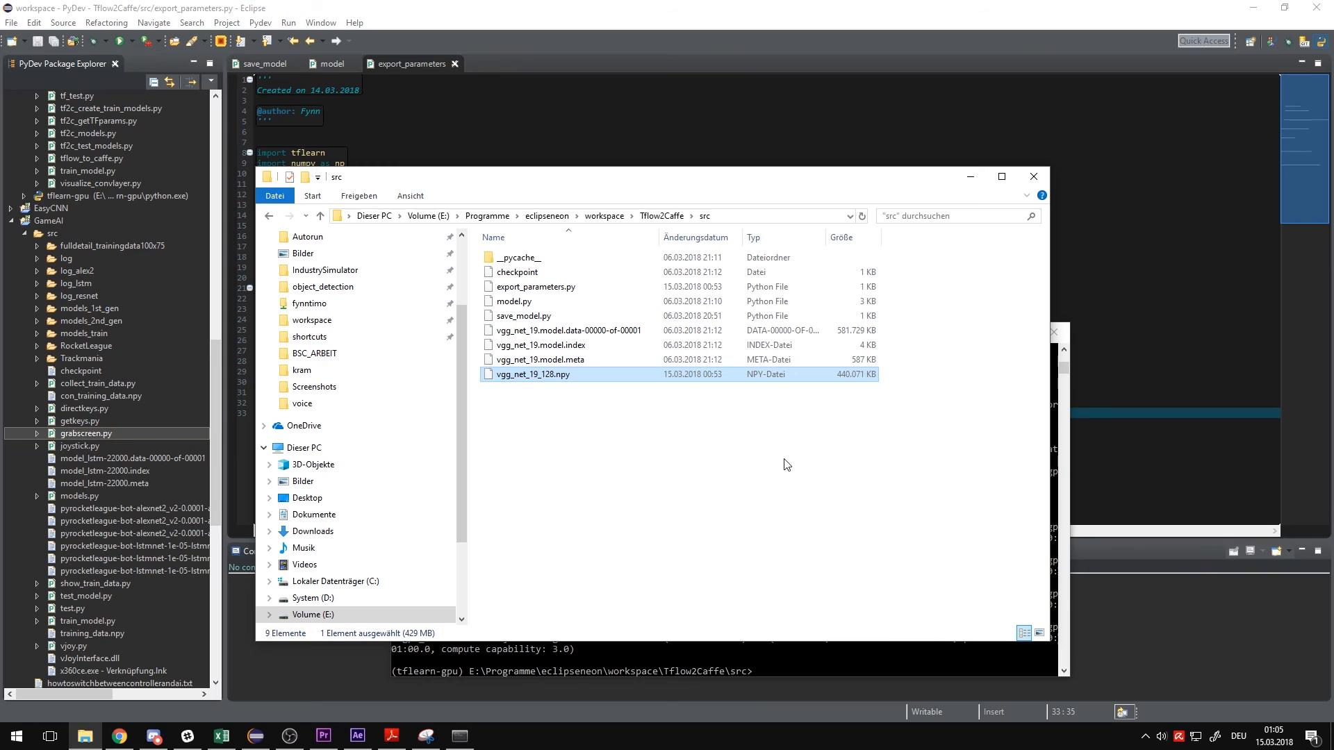
{"action": "mouse_move", "coordinate": [729, 473]}
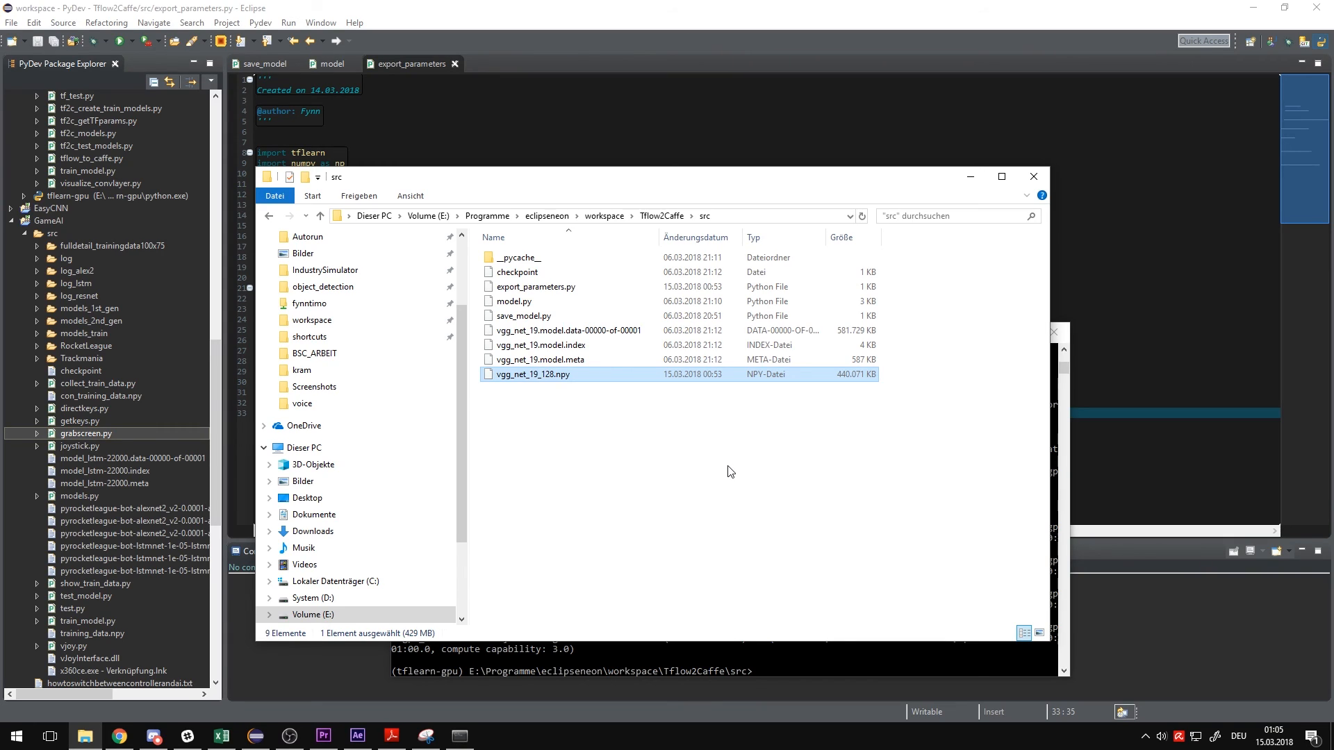